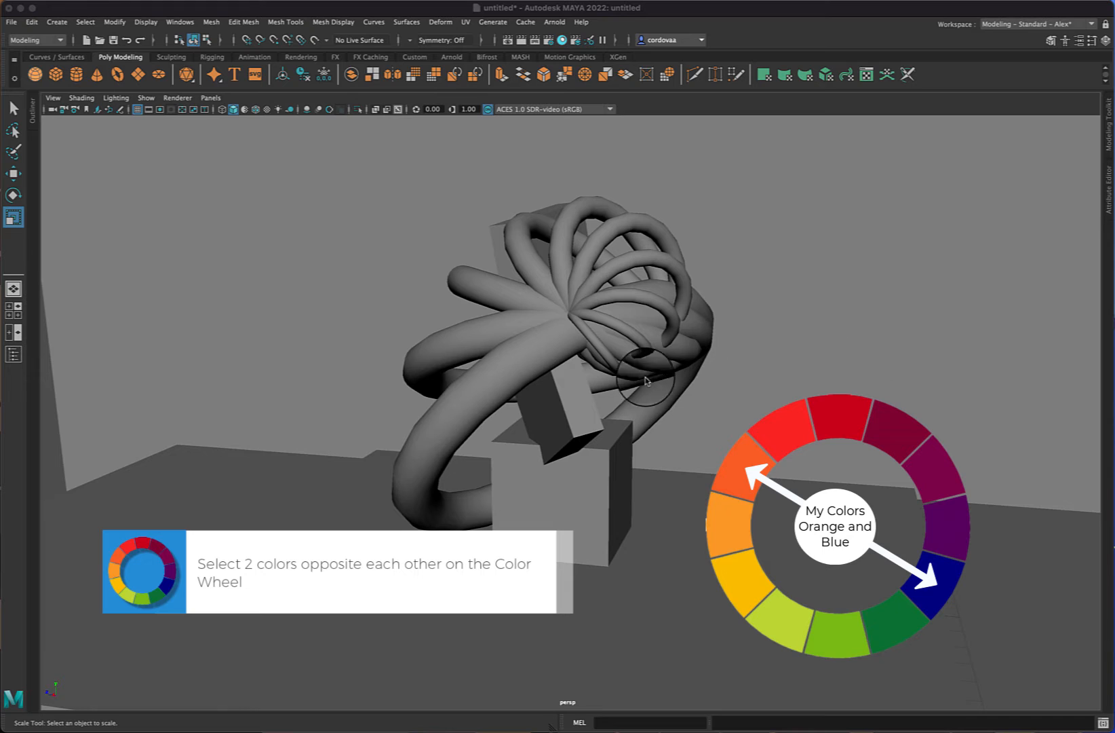
mouse_move(125, 185)
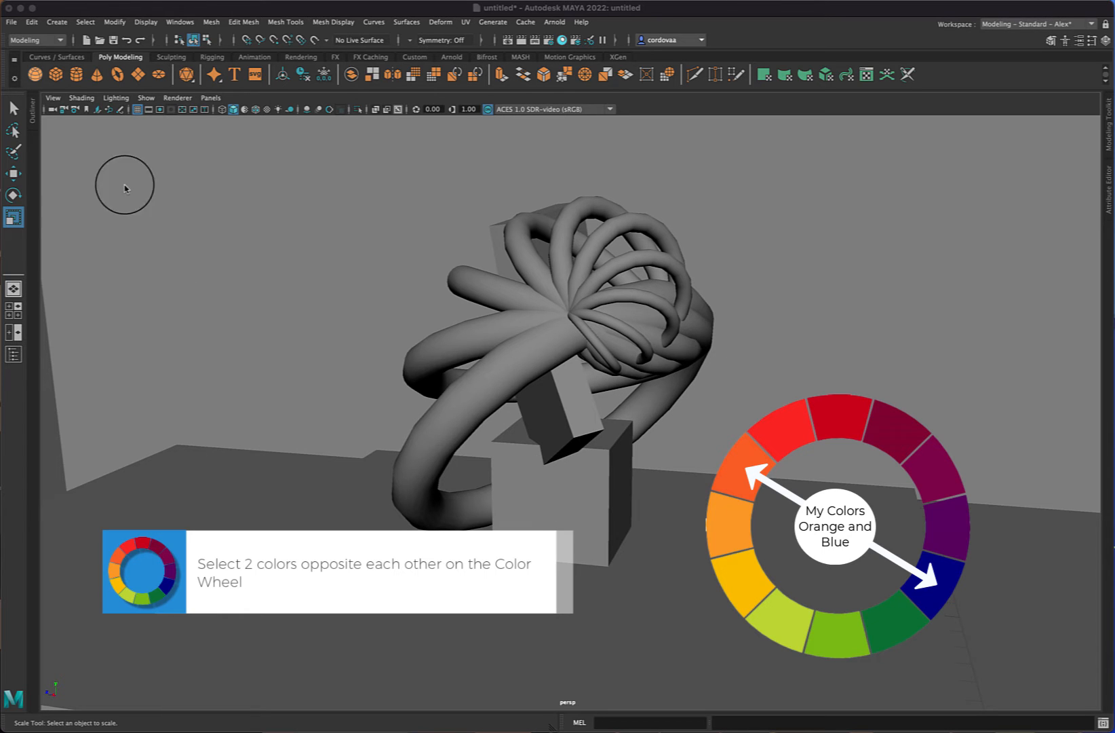
mouse_move(529, 466)
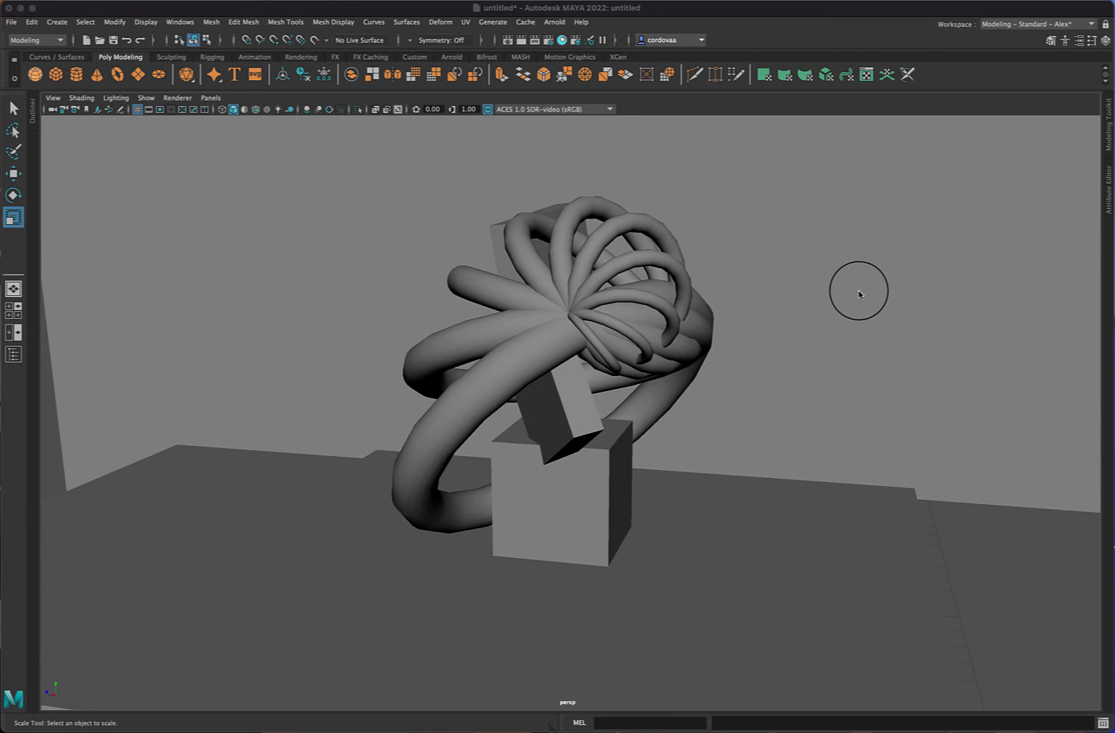
mouse_move(1016, 577)
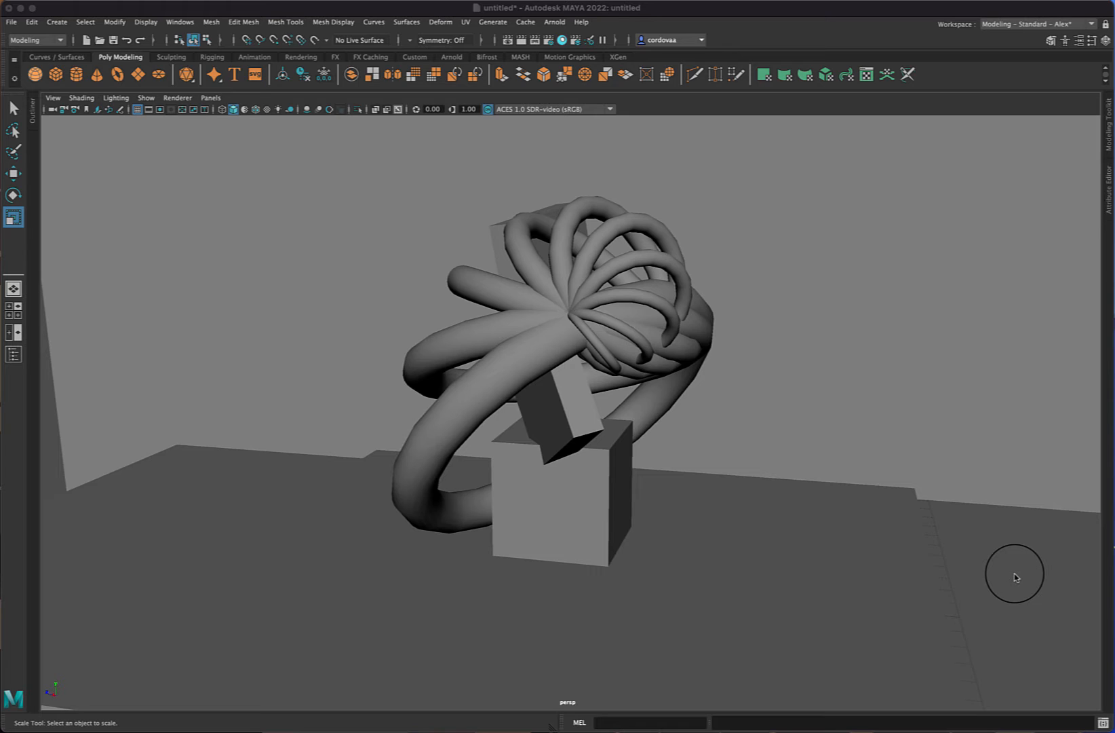
mouse_move(526, 301)
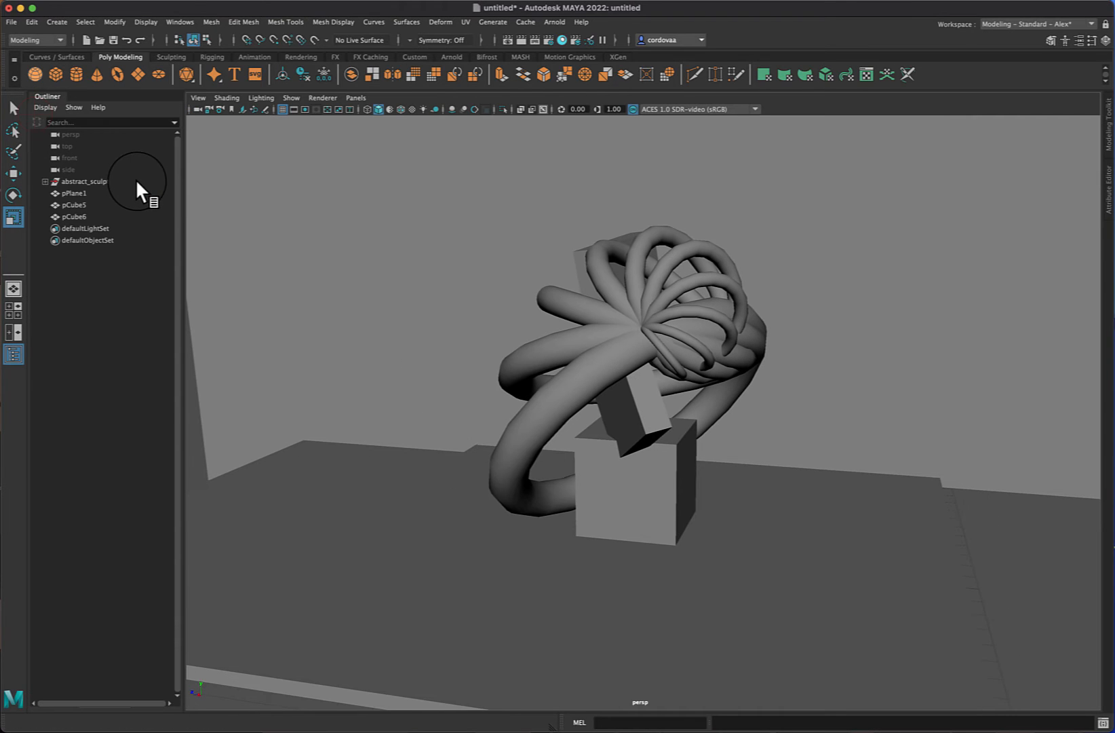
mouse_move(114, 224)
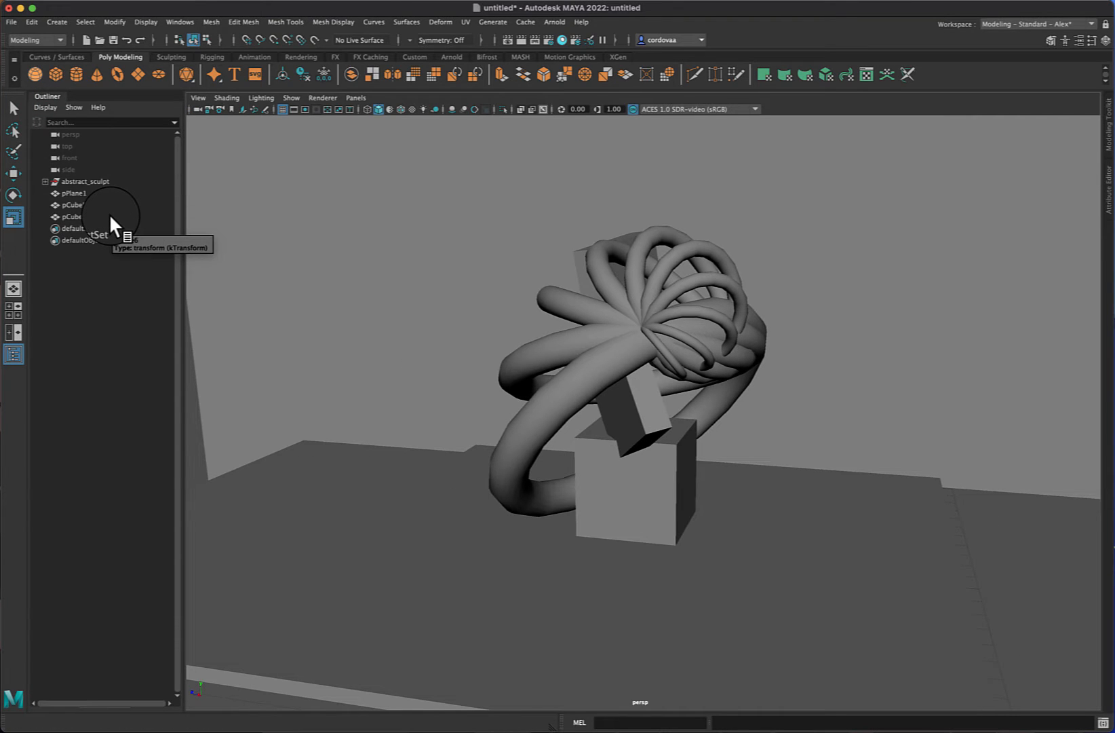
Select the abstract_sculpt object in the Outliner hierarchy.
left_click(83, 180)
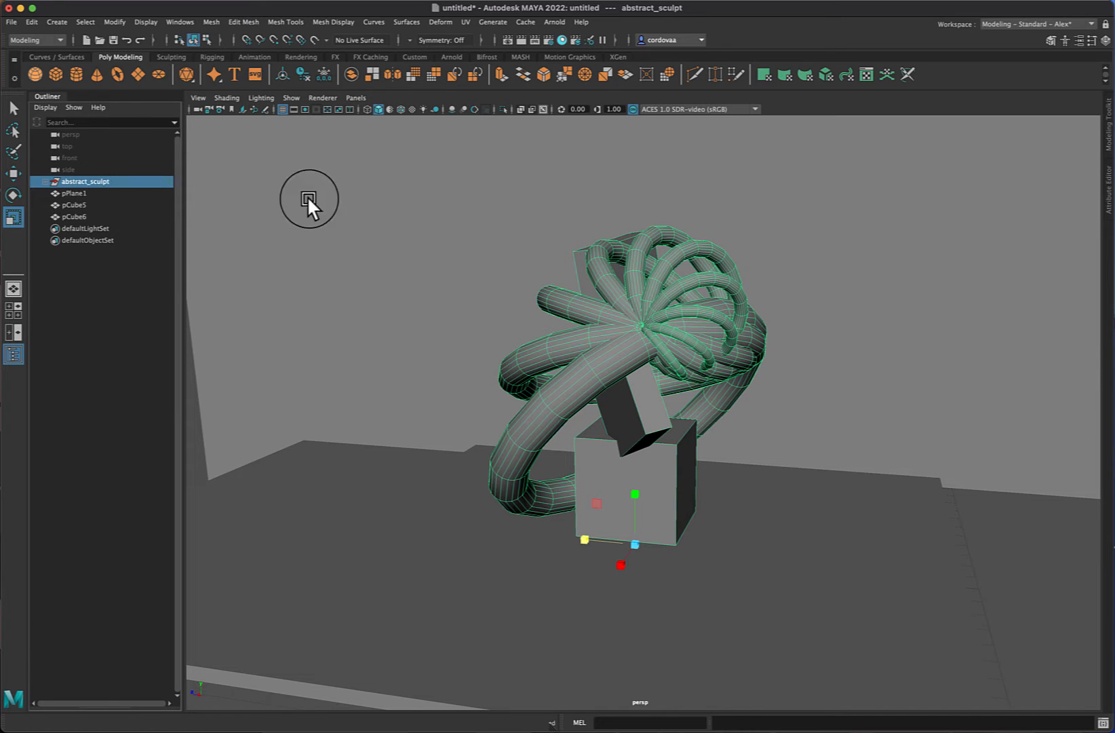
mouse_move(241, 132)
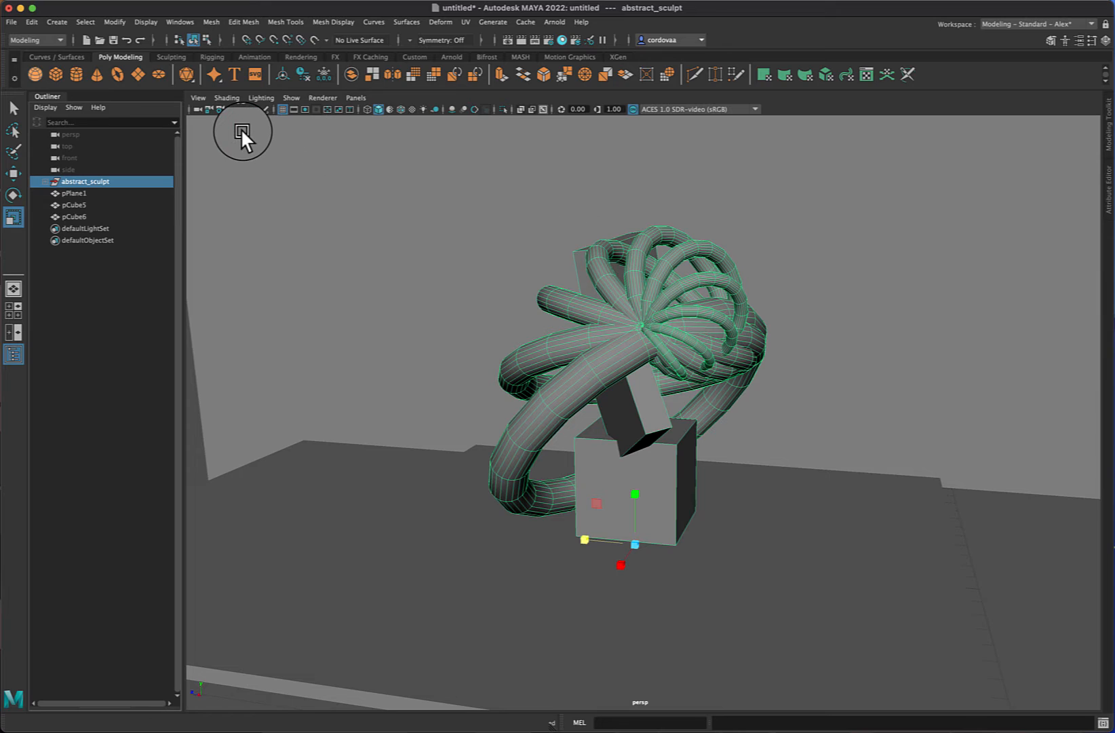
mouse_move(507, 148)
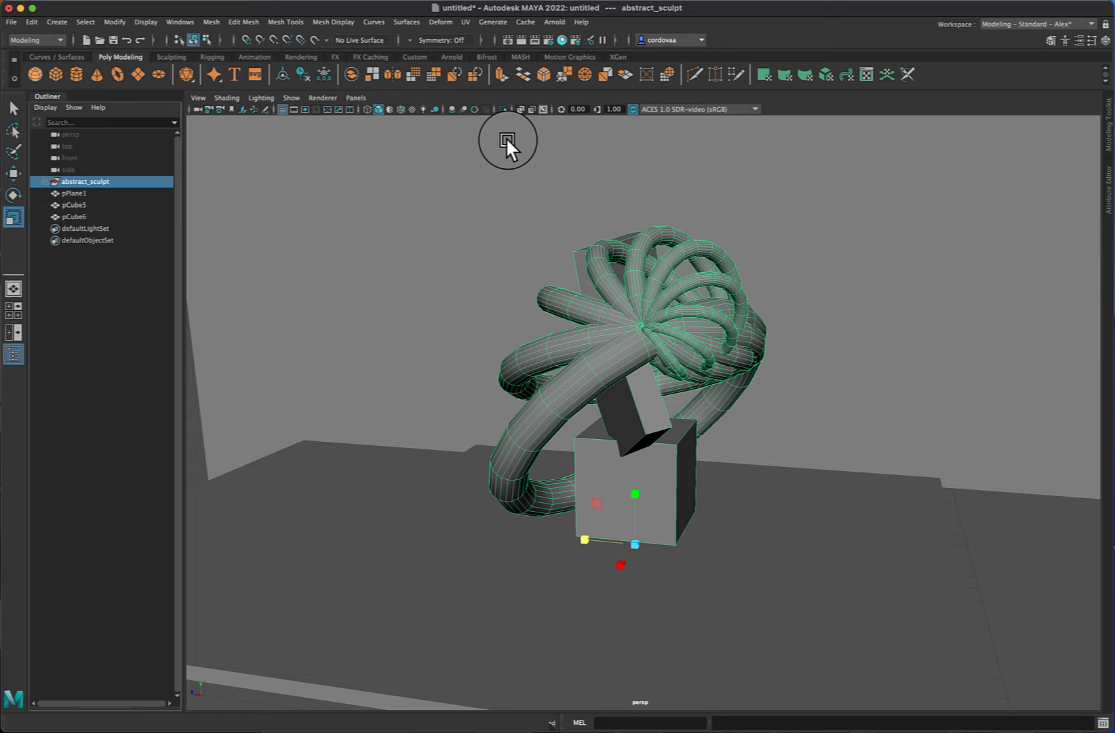
mouse_move(34, 75)
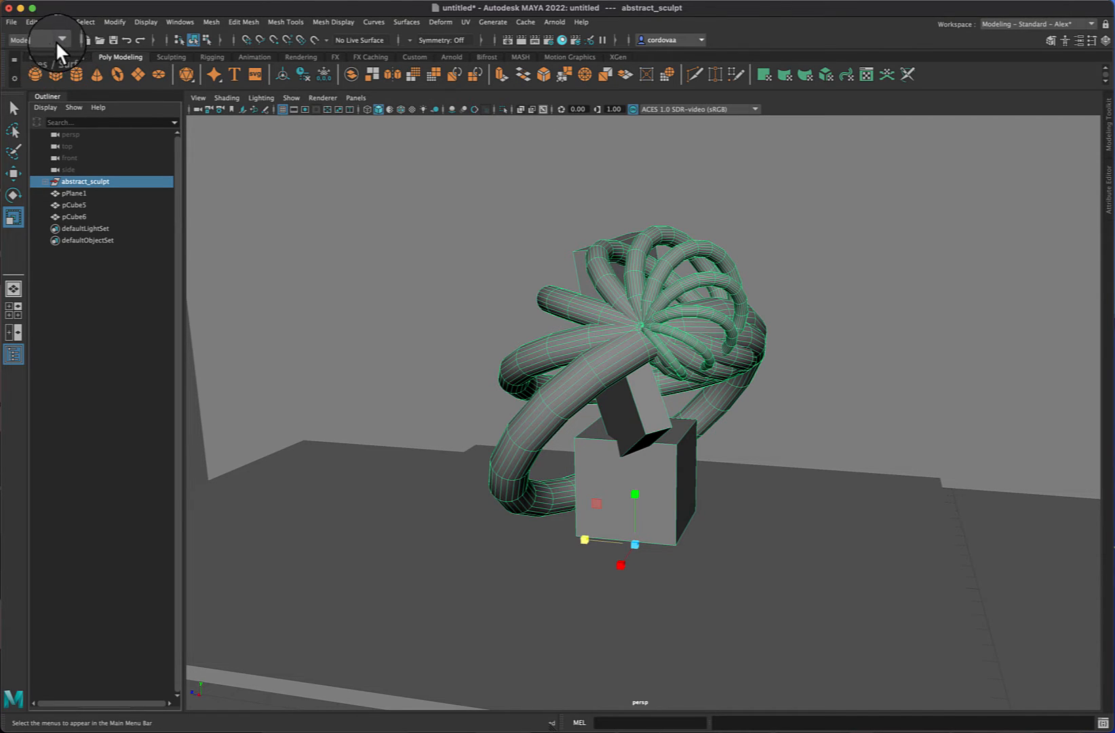
Switch the menu set to Rendering and bring up the Lighting/Shading material commands.
left_click(63, 39)
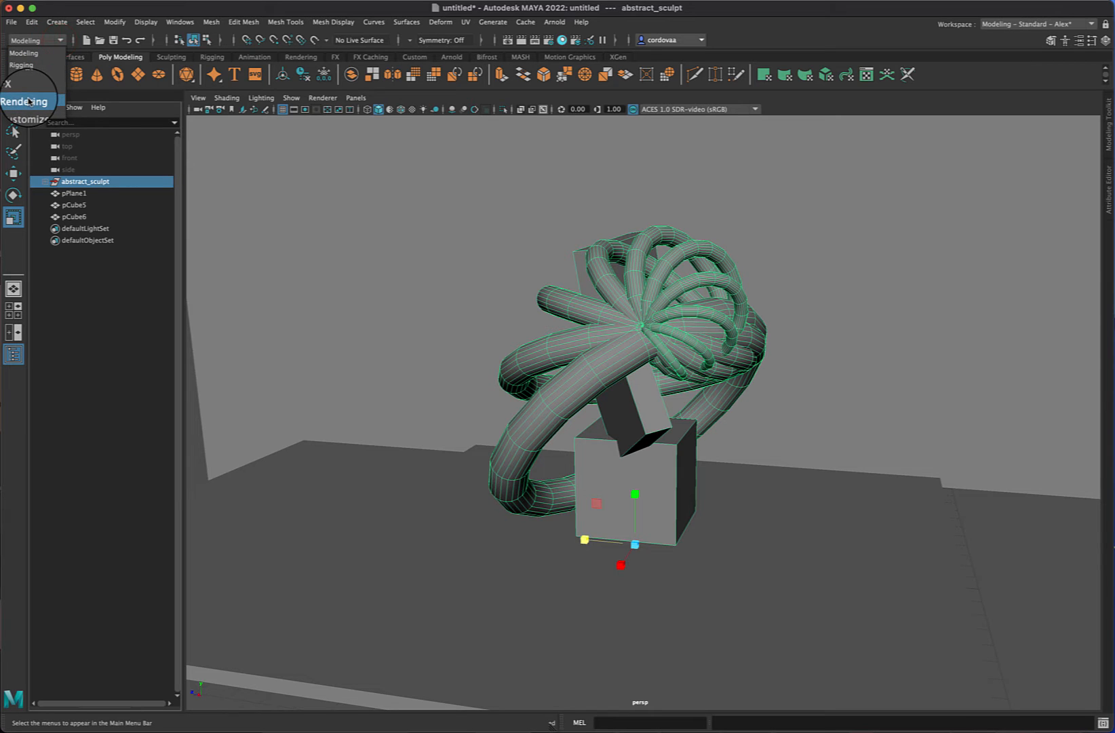
left_click(24, 100)
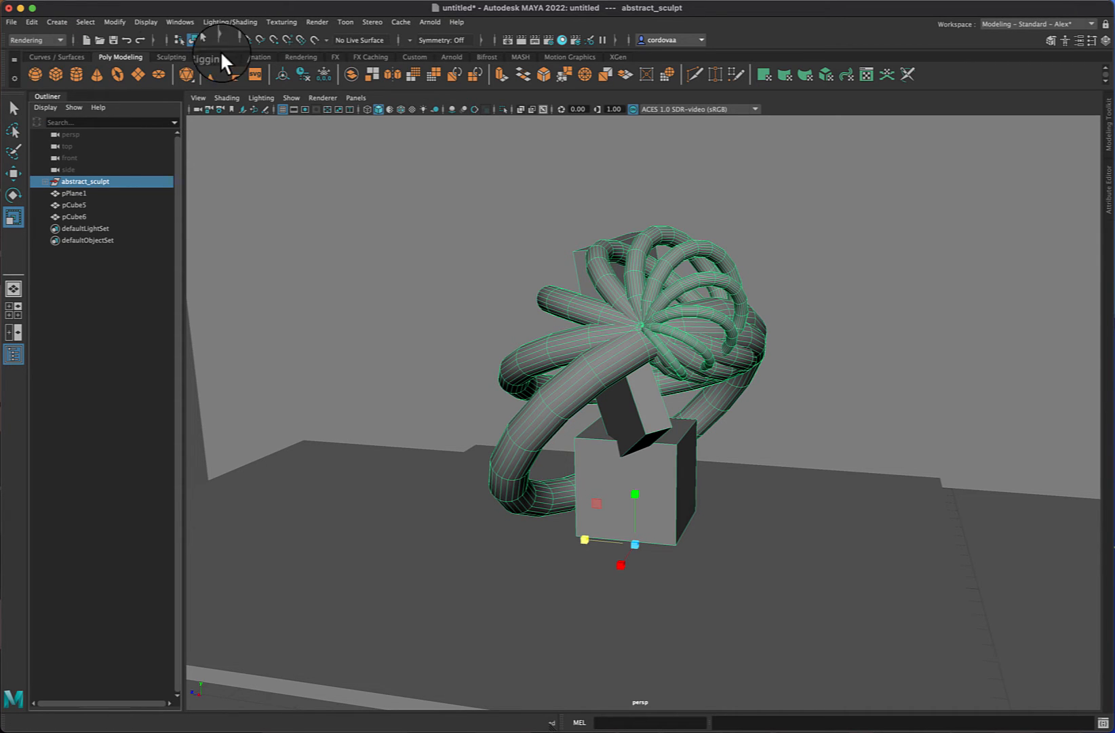
left_click(35, 40)
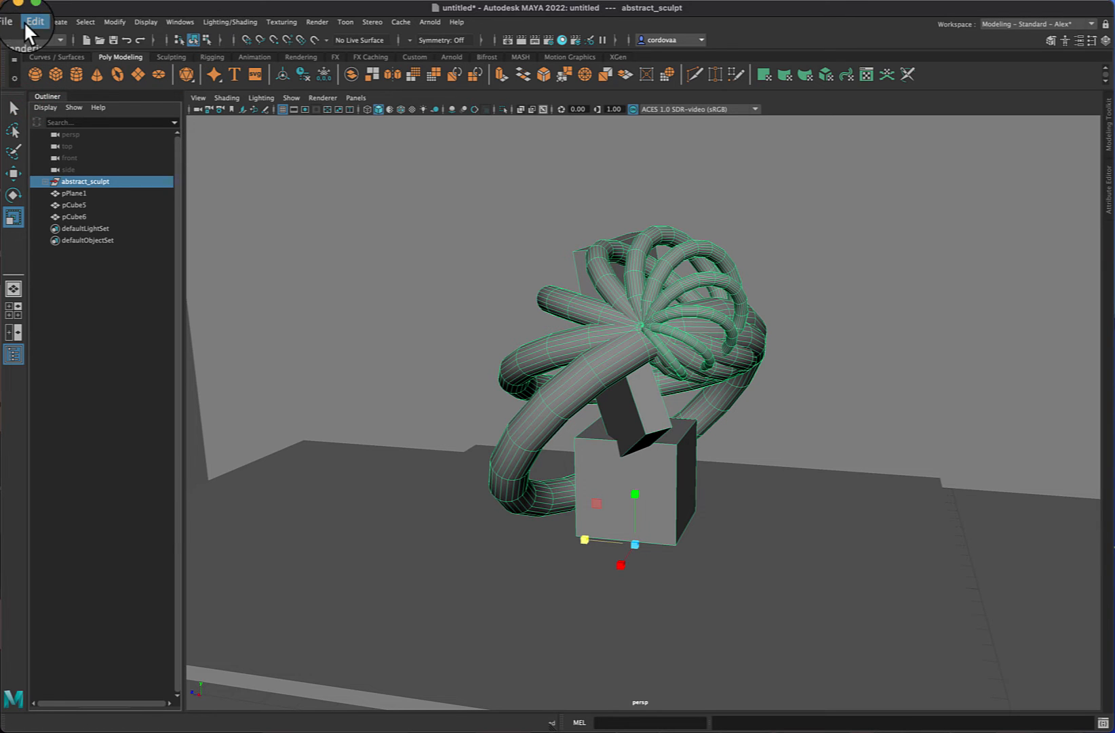
mouse_move(132, 33)
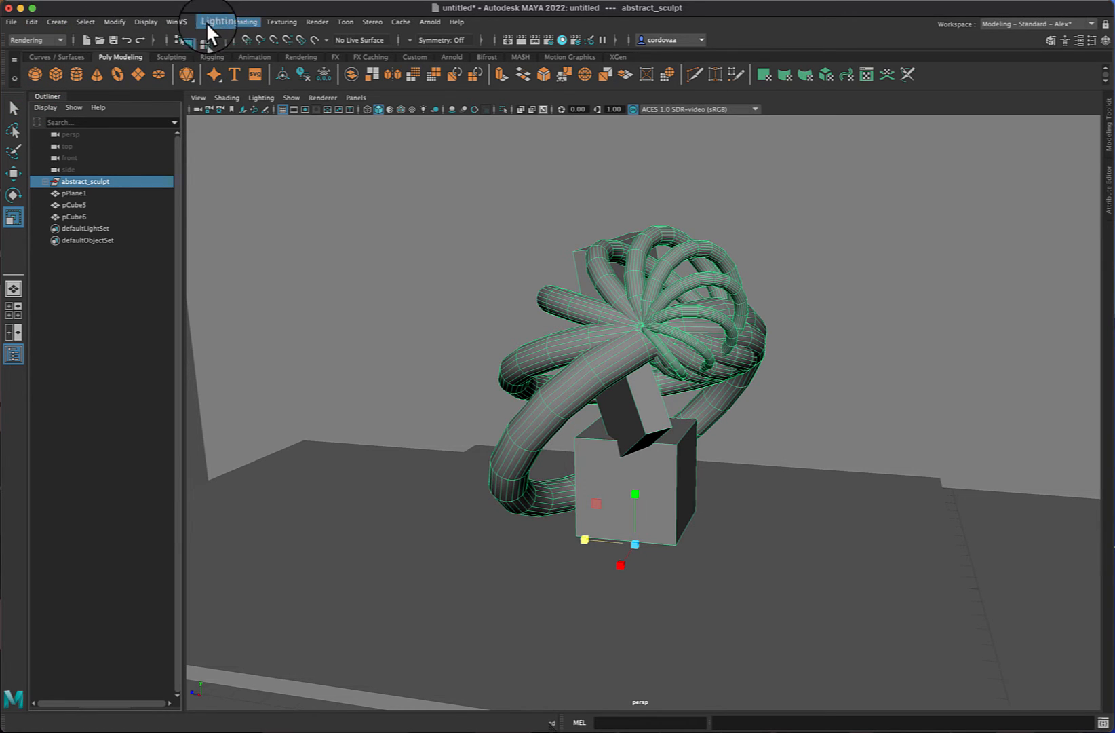
mouse_move(239, 33)
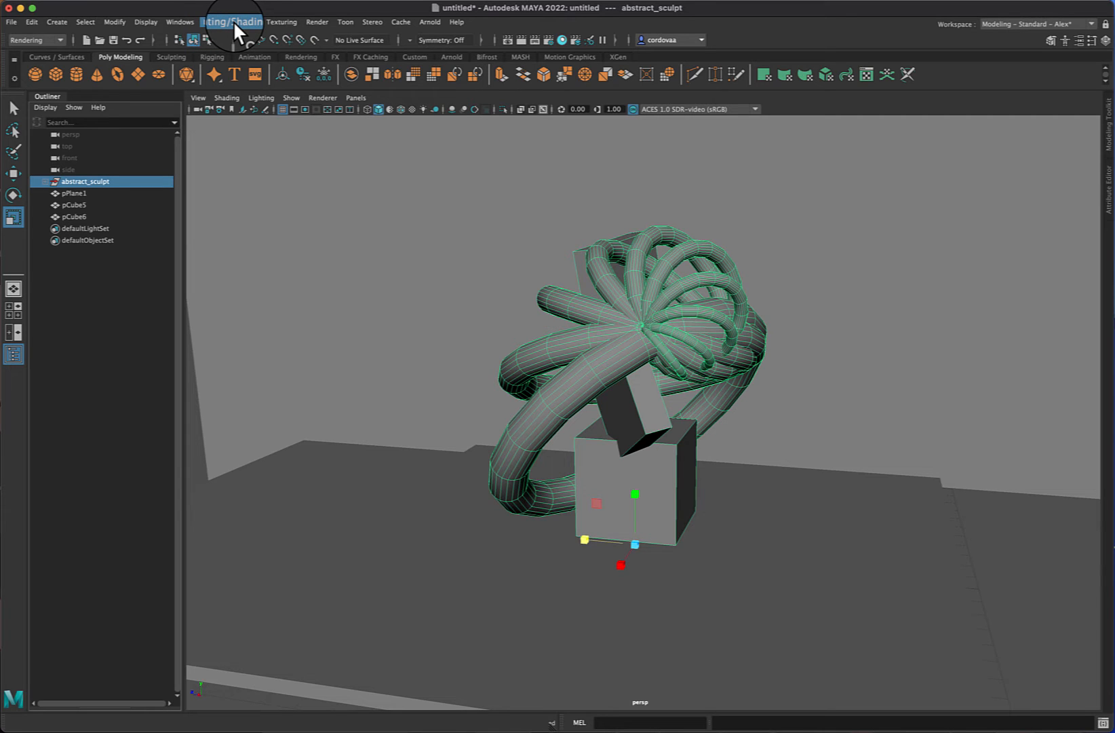
left_click(232, 21)
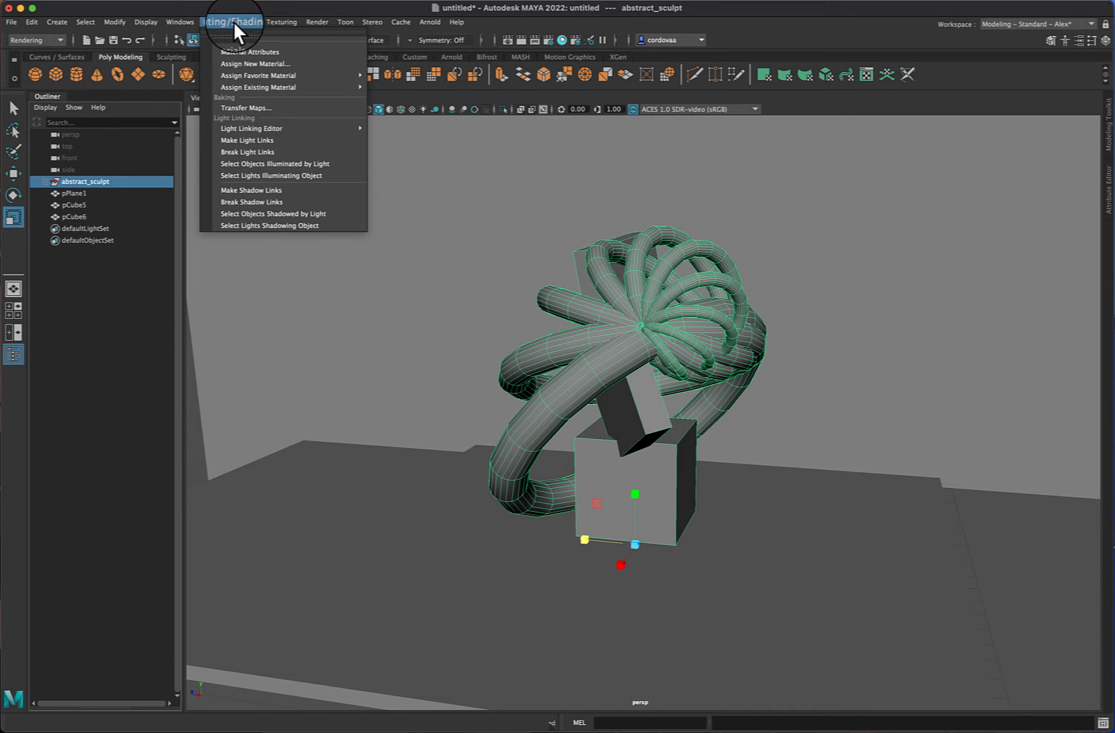
mouse_move(274, 63)
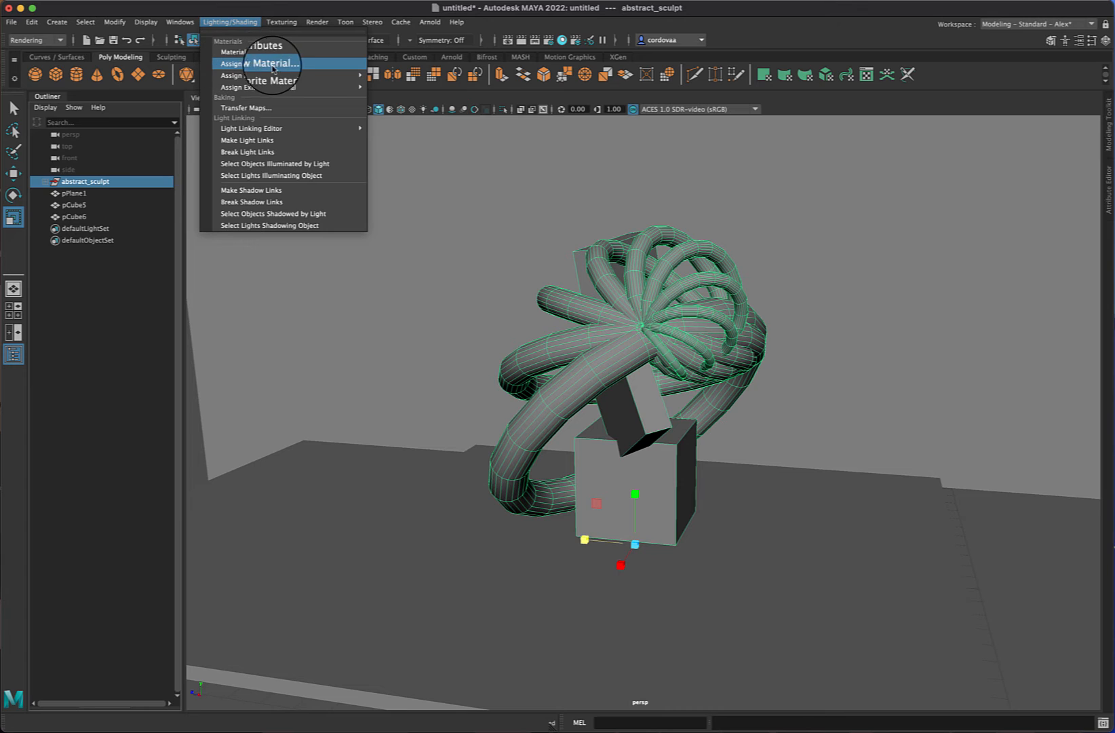
Start Assign New Material for abstract_sculpt, browse Volumetric, then return to Maya Surface shaders.
left_click(262, 63)
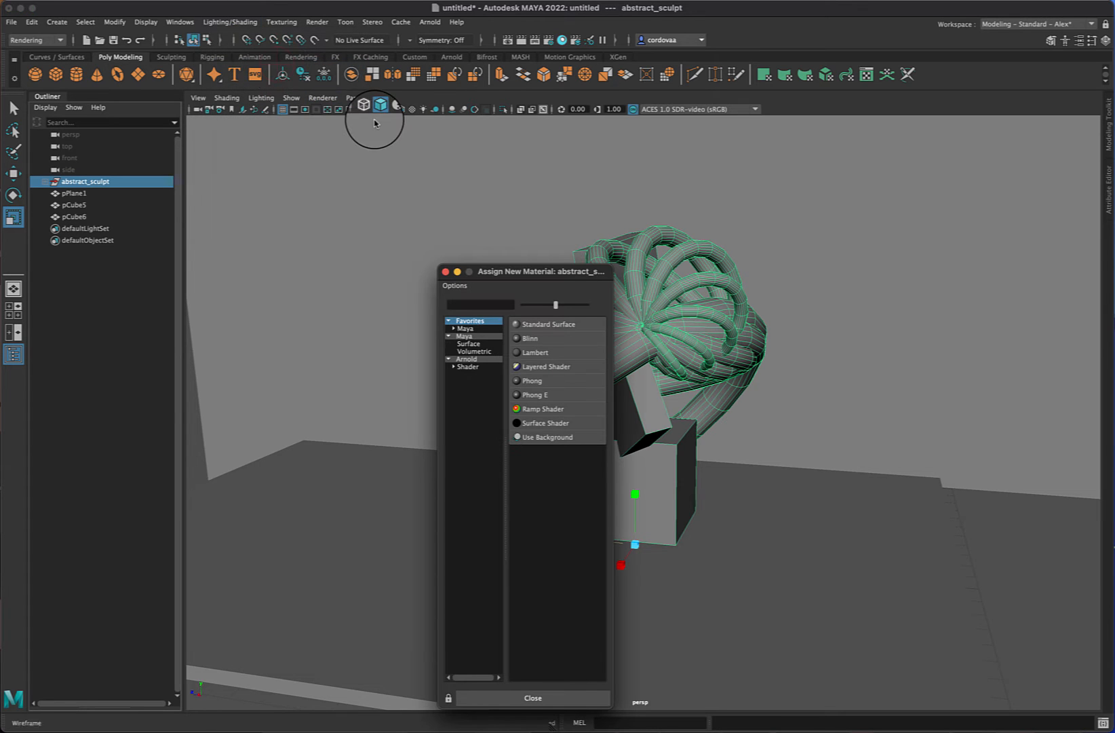
mouse_move(569, 388)
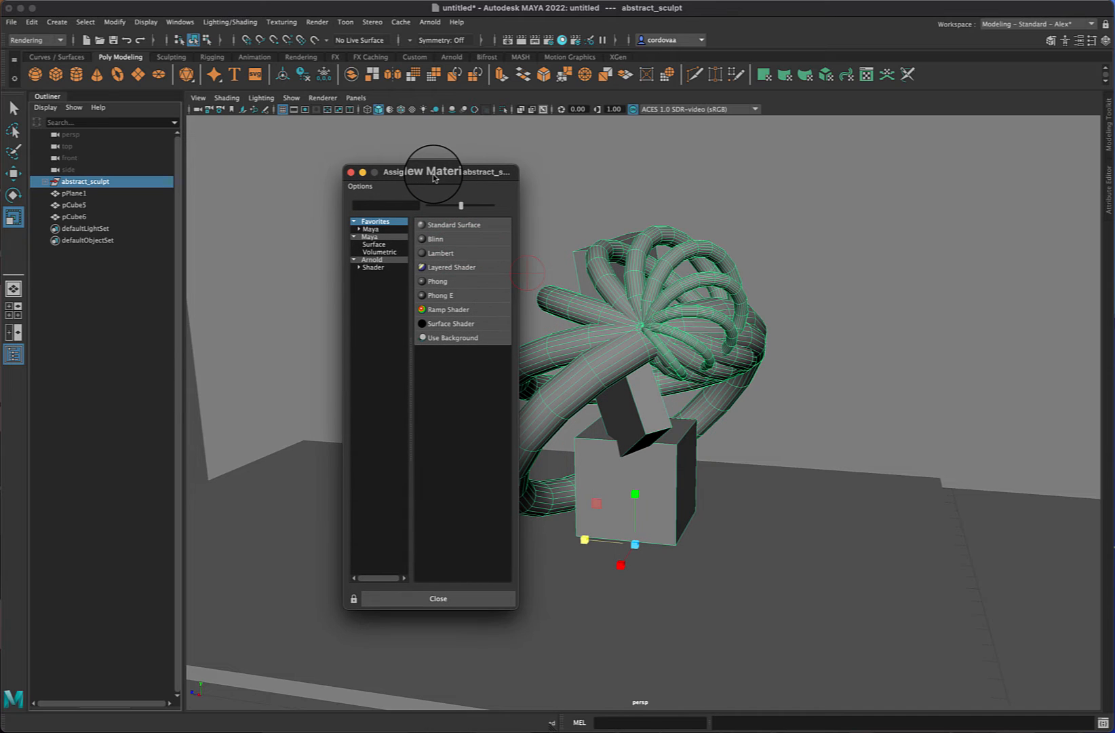
mouse_move(441, 245)
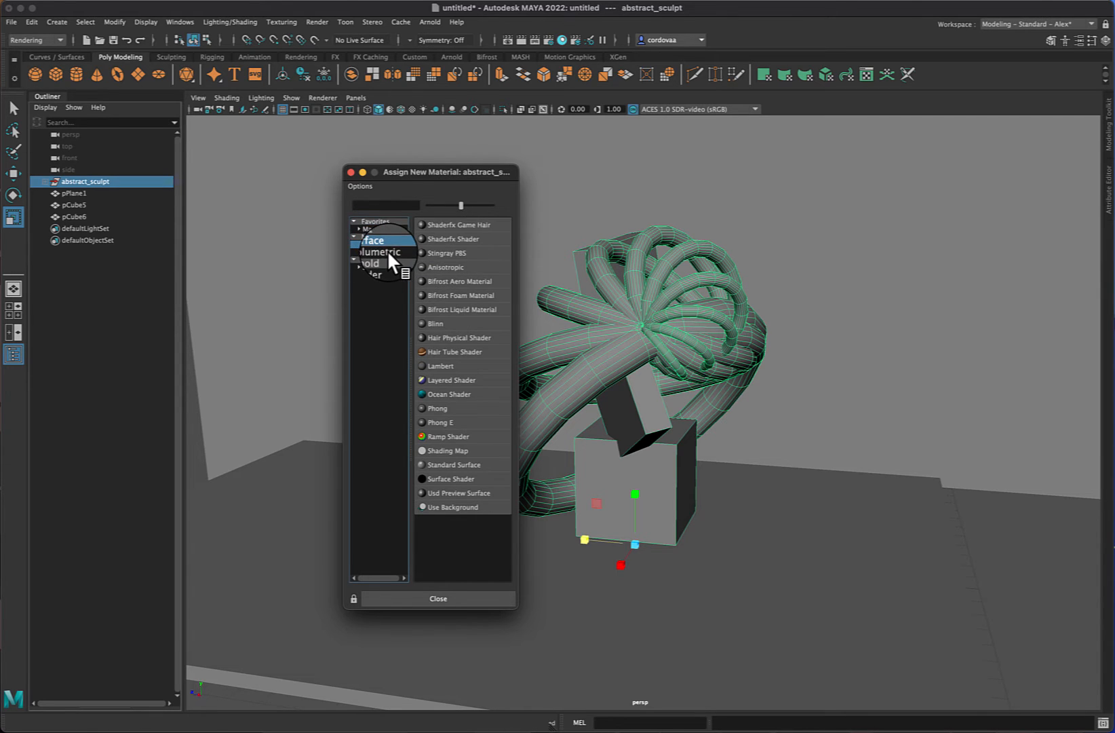
left_click(380, 251)
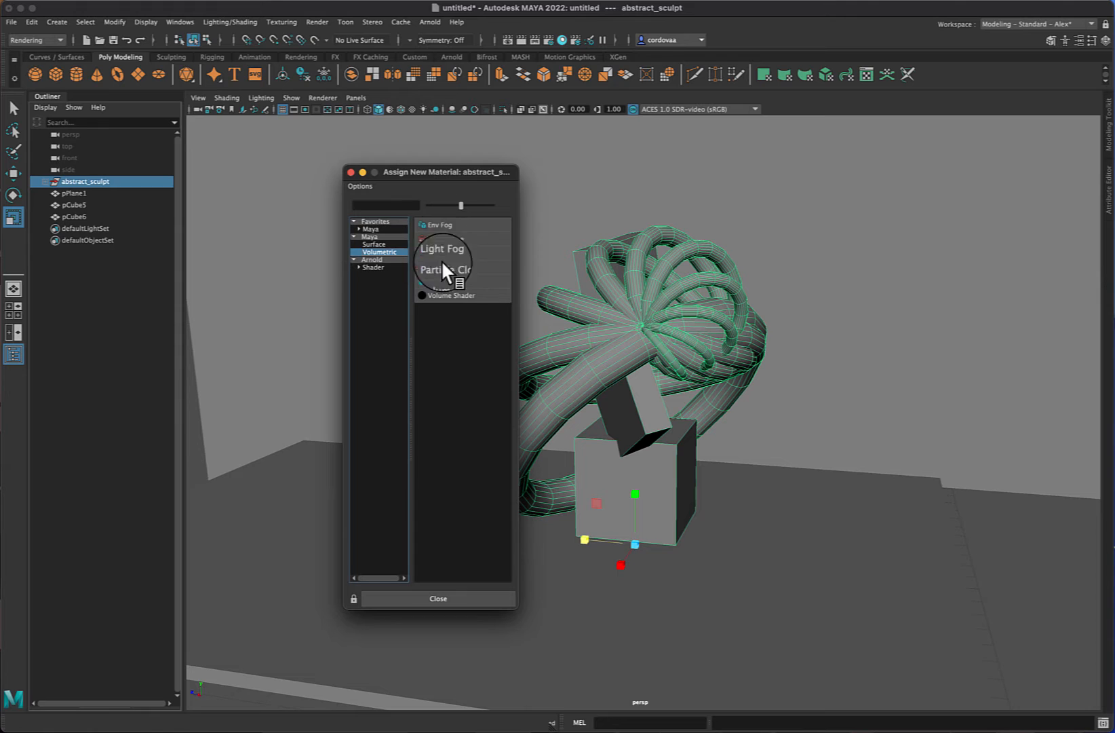
mouse_move(445, 309)
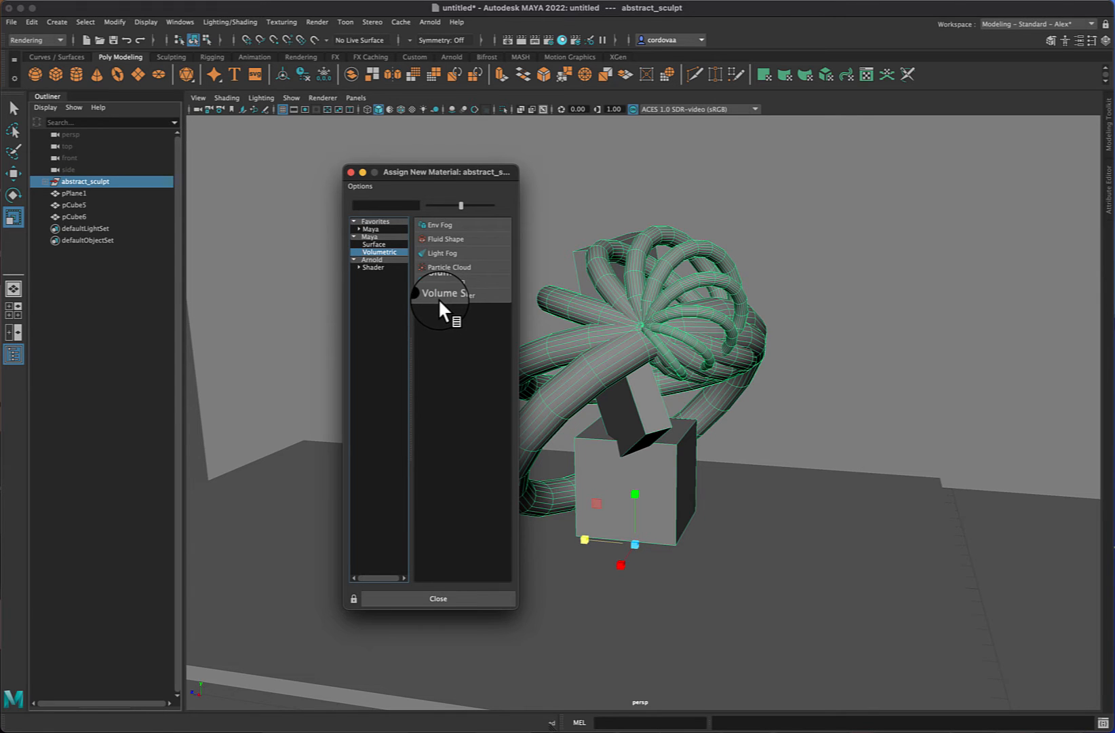
left_click(374, 243)
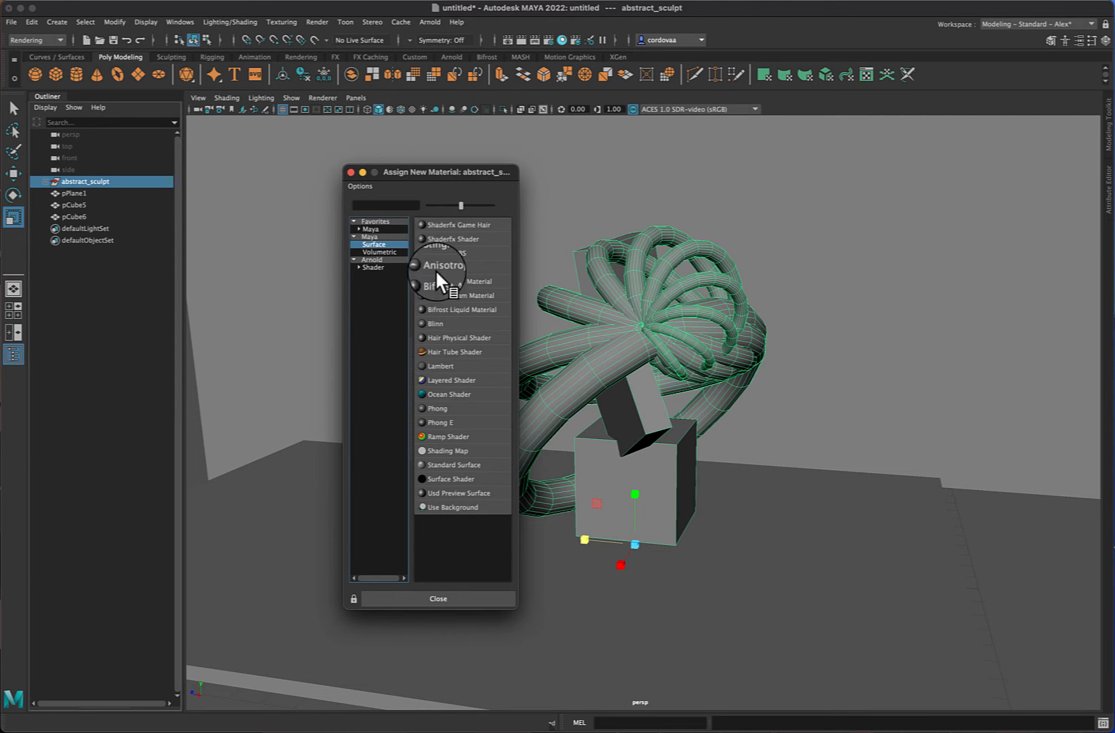
mouse_move(450, 418)
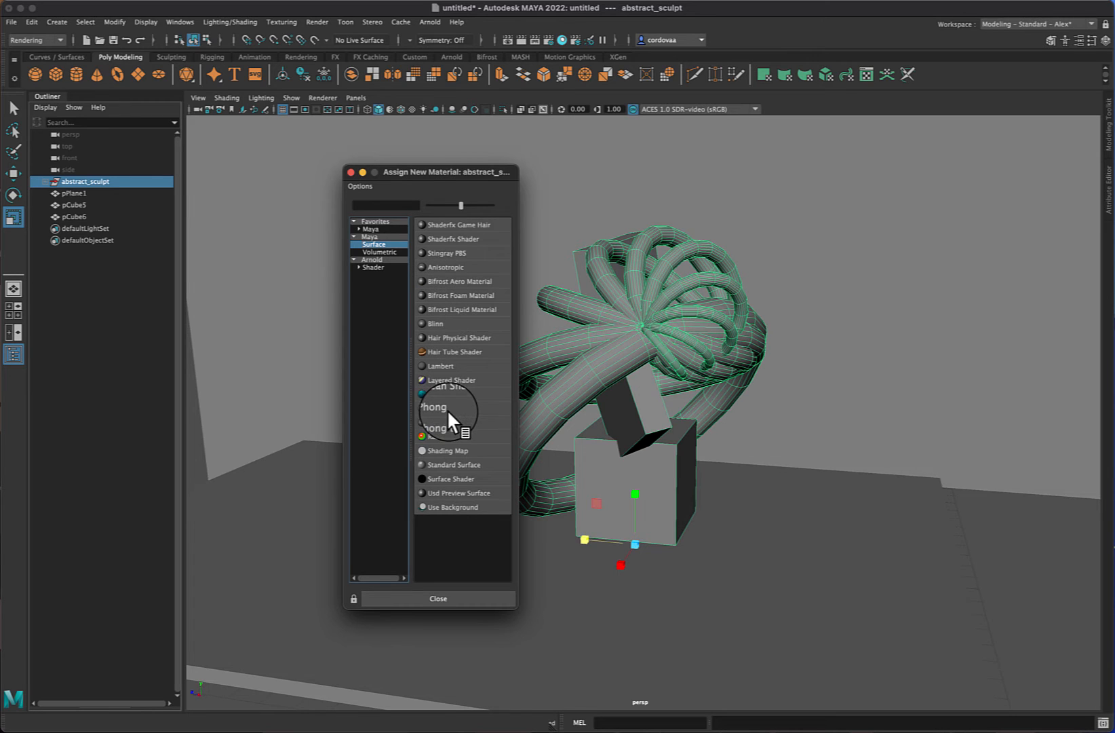
mouse_move(438, 334)
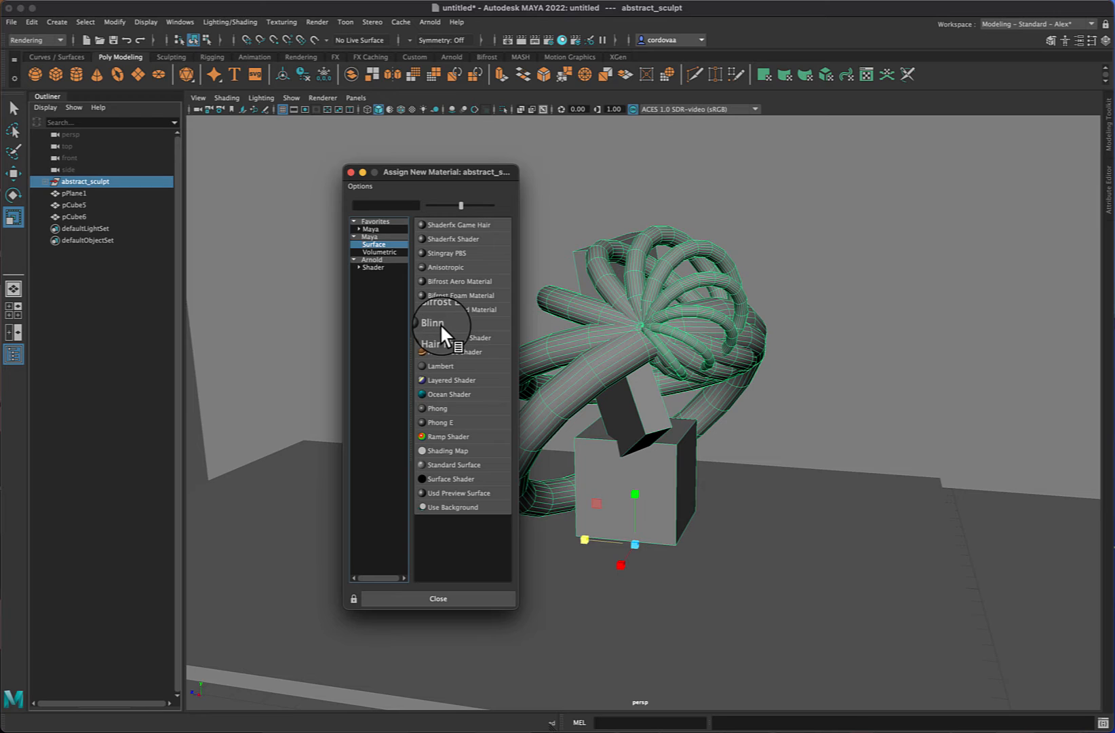
mouse_move(447, 333)
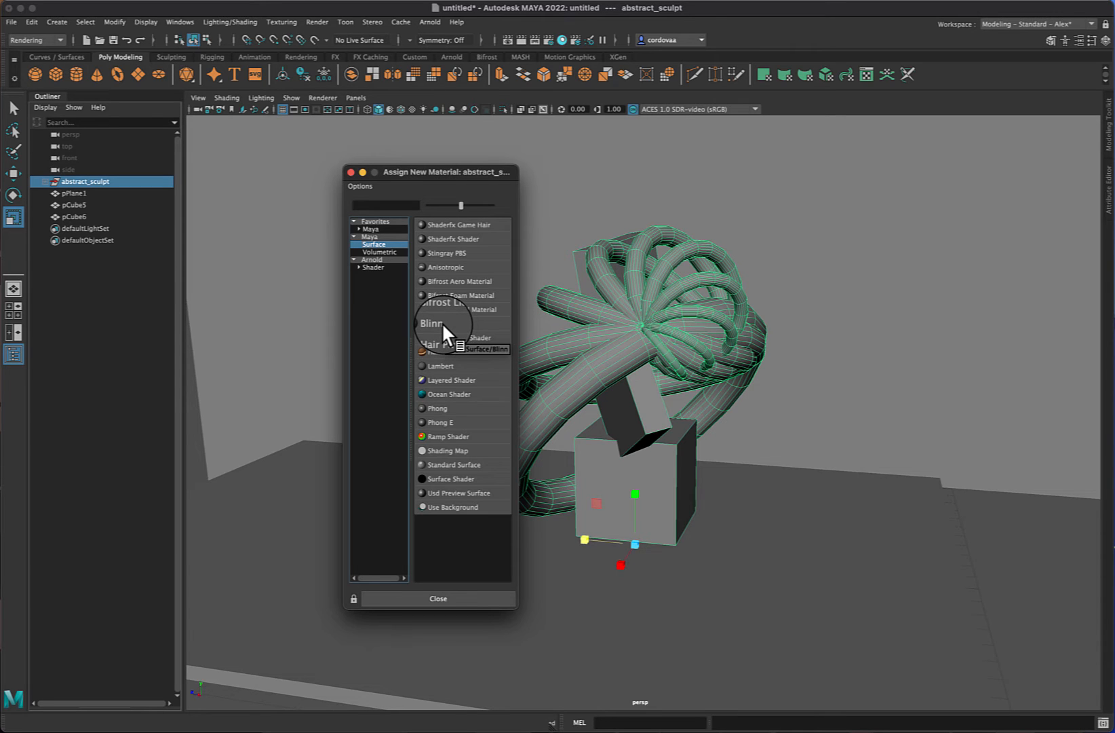
mouse_move(447, 377)
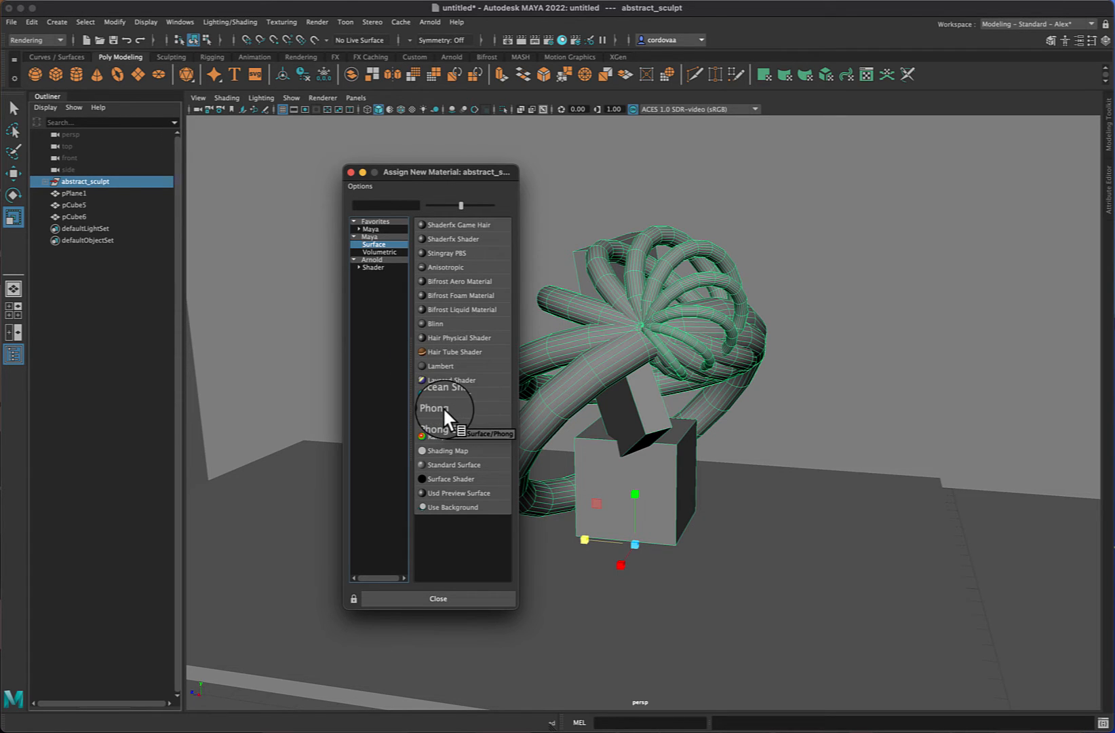
mouse_move(437, 430)
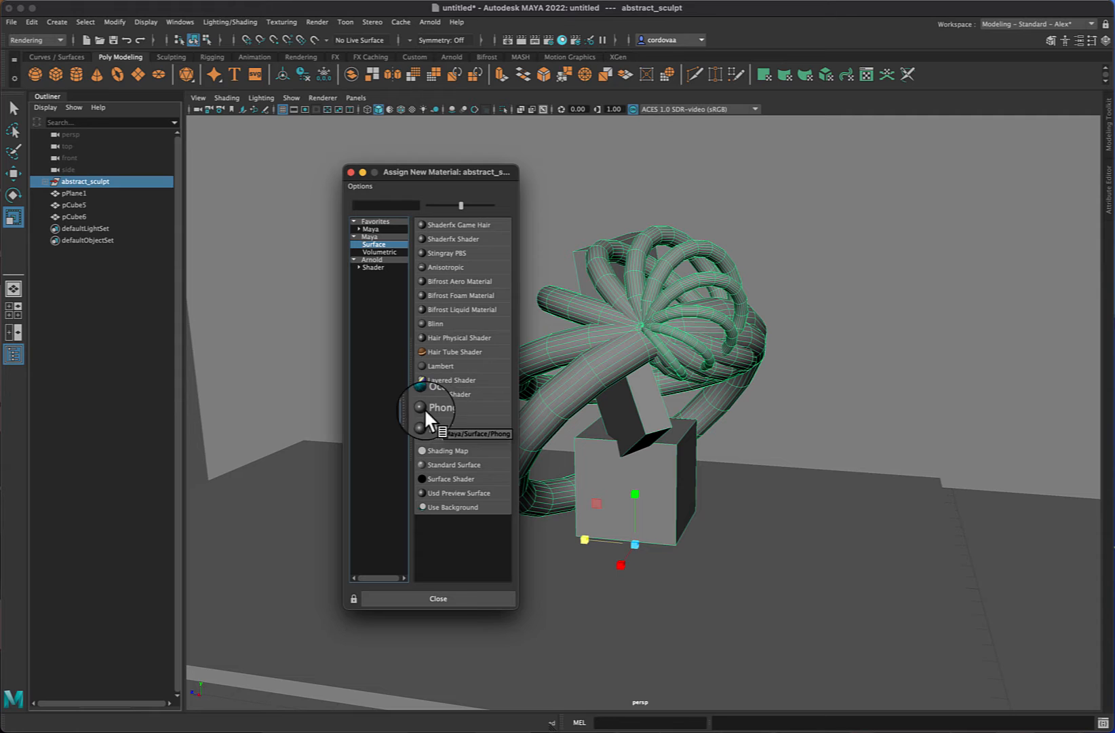
mouse_move(452, 274)
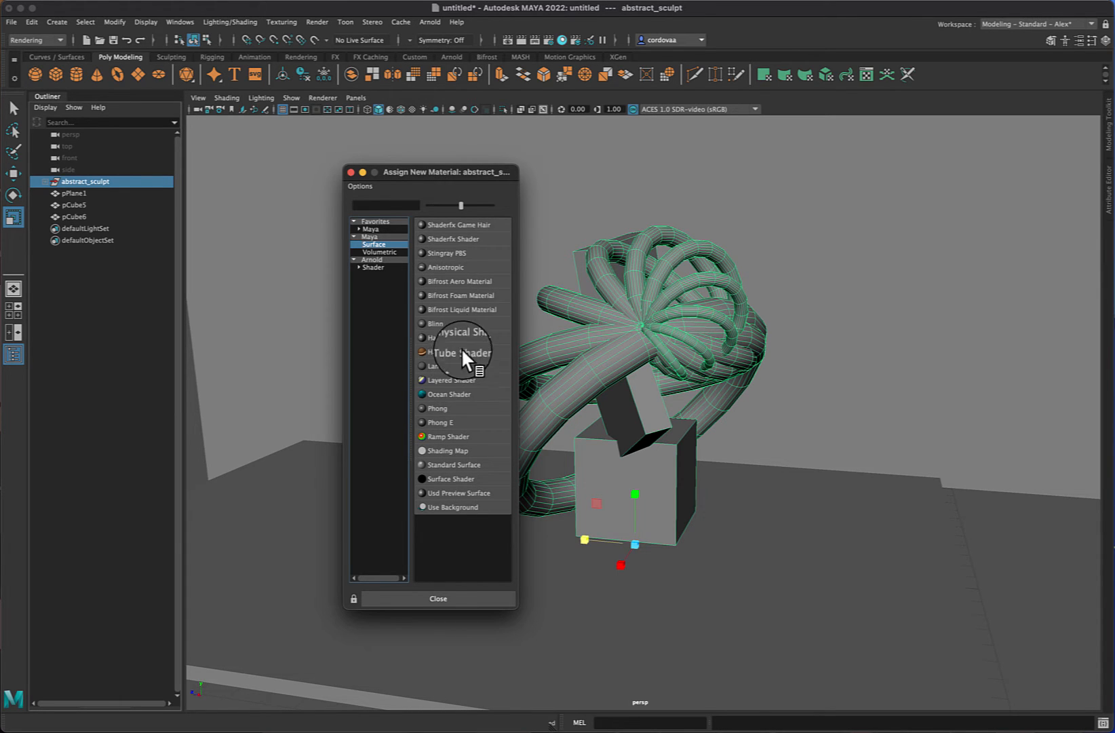
mouse_move(437, 333)
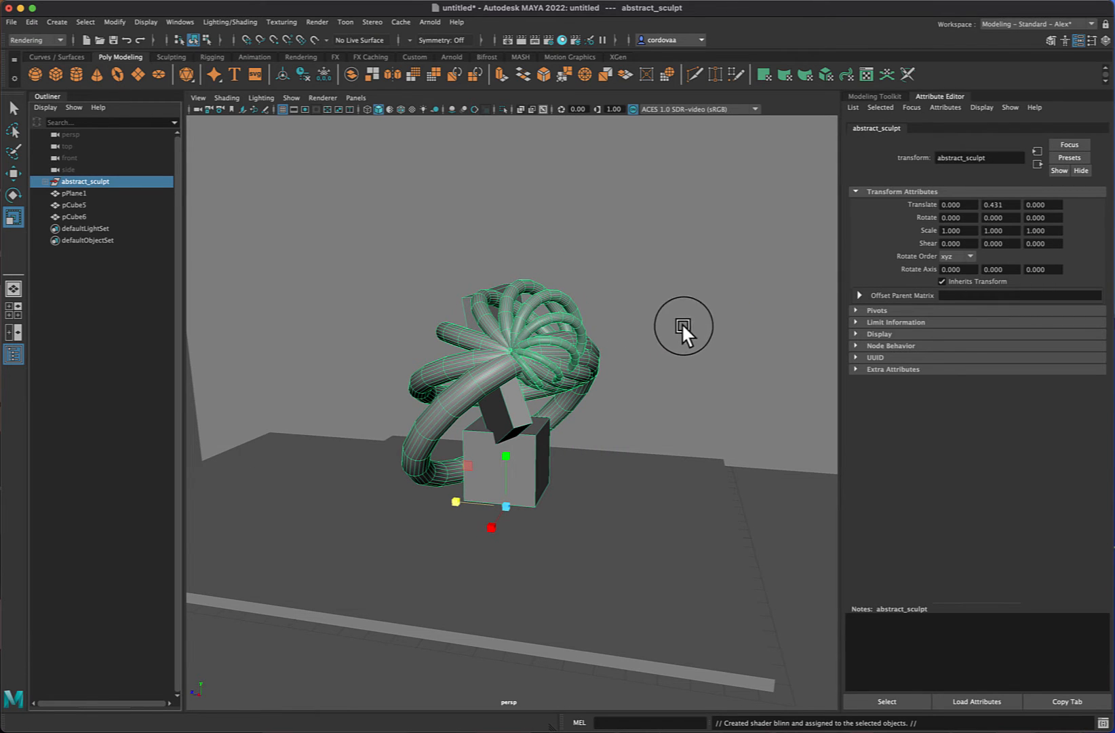
mouse_move(317, 254)
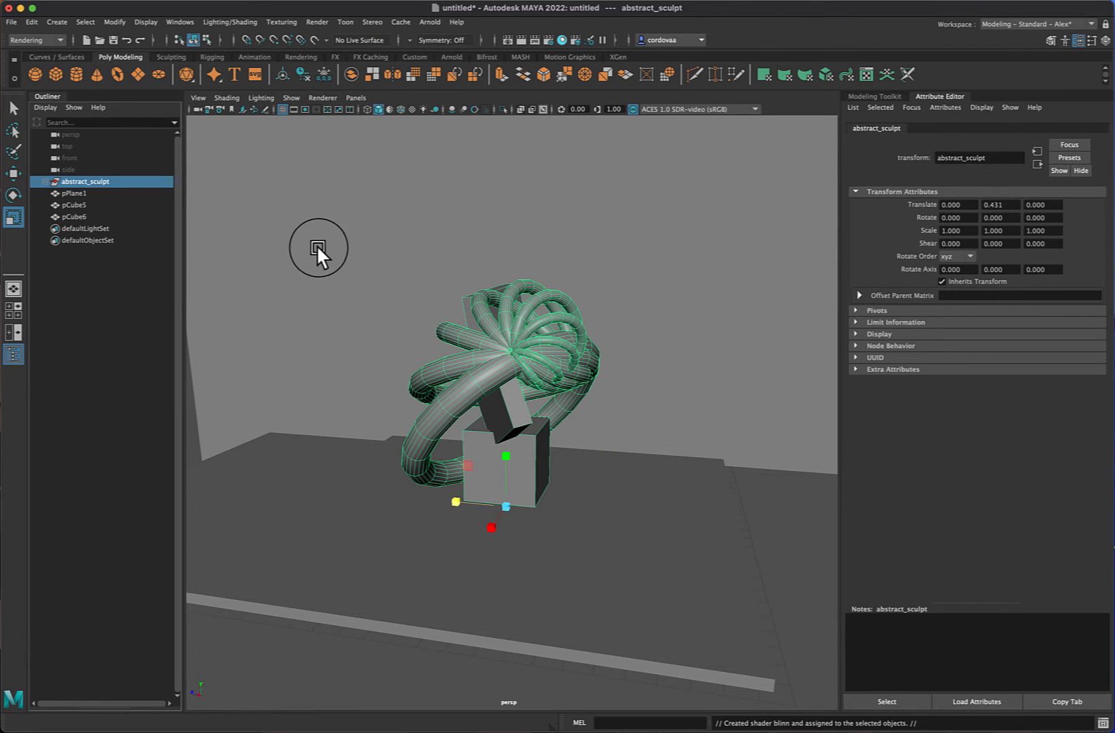
mouse_move(510, 373)
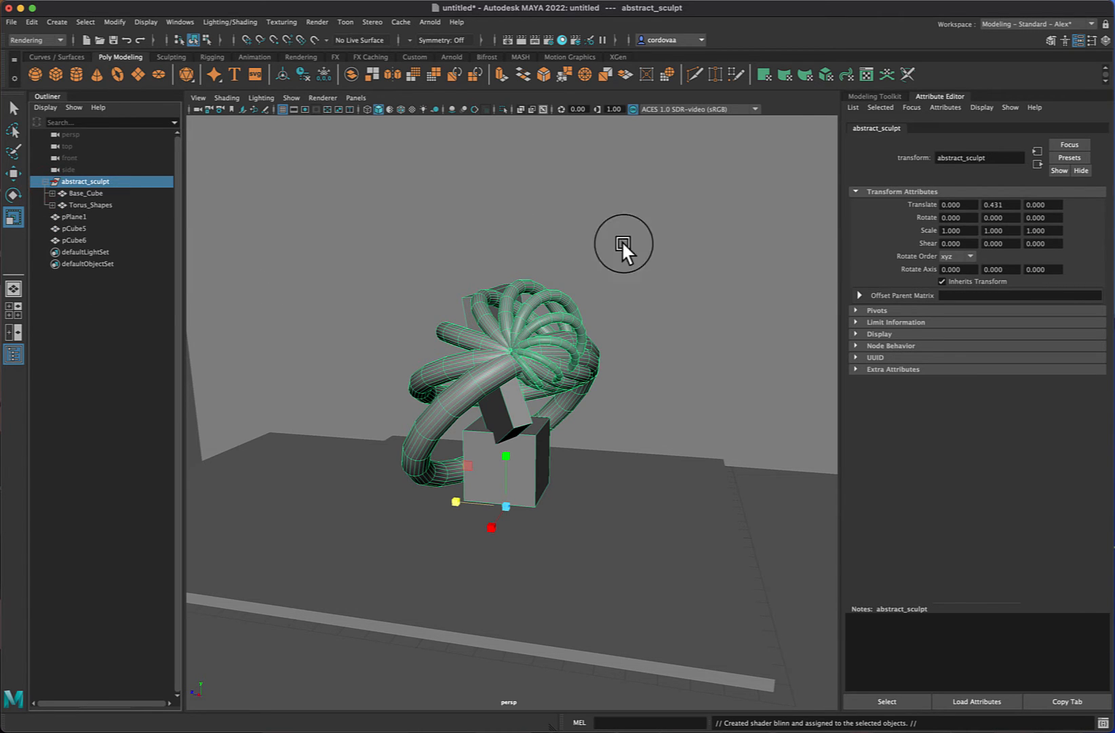
mouse_move(1001, 126)
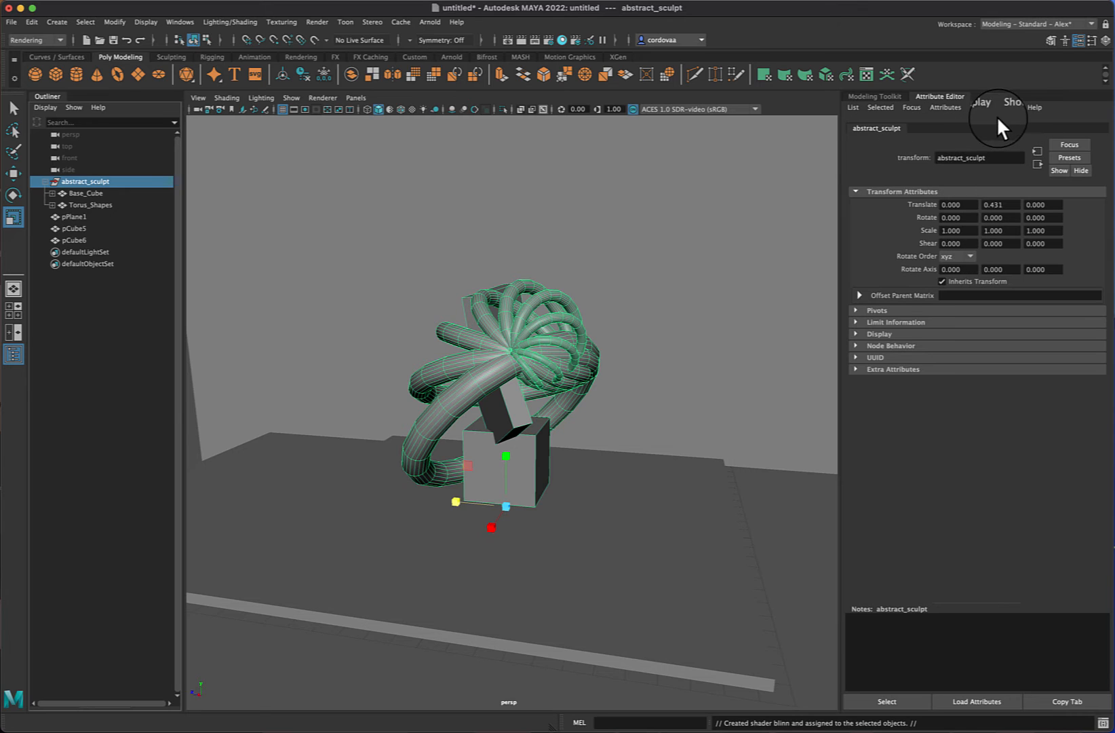
Inspect the group's children Base_Cube and Torus_Shapes, ending with Base_Cube active.
left_click(86, 193)
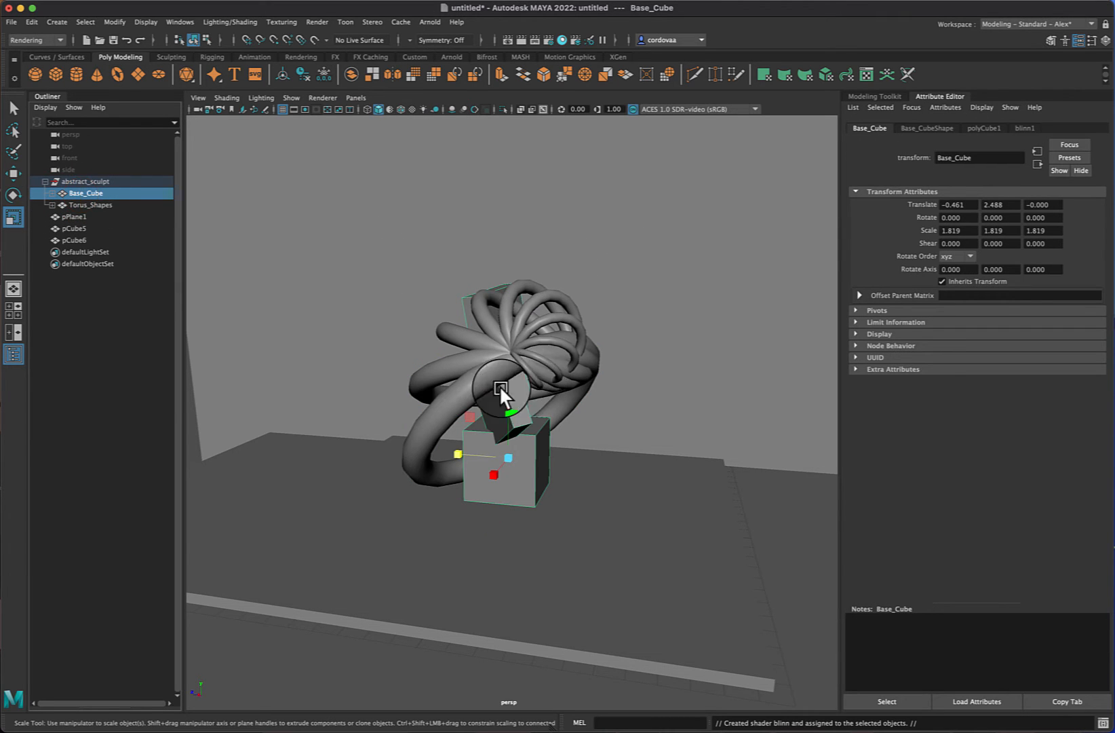
left_click(89, 205)
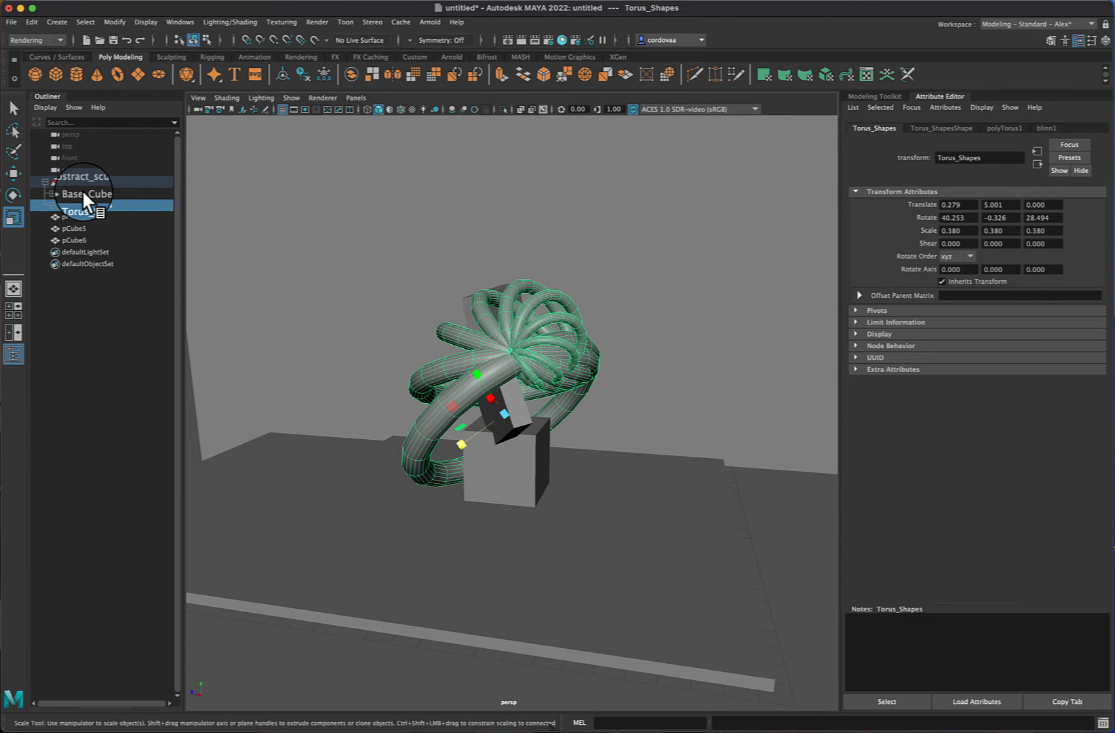
left_click(86, 194)
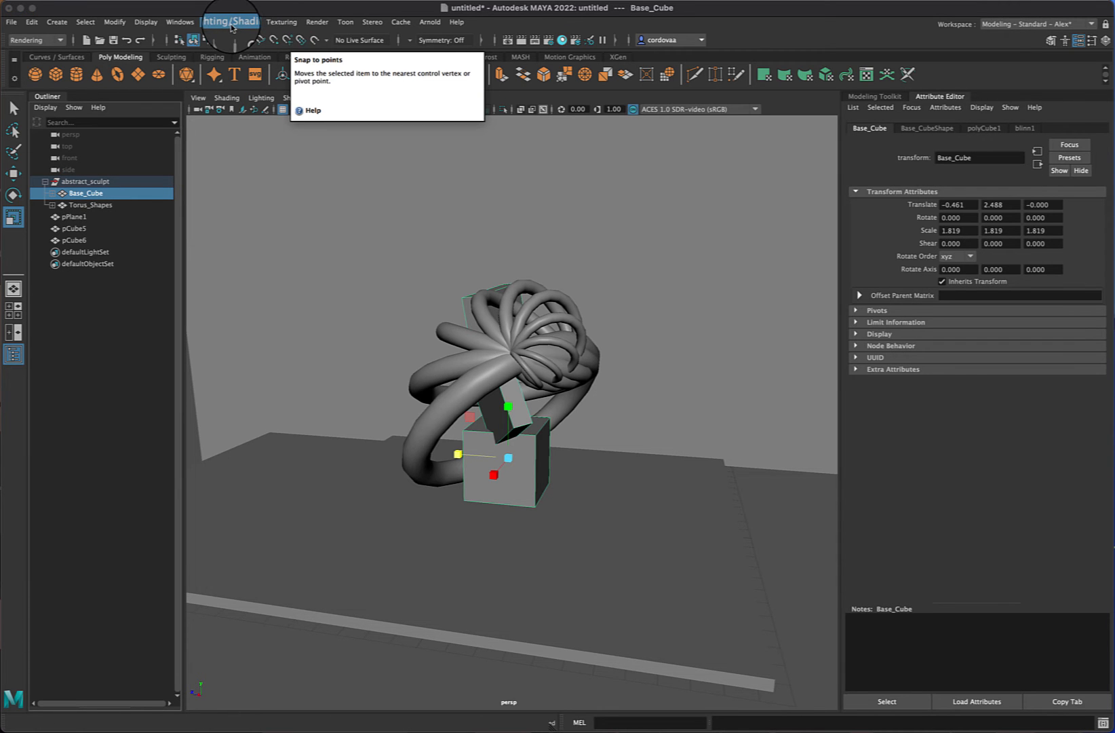
Assign the existing blinn1 material to Base_Cube and show blinn1's attributes.
left_click(229, 21)
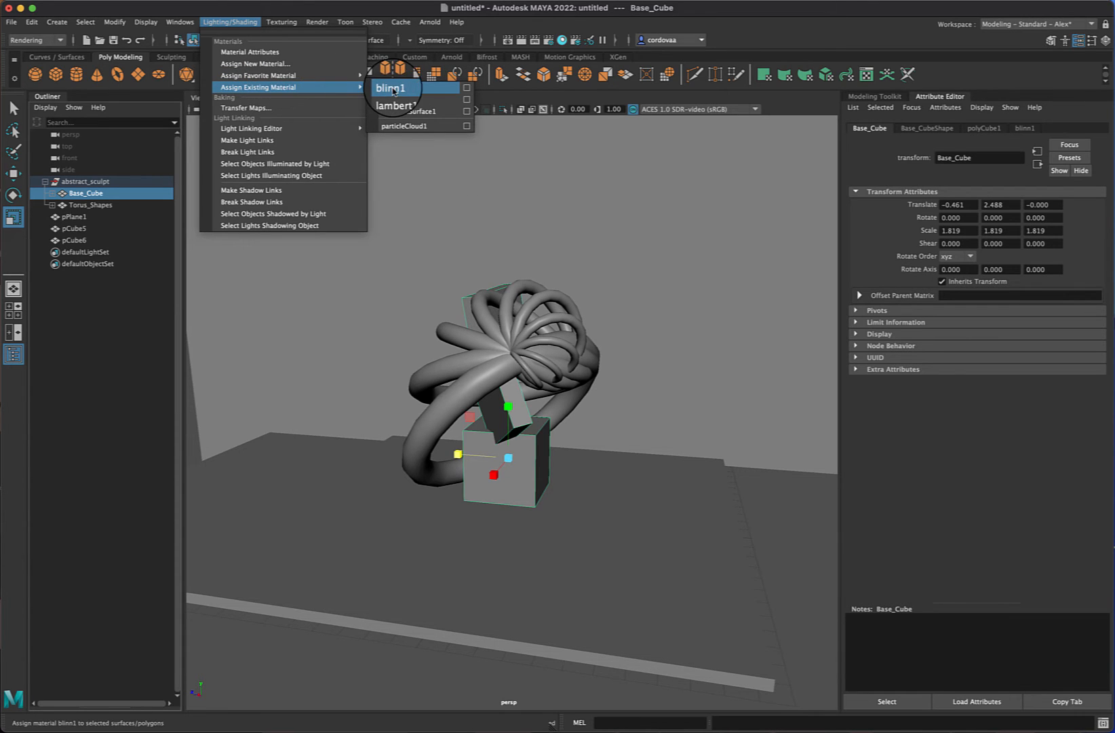
mouse_move(390, 86)
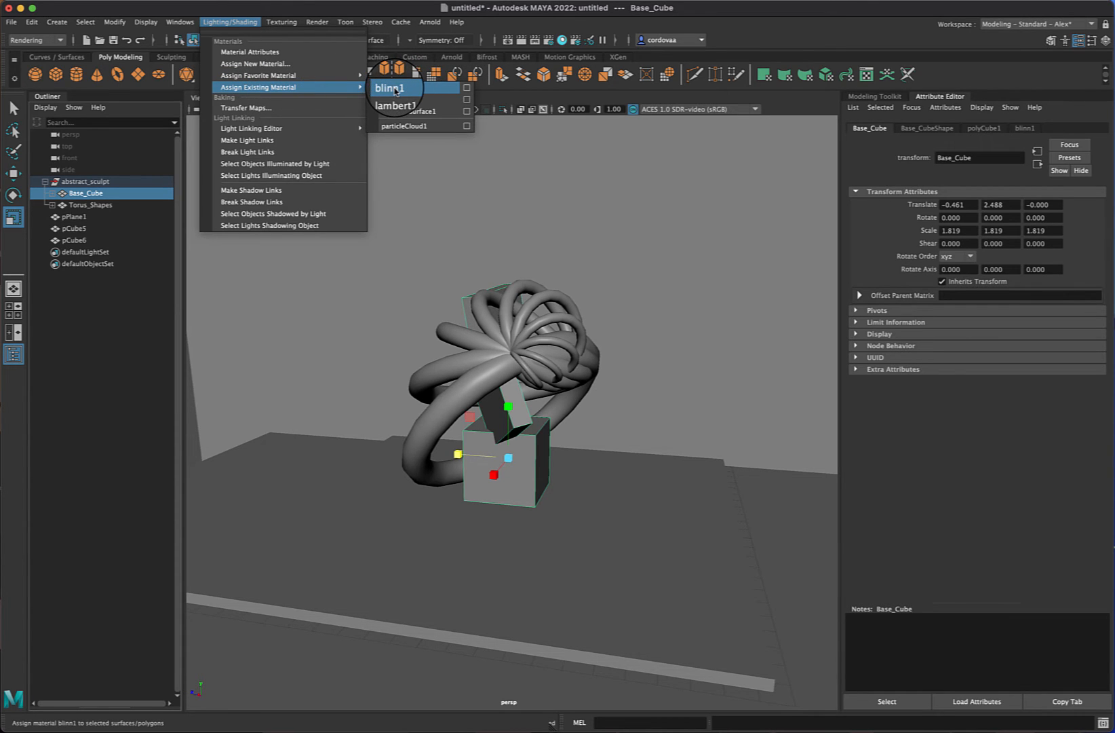
left_click(389, 87)
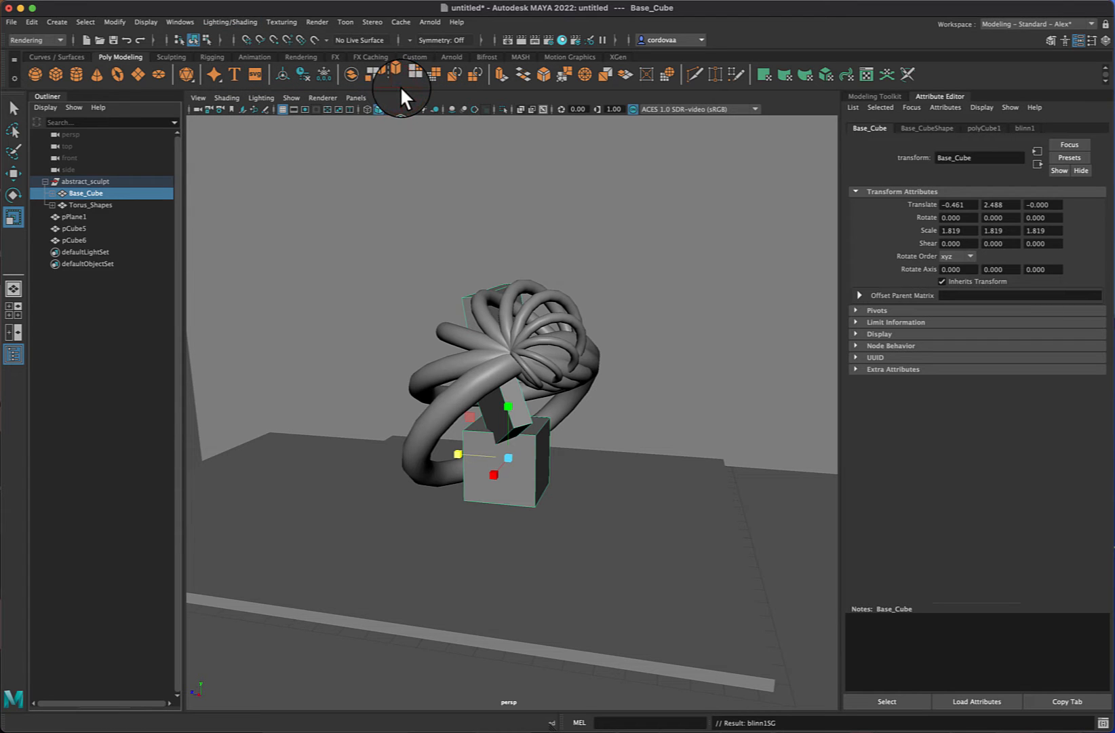
left_click(1025, 128)
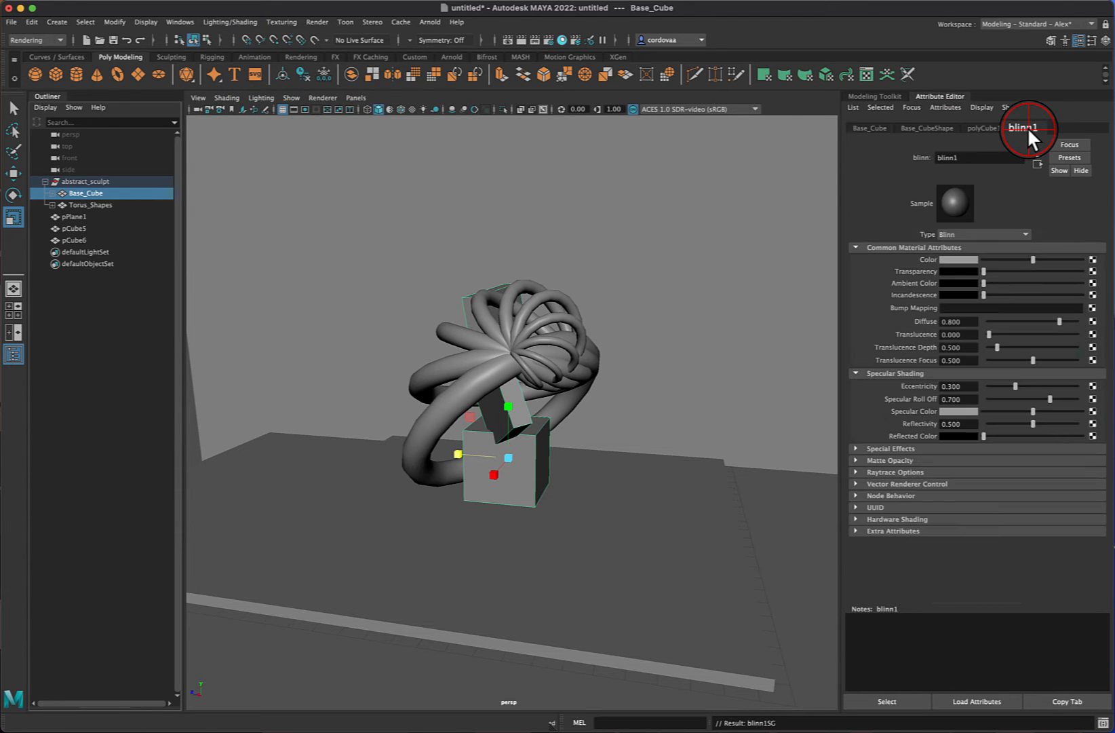
mouse_move(983, 167)
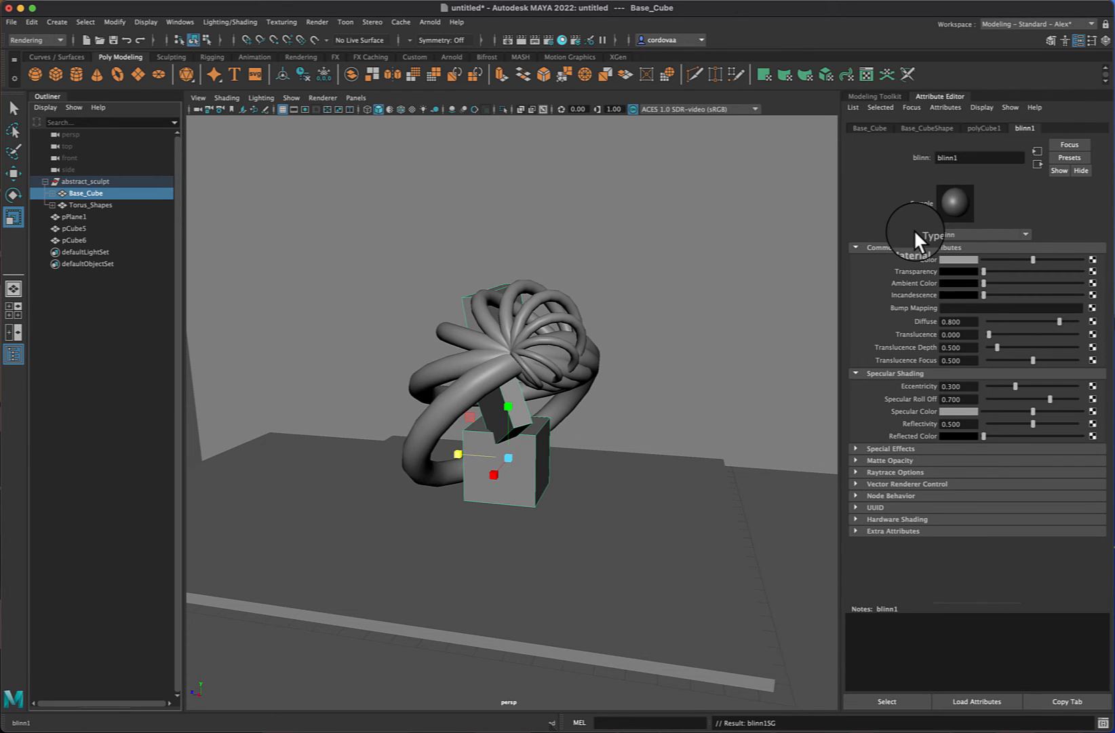
Select the whole abstract_sculpt group and assign blinn1 to it as well.
left_click(90, 180)
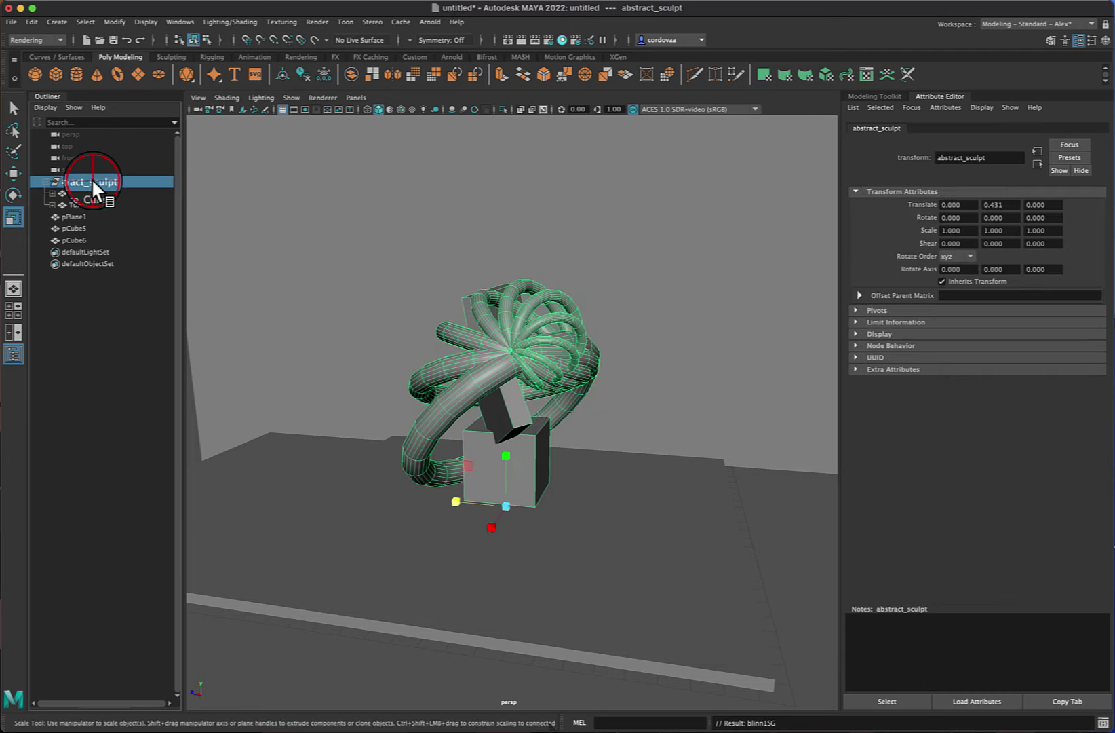
left_click(45, 182)
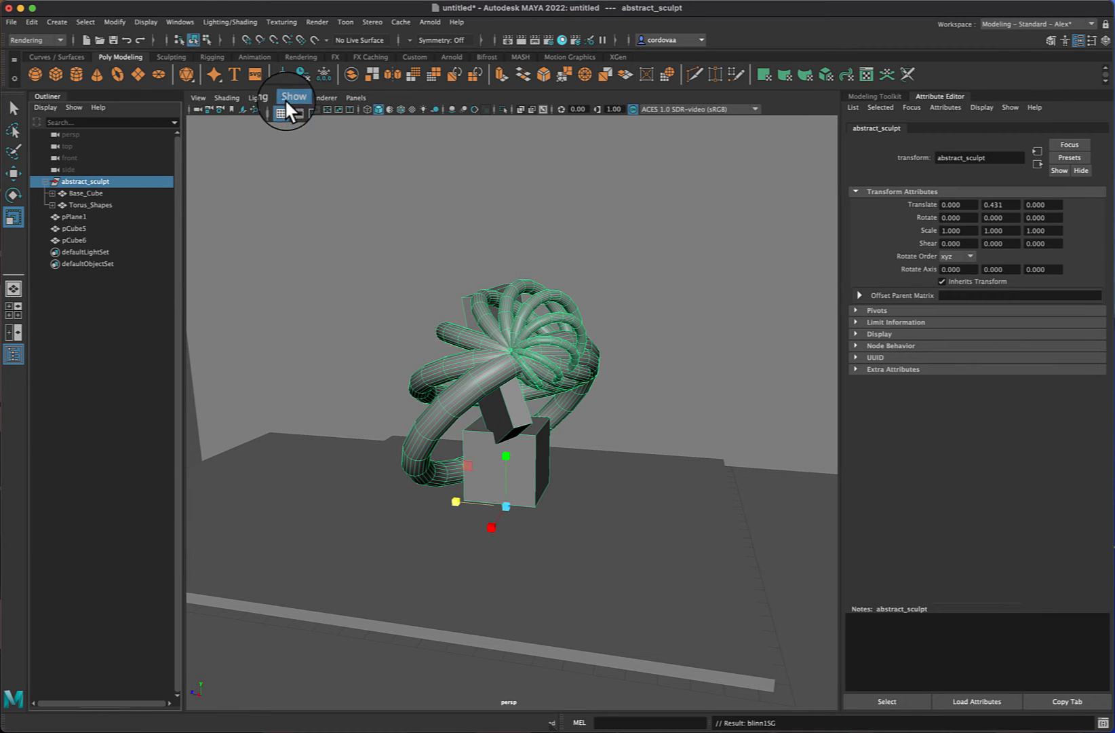
left_click(230, 21)
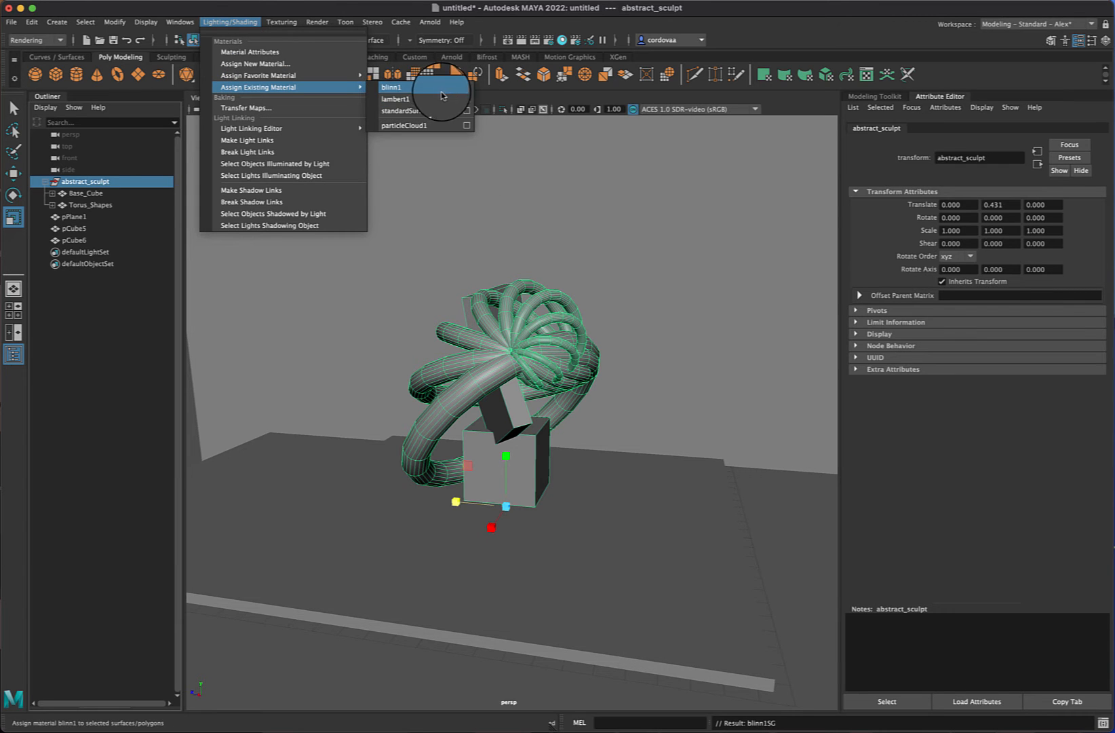
mouse_move(417, 90)
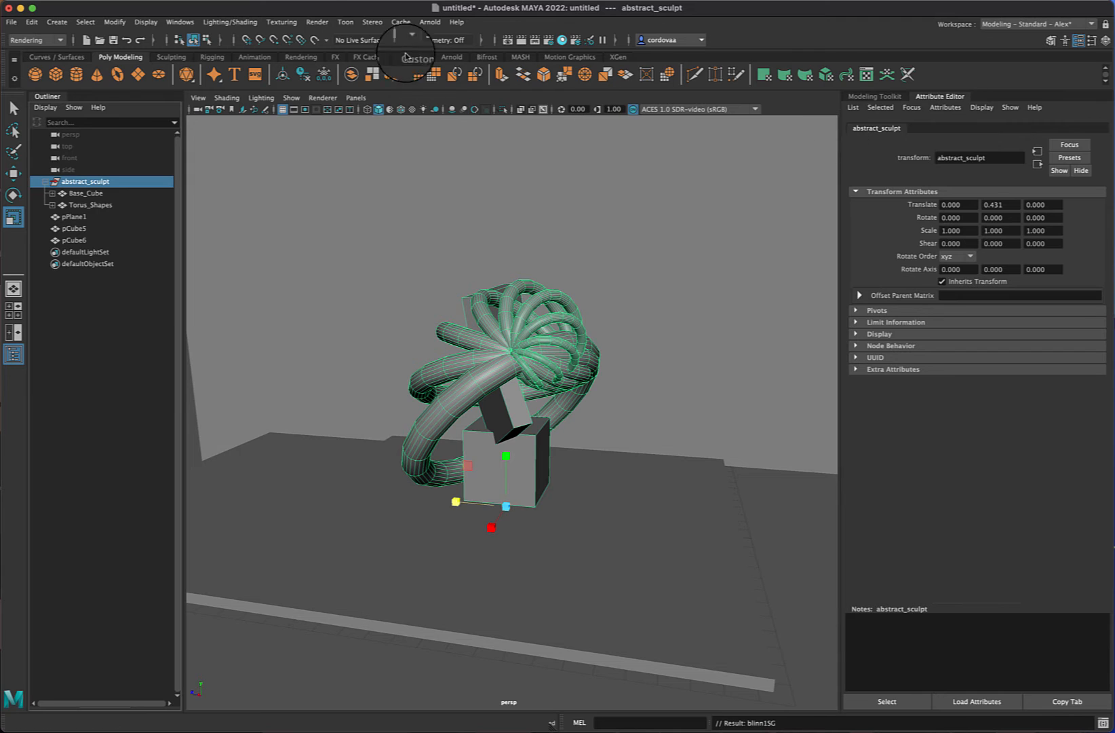
left_click(230, 22)
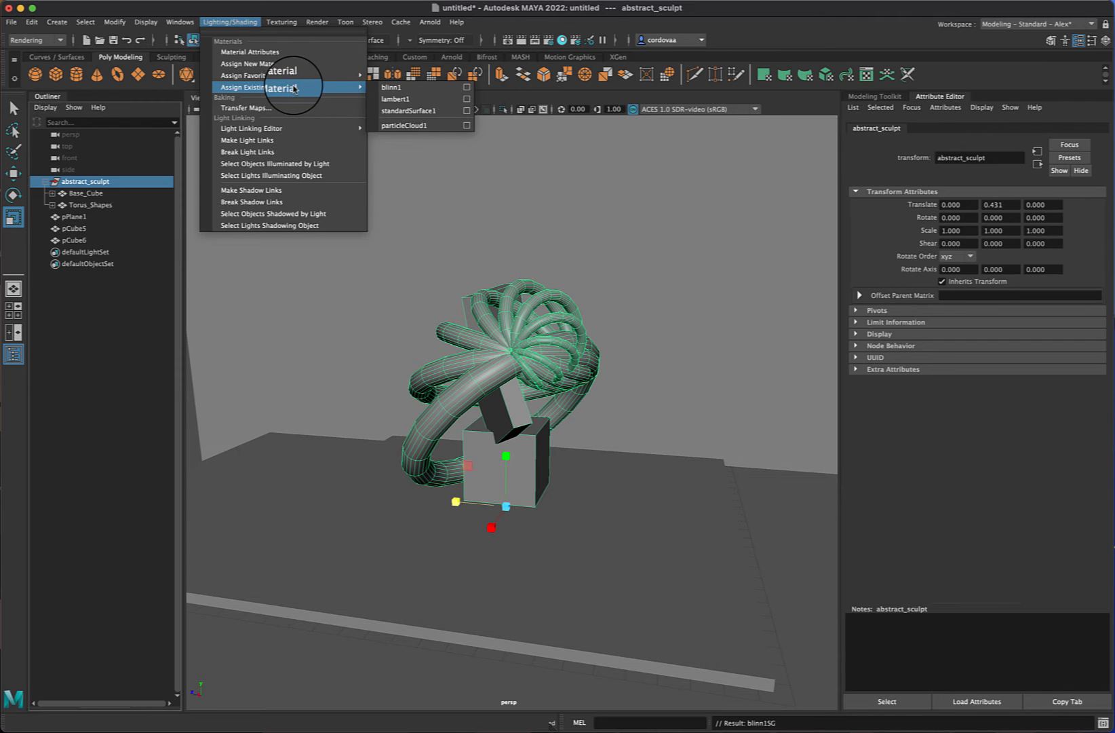
left_click(391, 86)
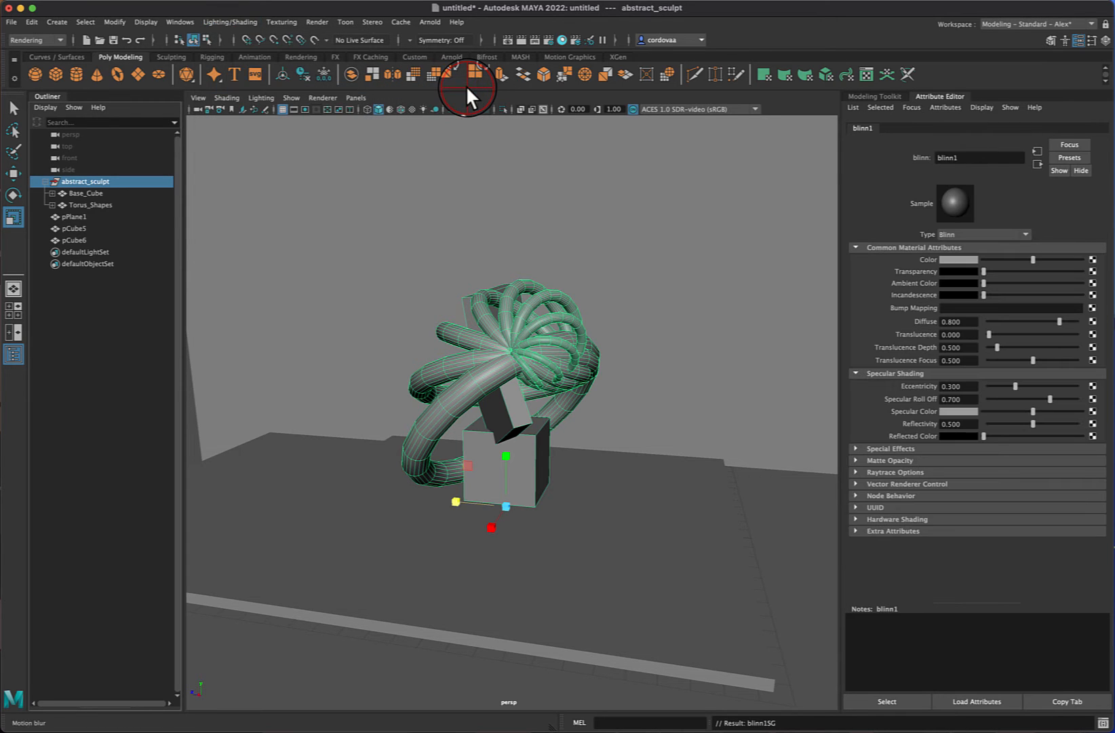
mouse_move(229, 22)
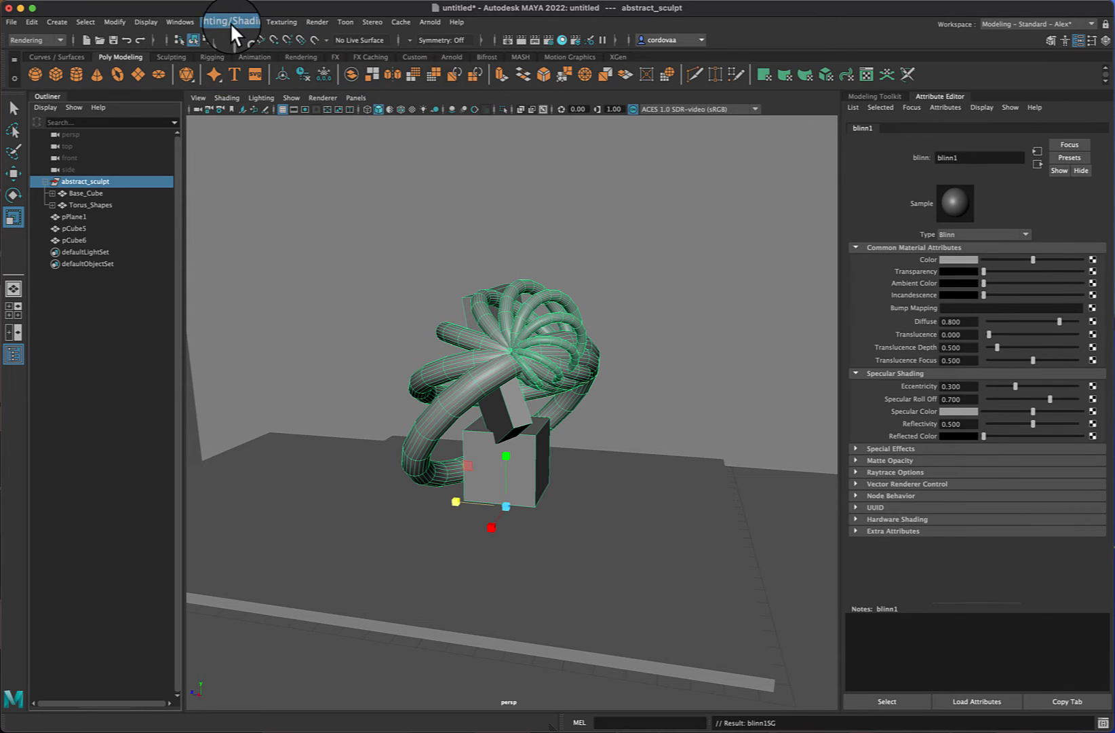
left_click(229, 21)
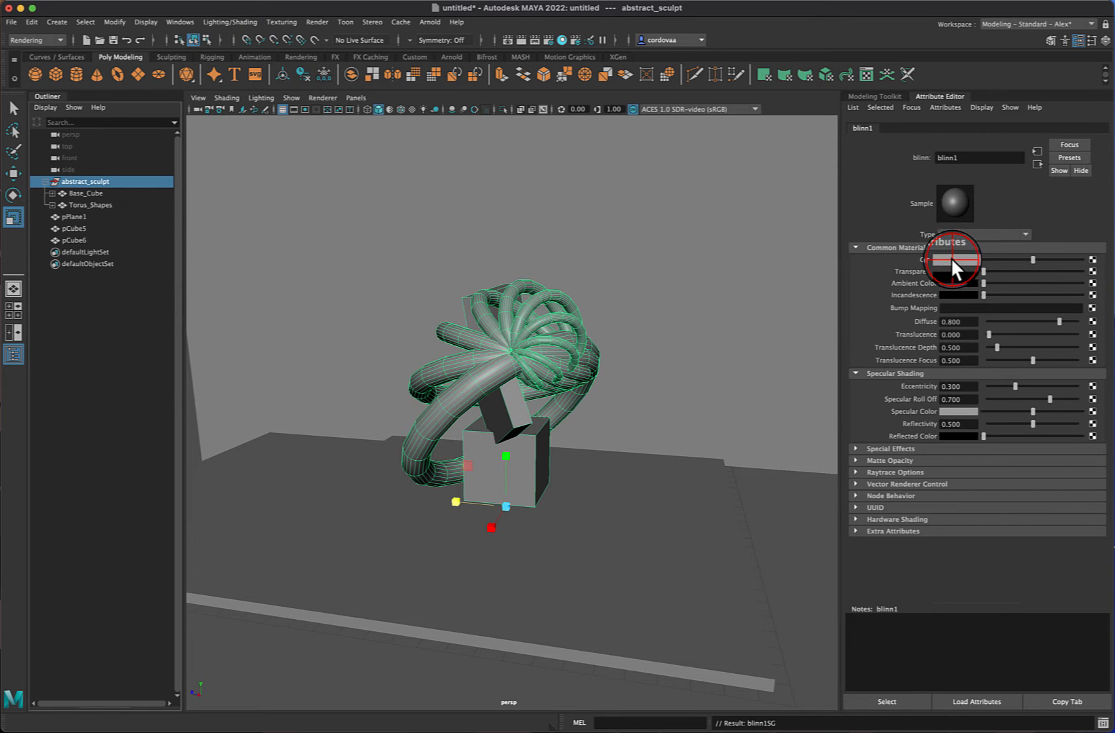
Set blinn1's colour to a bright reddish-orange in the colour picker.
left_click(958, 260)
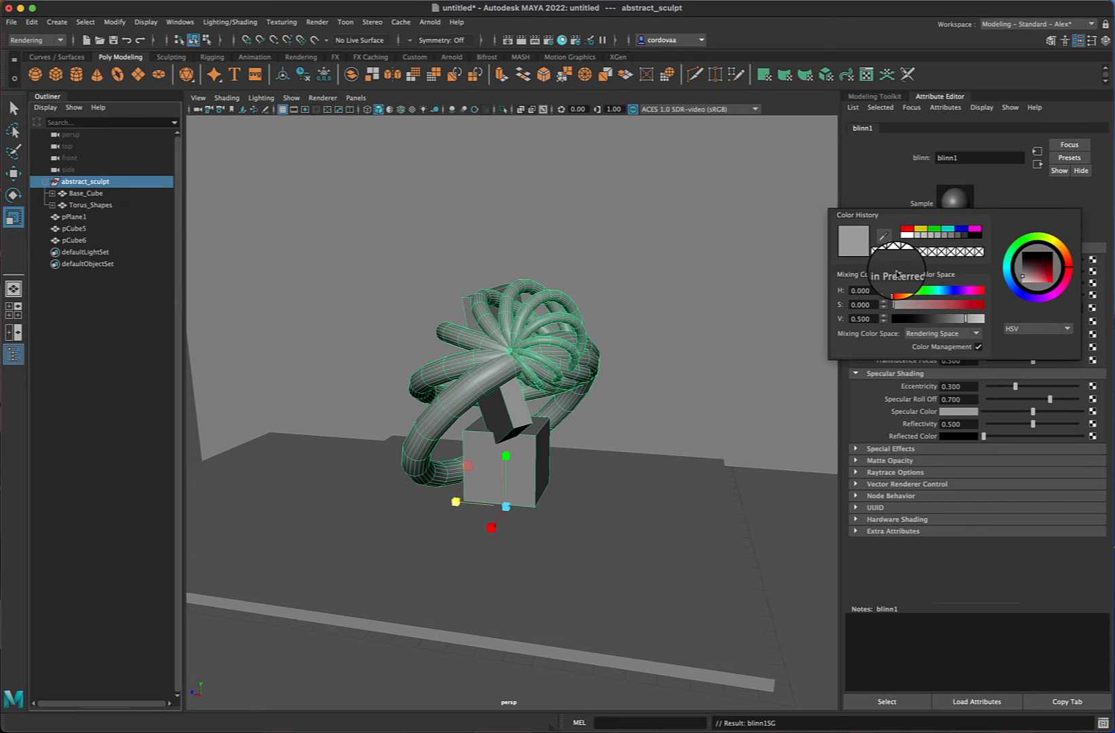
mouse_move(938, 277)
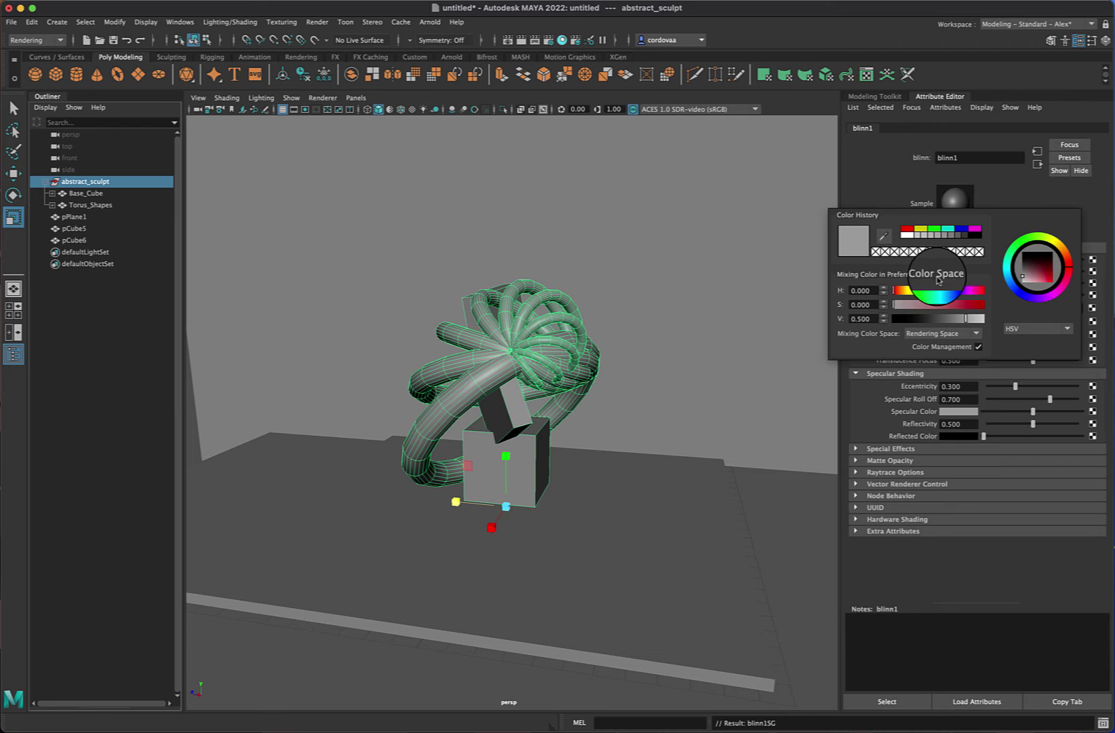
mouse_move(973, 272)
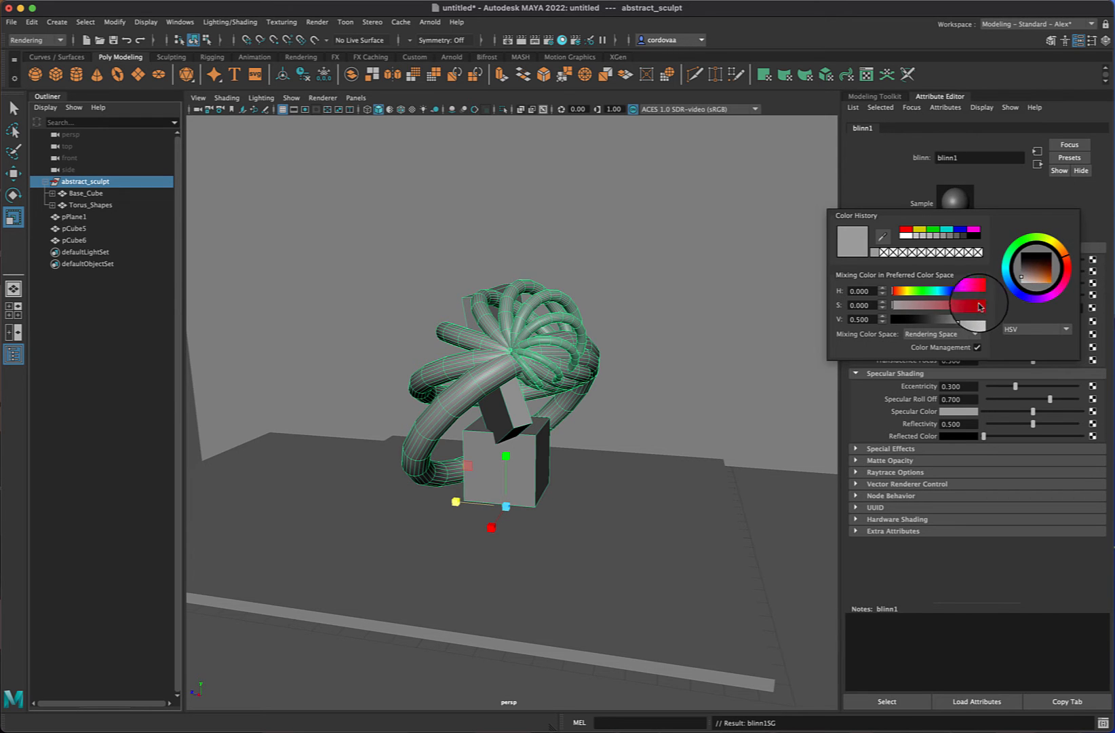
left_click(1035, 277)
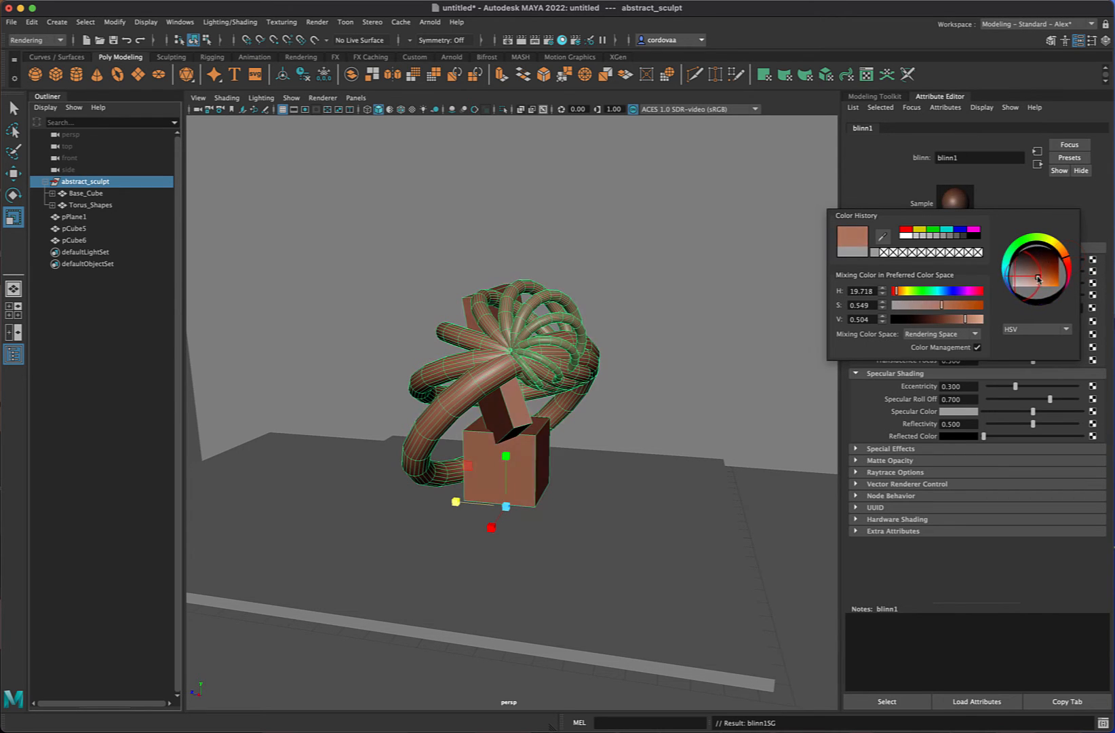
left_click(1039, 277)
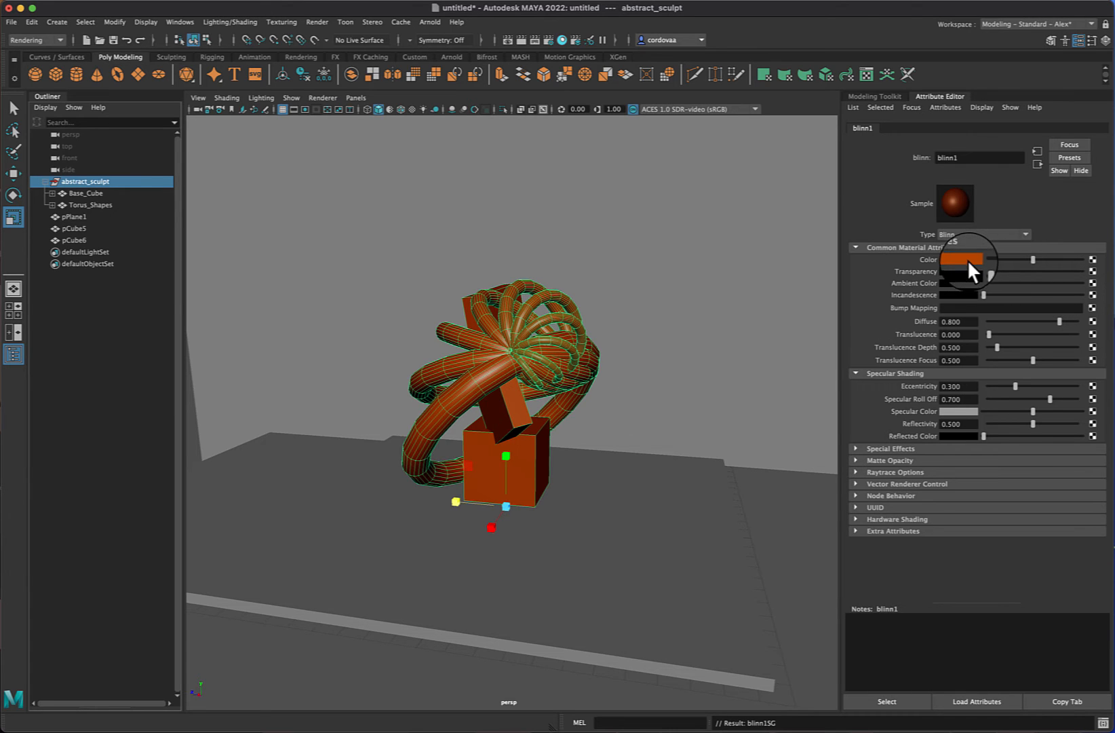
Expand blinn1's Special Effects and Raytrace Options, then select the wall block pCube6.
left_click(981, 259)
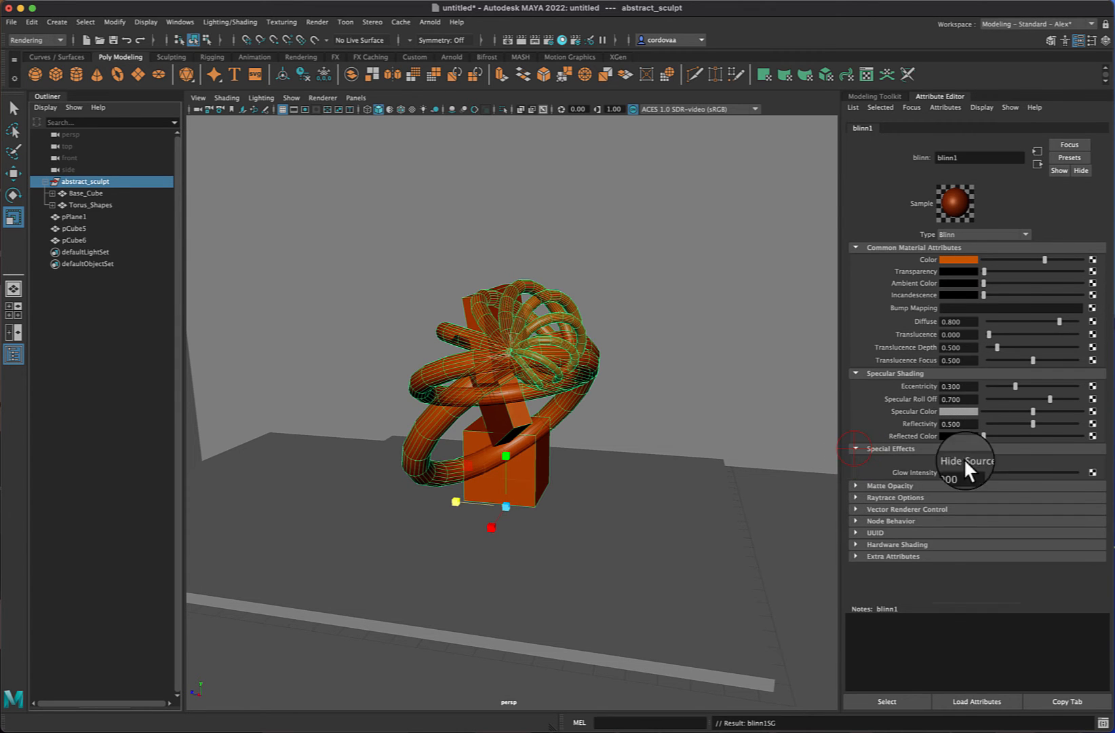
mouse_move(860, 504)
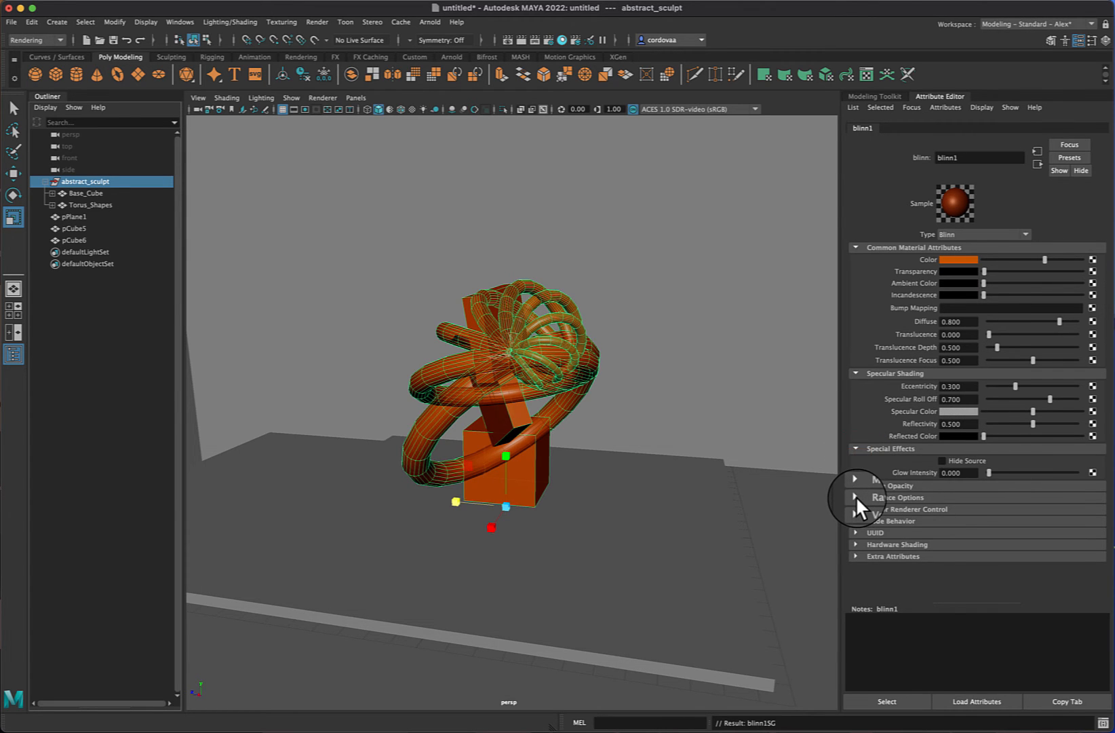
left_click(856, 496)
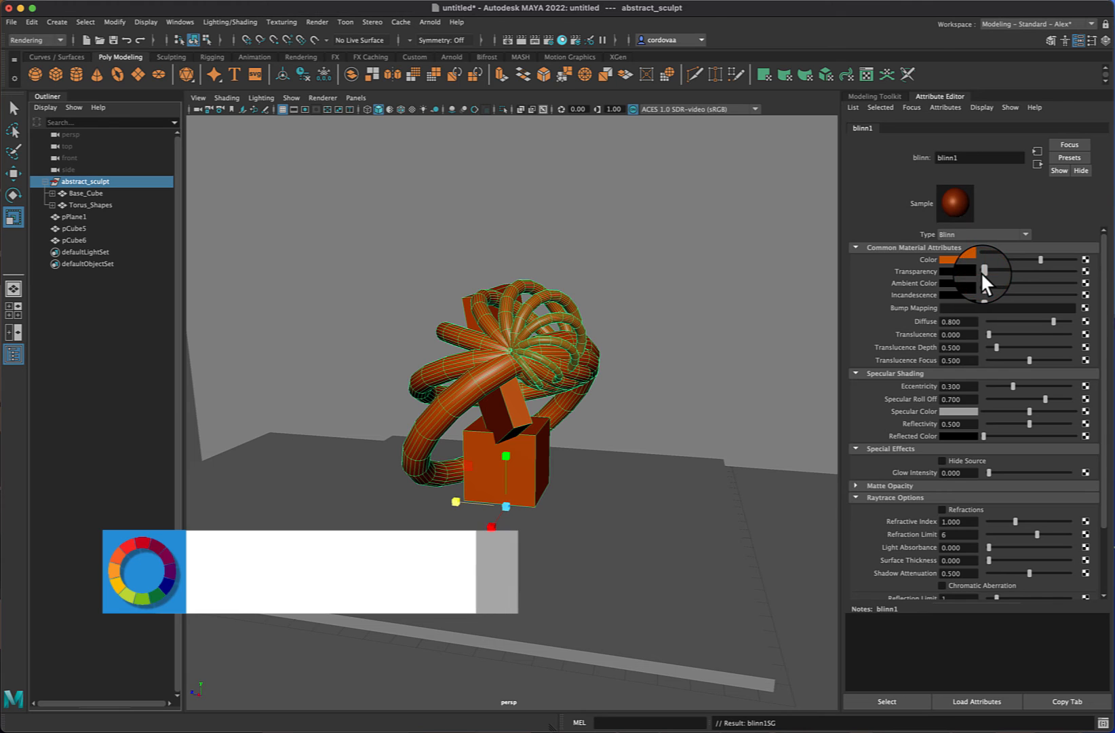
left_click(70, 240)
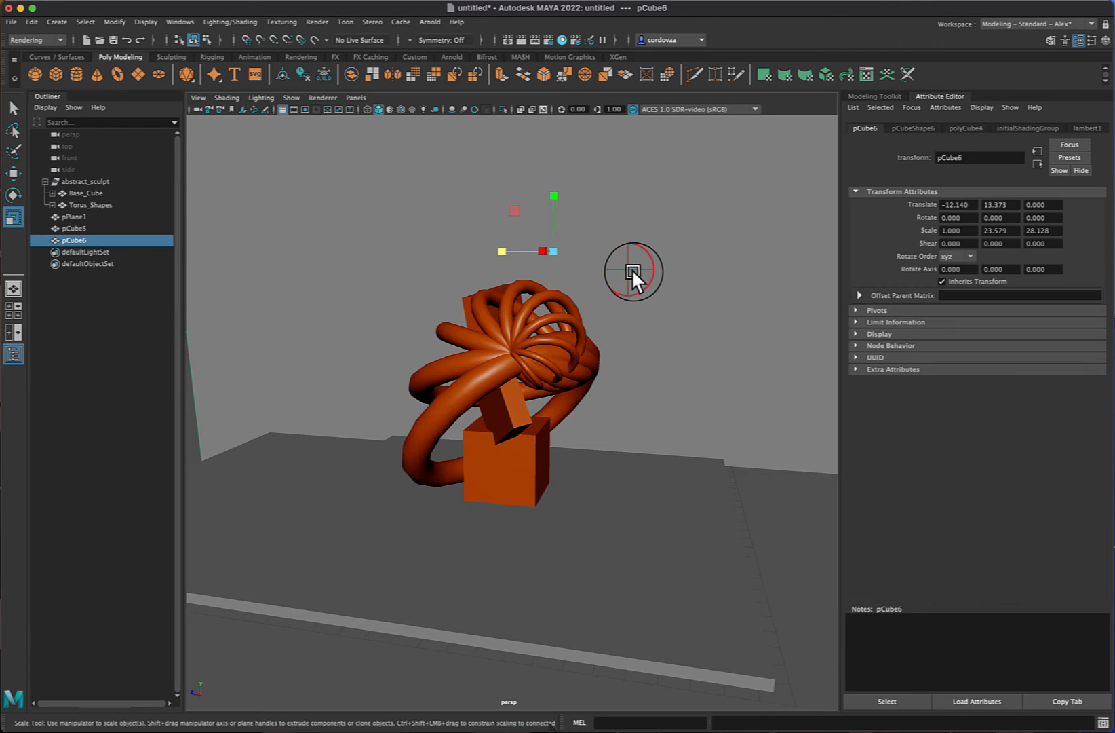
Assign a new Phong material to pPlane1, pCube5 and pCube6 via the right-click menu.
right_click(492, 356)
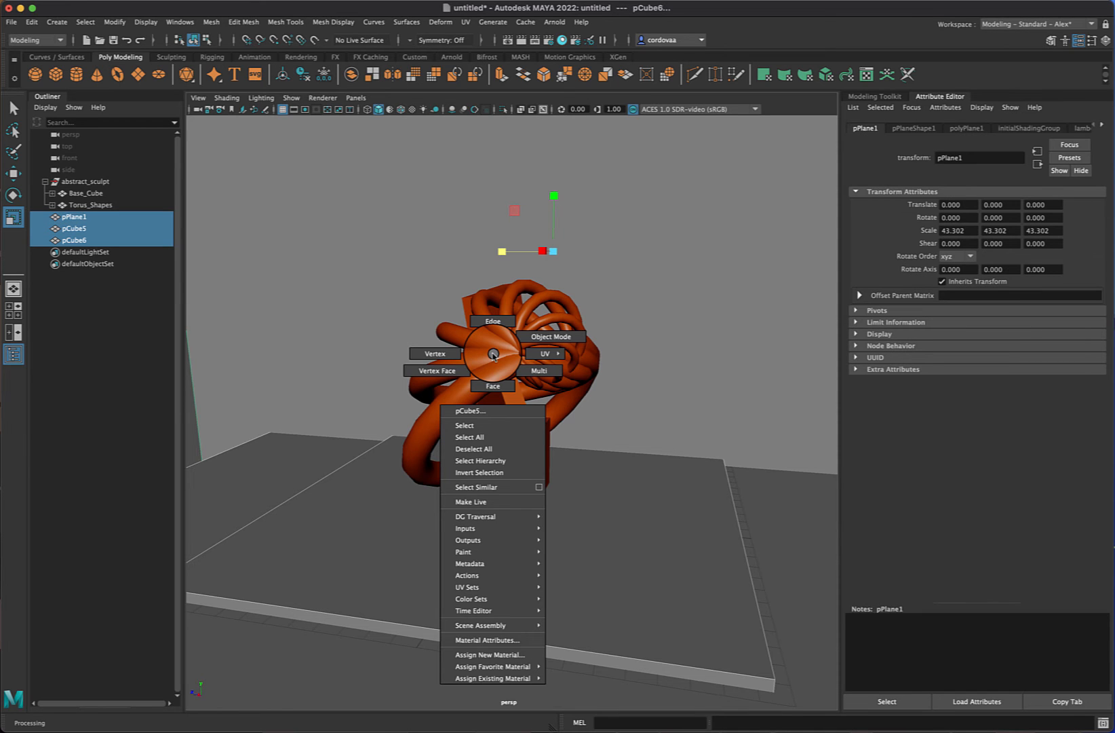
mouse_move(483, 611)
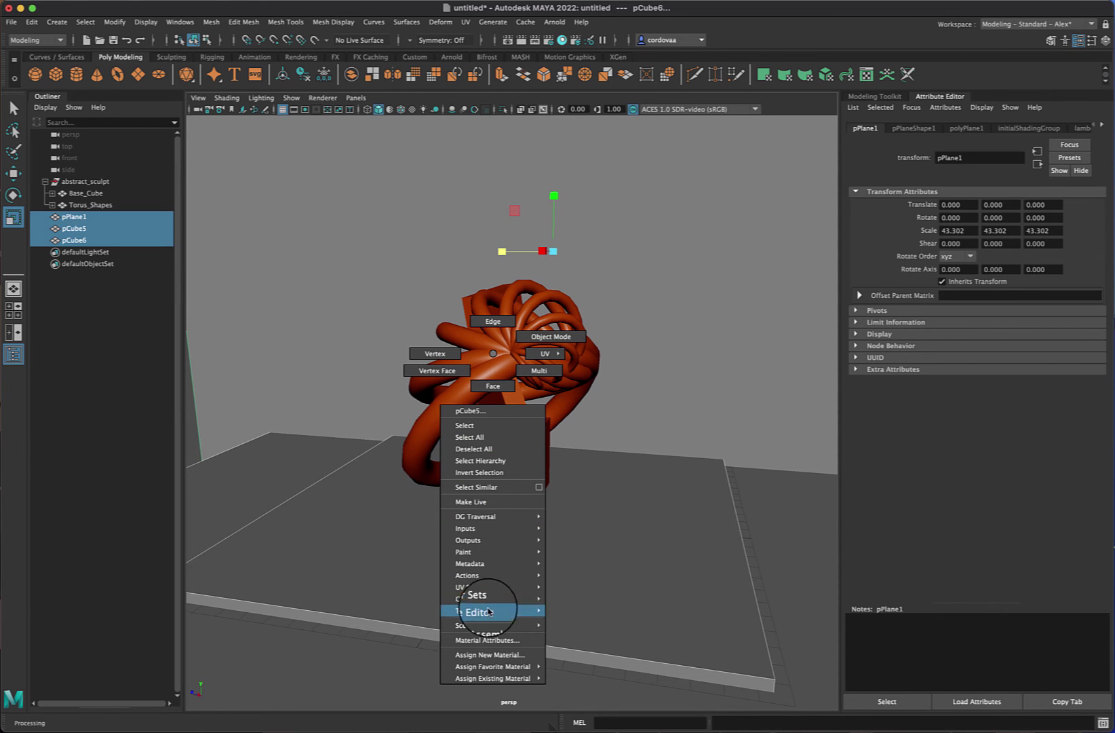
mouse_move(491, 654)
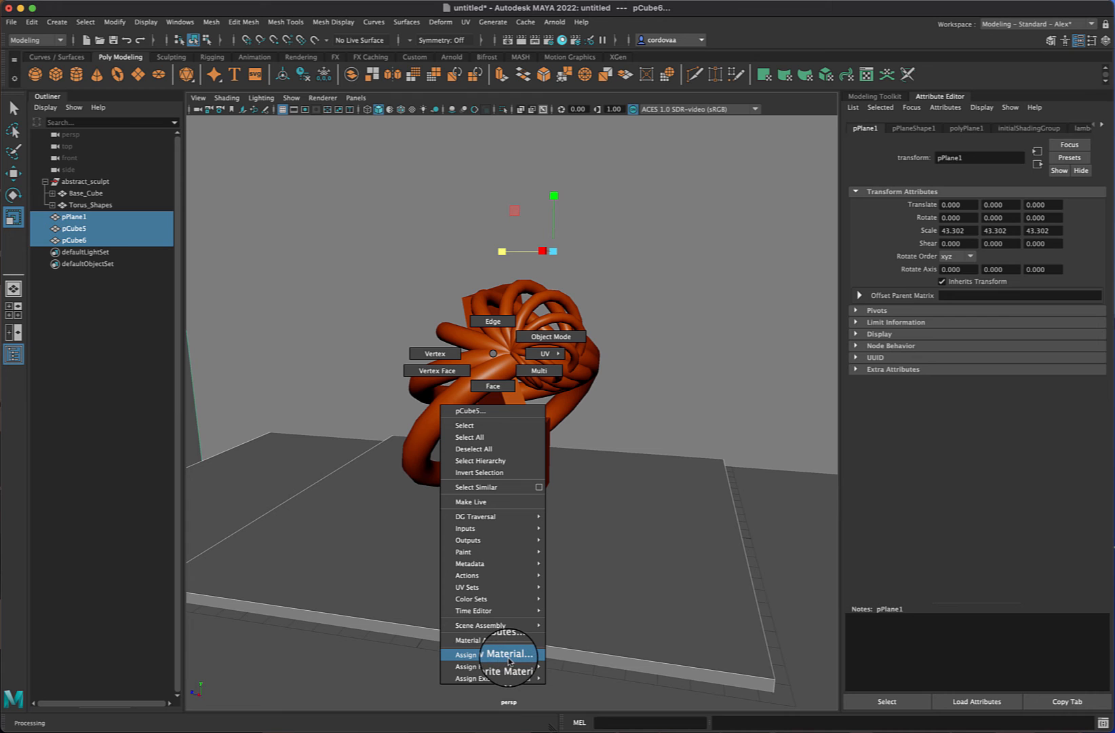
left_click(505, 654)
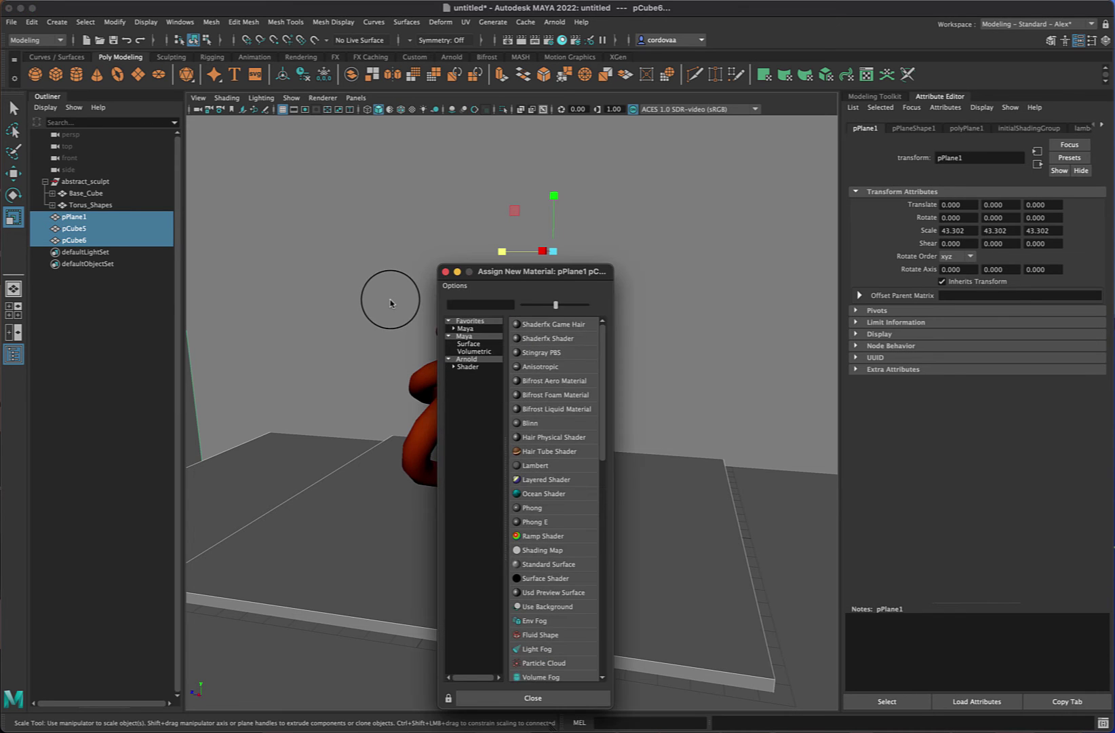
right_click(389, 306)
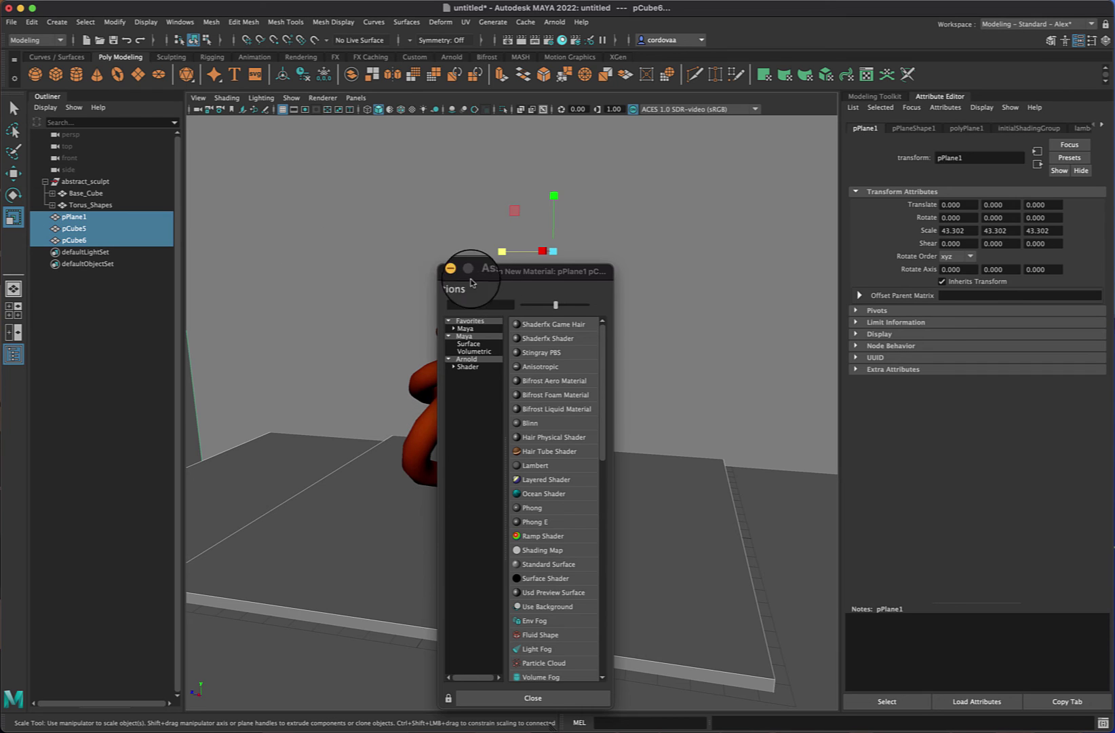
right_click(342, 245)
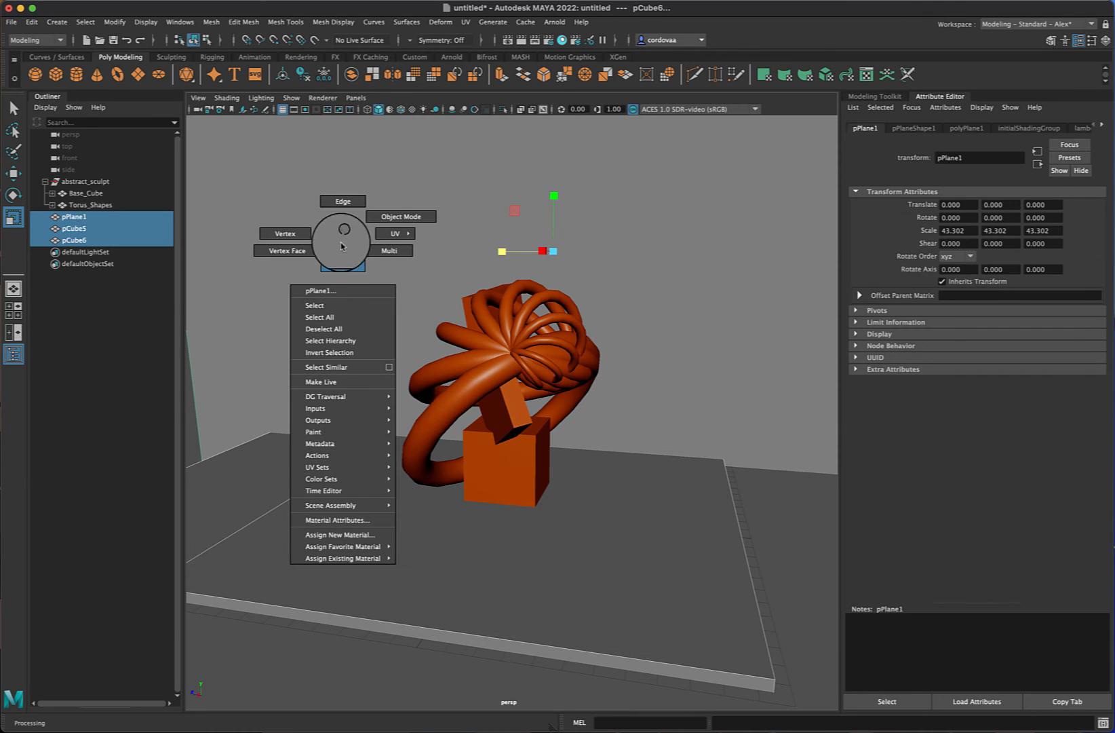
mouse_move(321, 520)
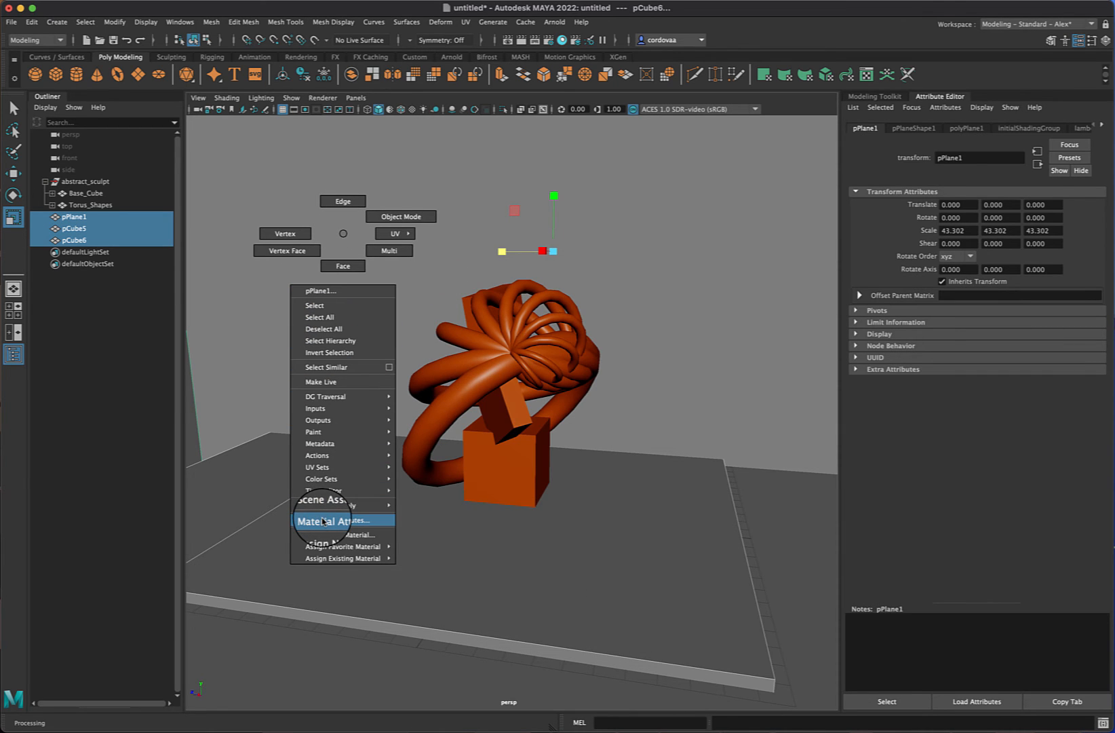
left_click(329, 521)
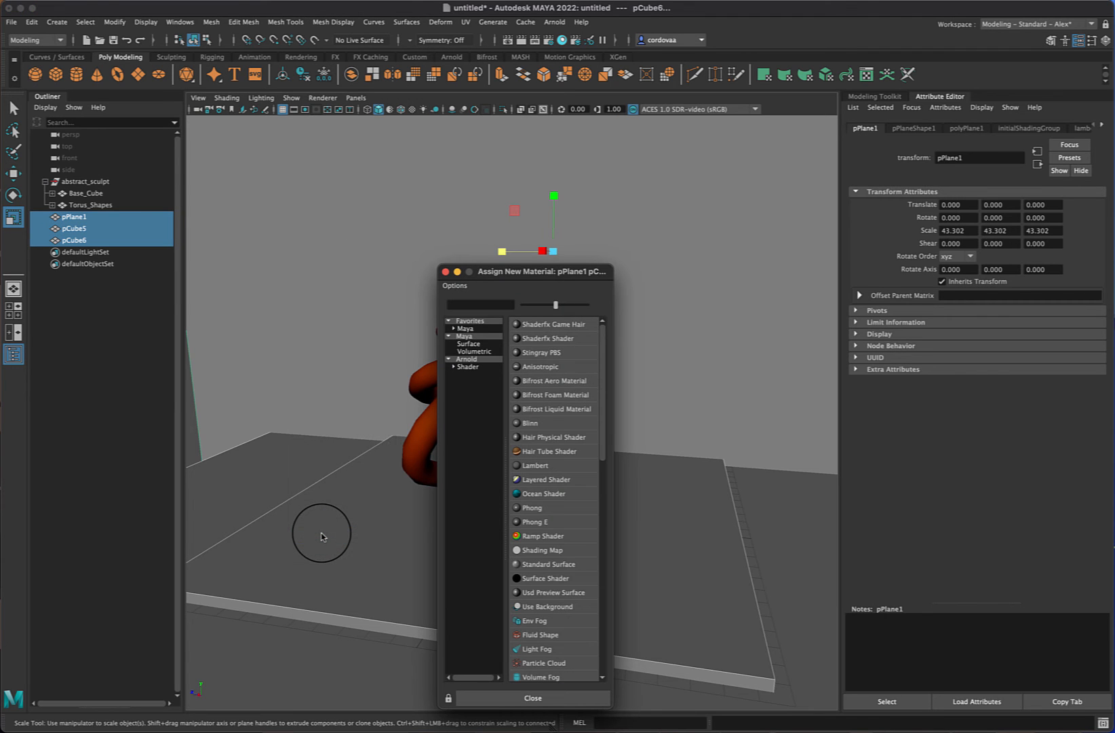
mouse_move(551, 252)
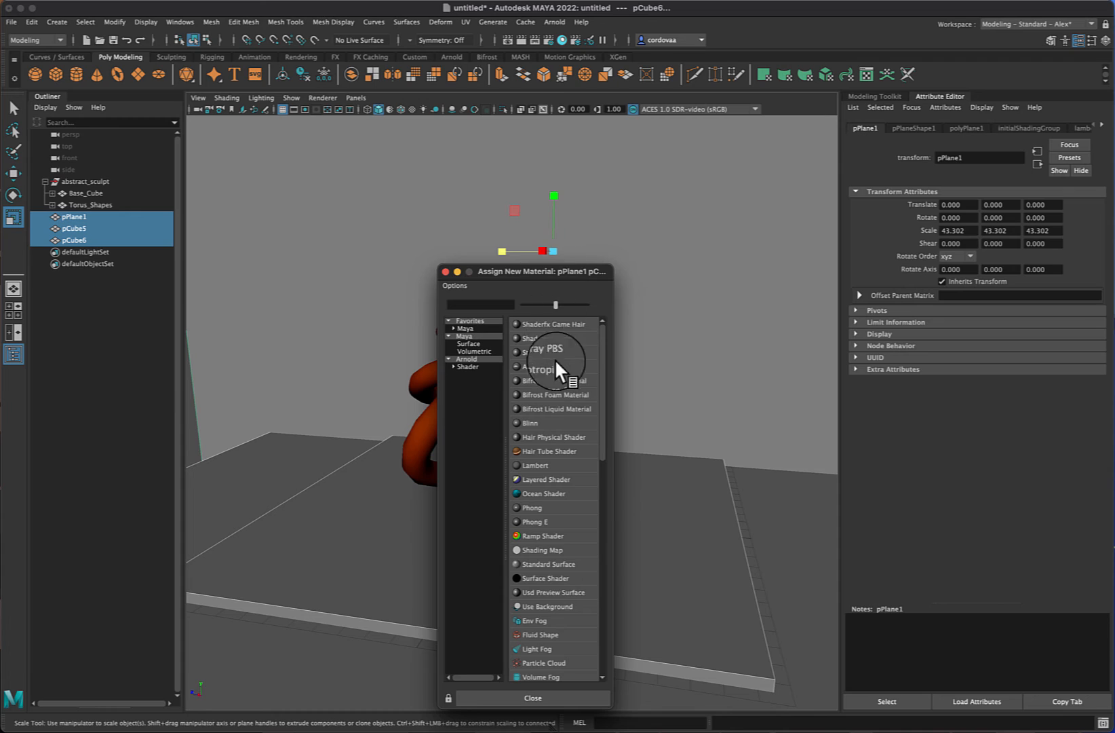
mouse_move(498, 343)
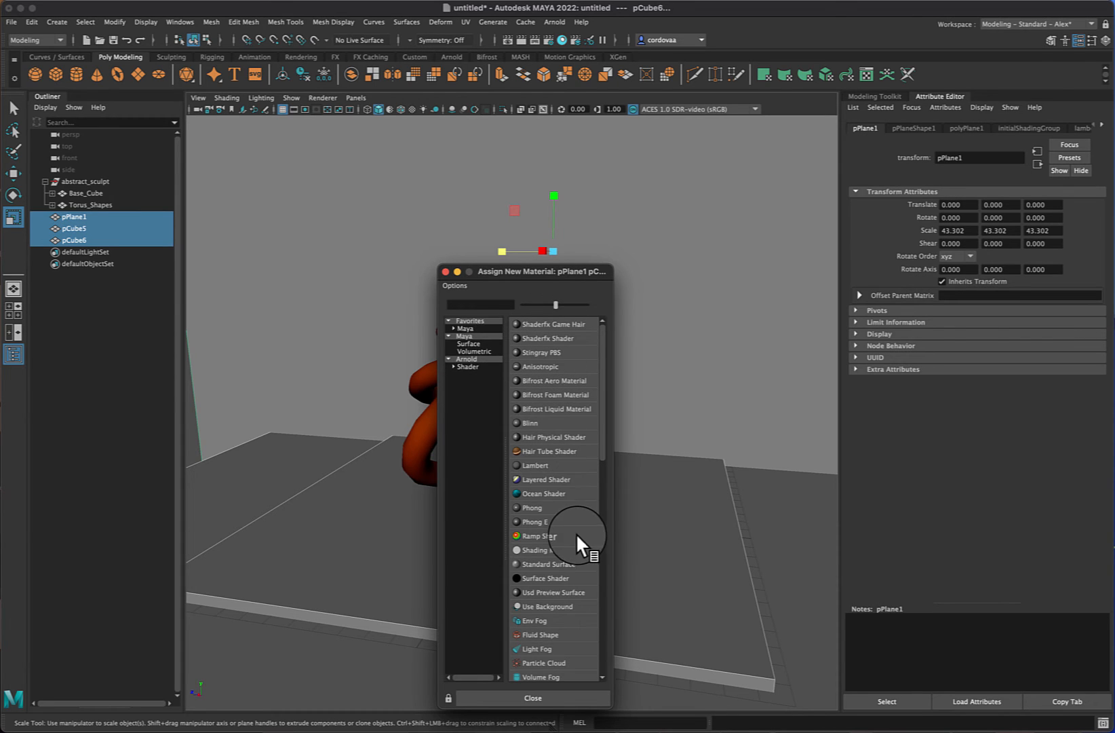
mouse_move(538, 511)
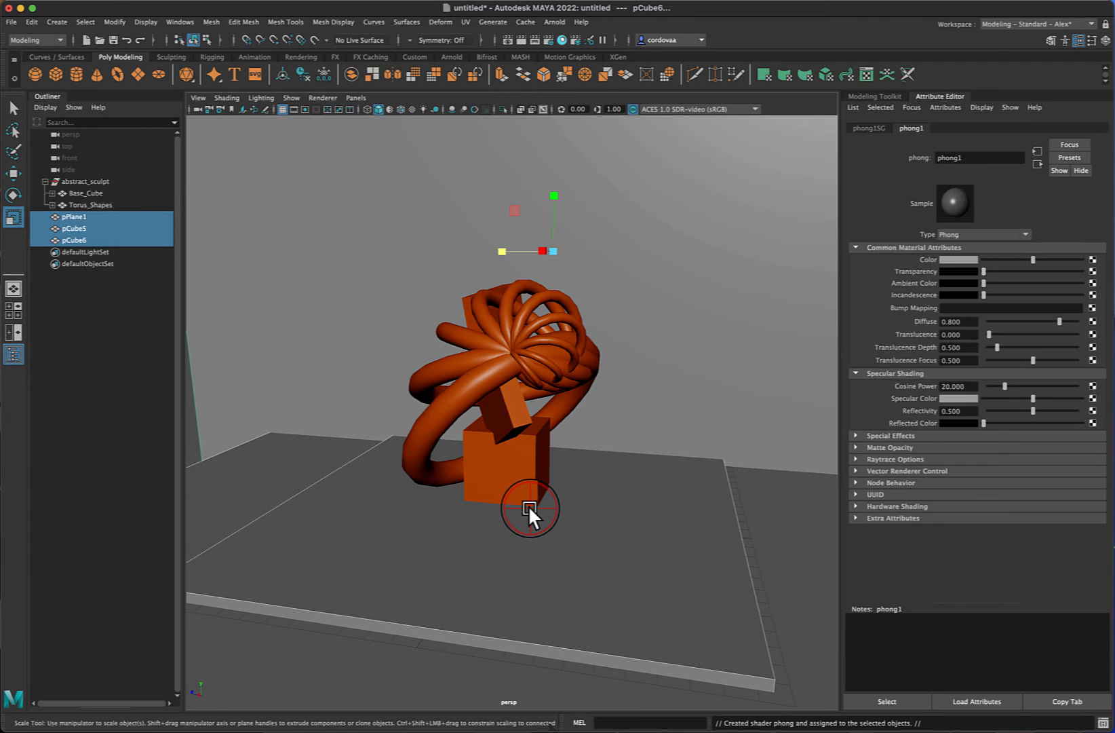
mouse_move(956, 206)
type("wall_color")
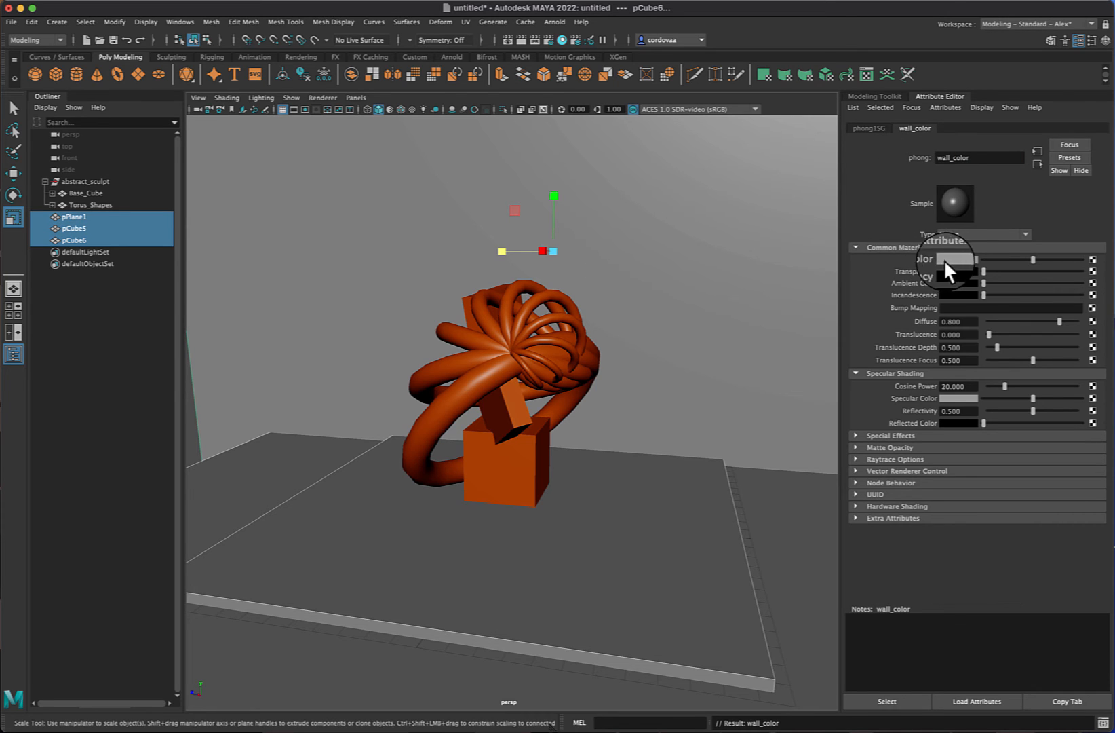
mouse_move(882, 470)
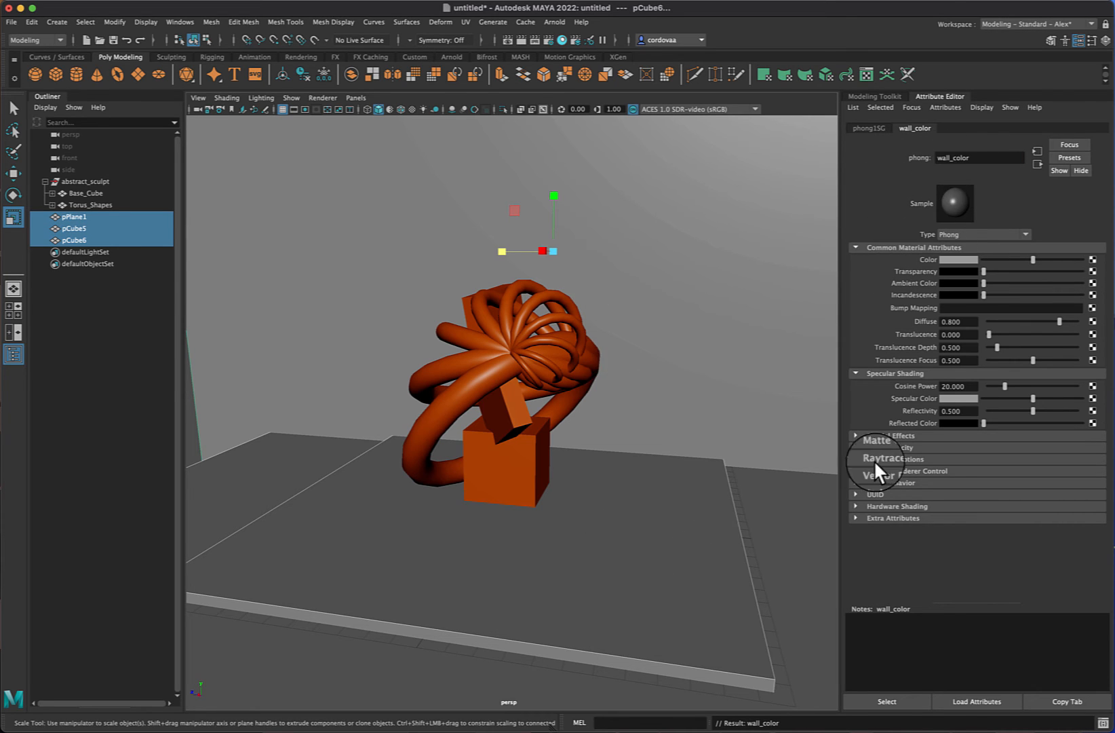
mouse_move(942, 296)
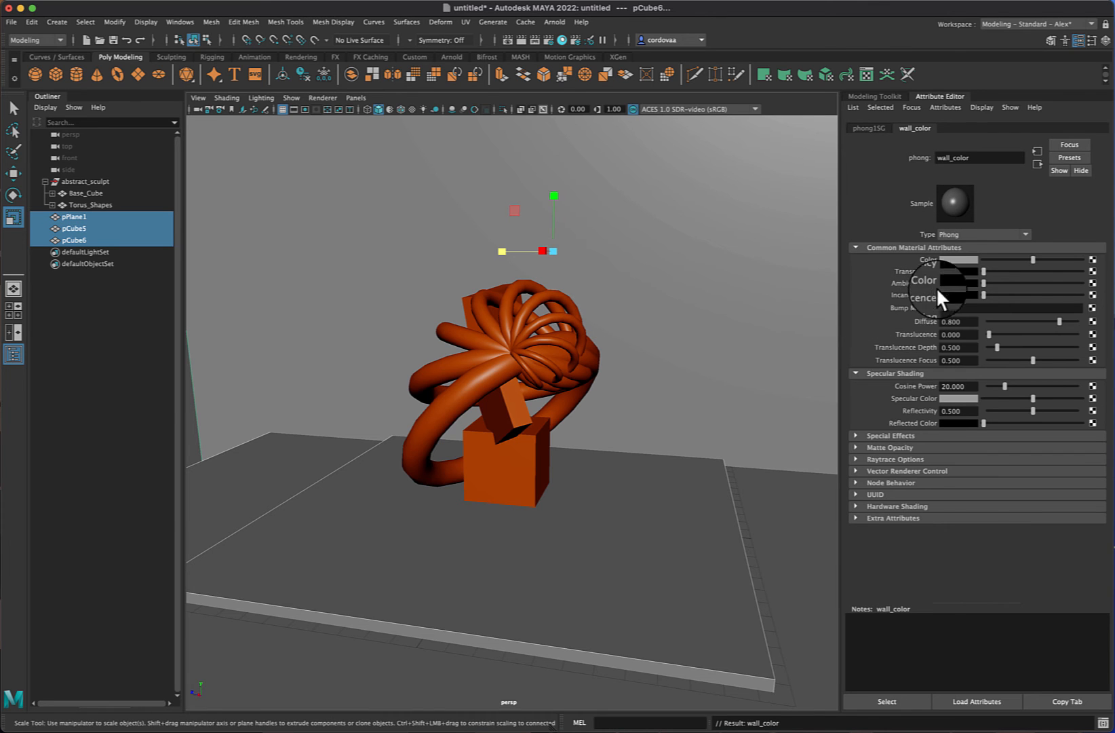
mouse_move(1007, 270)
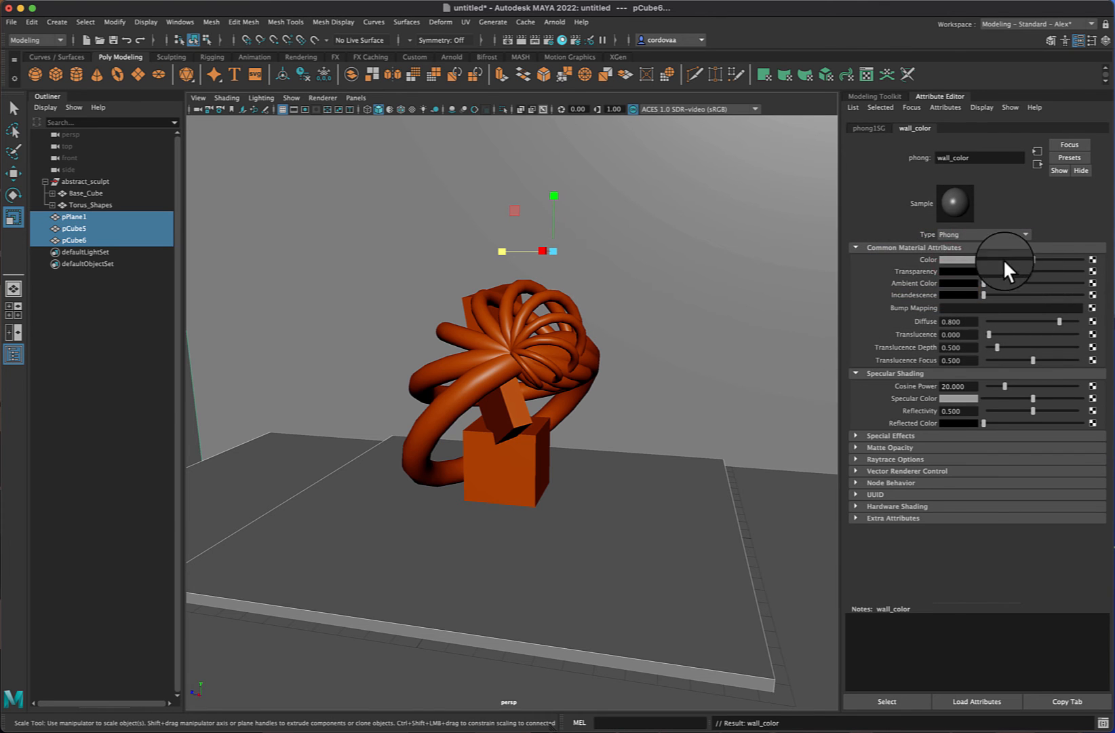
Give the wall_color Phong material a dark blue colour.
left_click(963, 260)
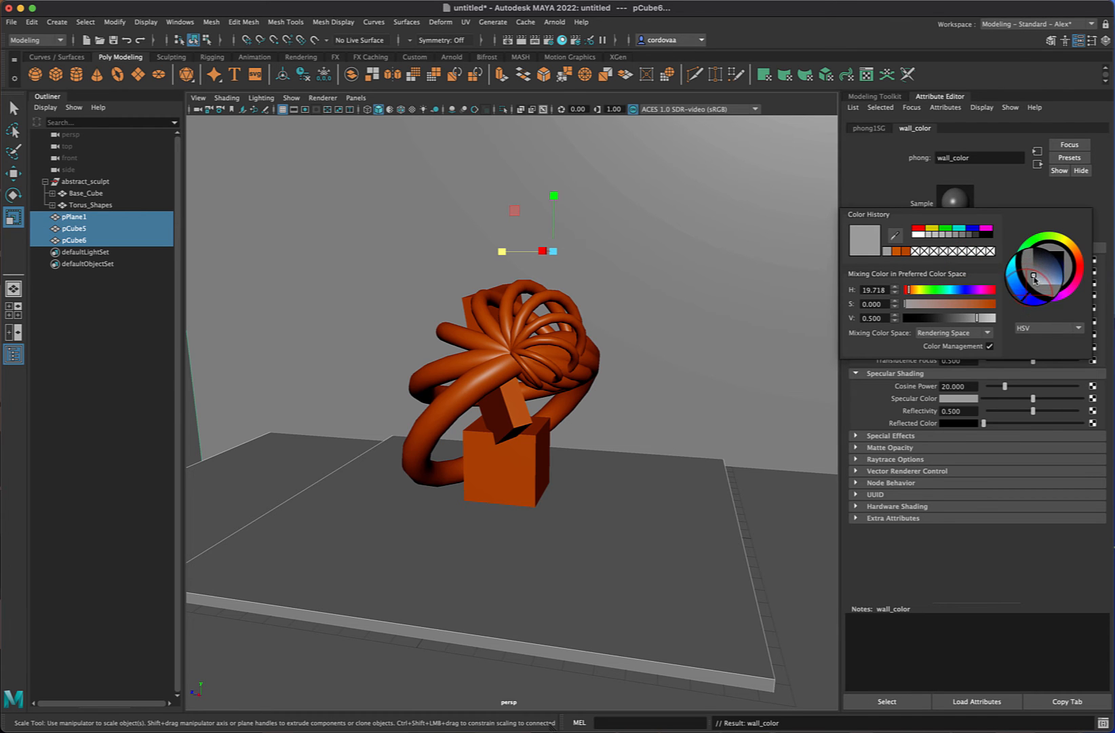
left_click(1058, 274)
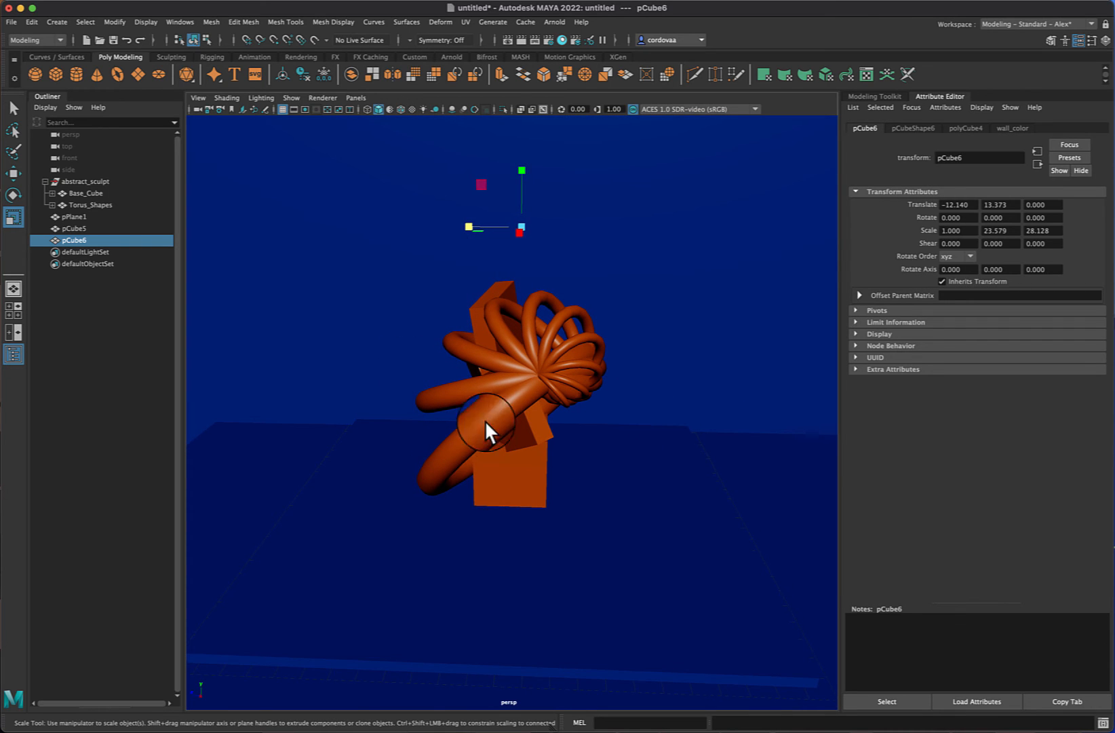
Select abstract_sculpt to scale and turn it, then Torus_Shapes to tilt it.
left_click(84, 182)
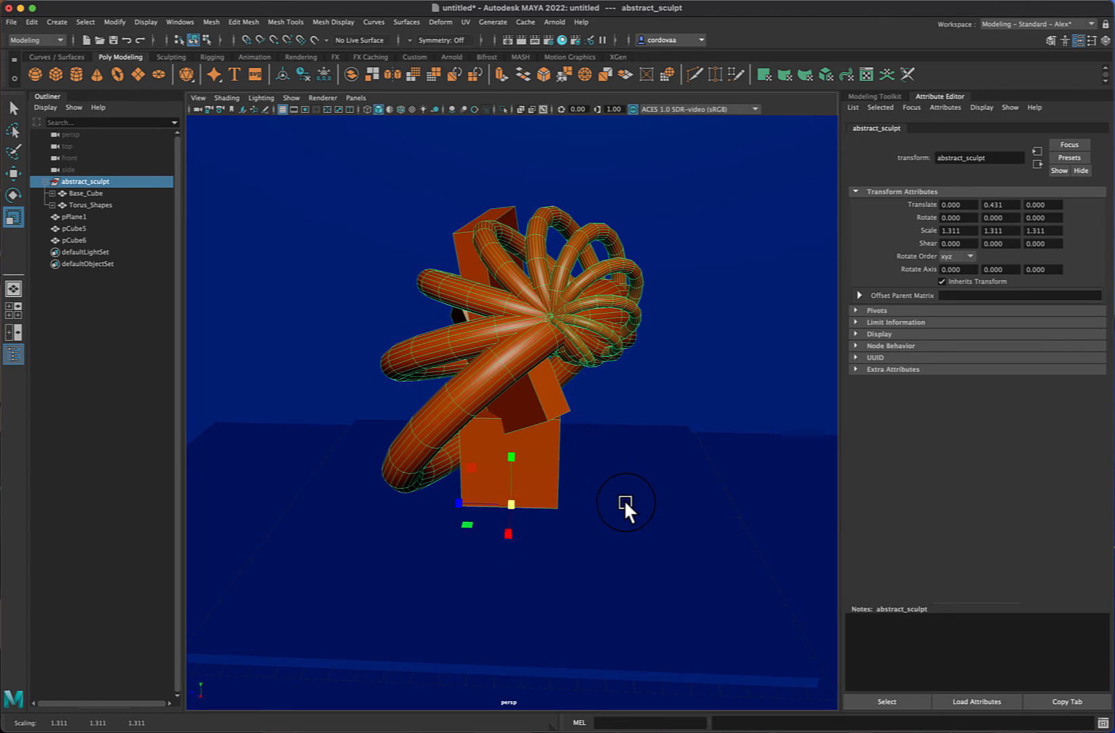
mouse_move(578, 509)
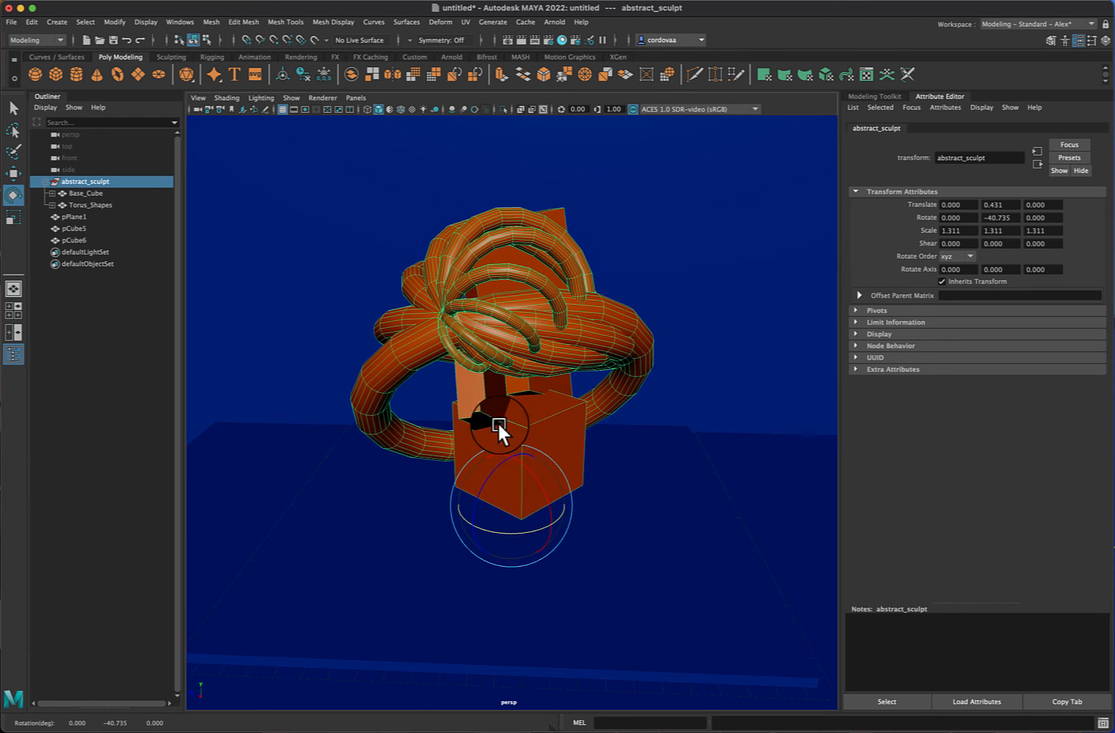
left_click(84, 193)
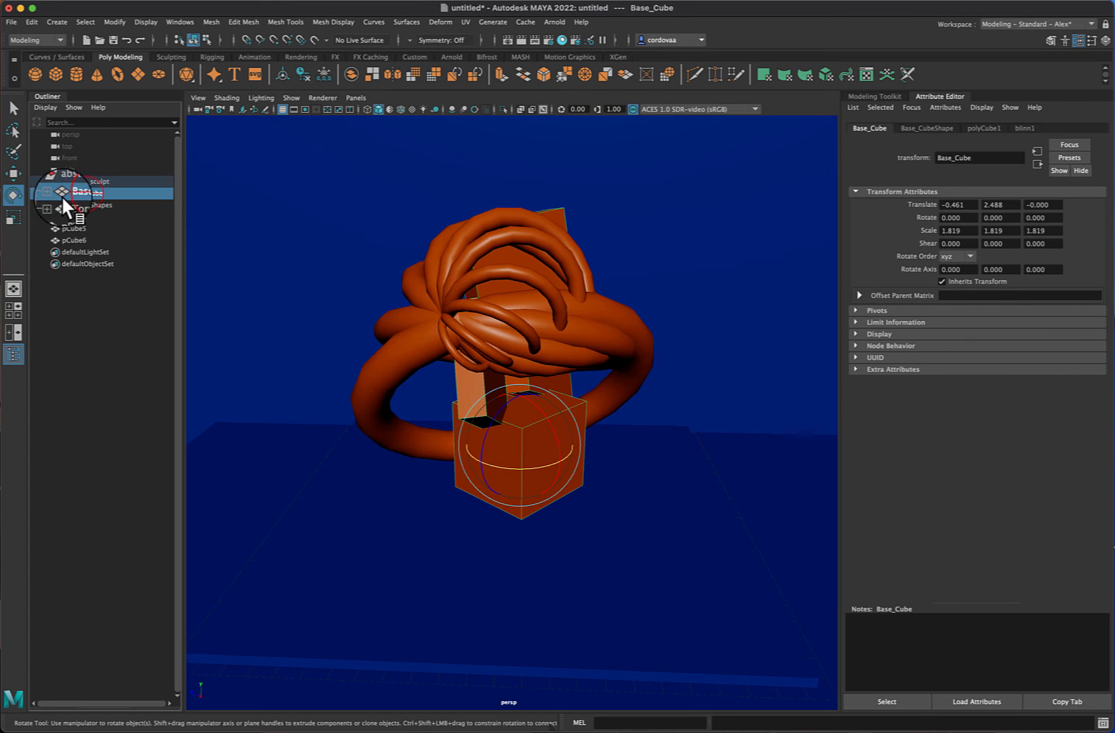
left_click(92, 204)
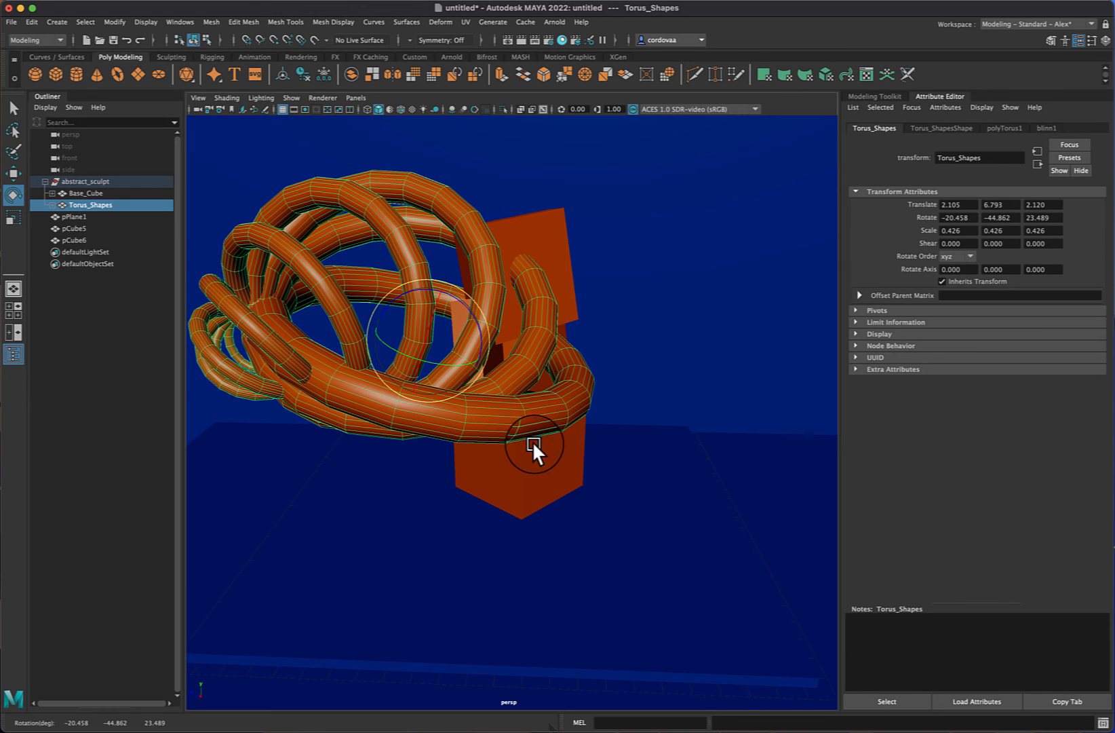
Nudge the abstract_sculpt group to a new spot on the floor, leaving wall pCube6 selected.
left_click(83, 181)
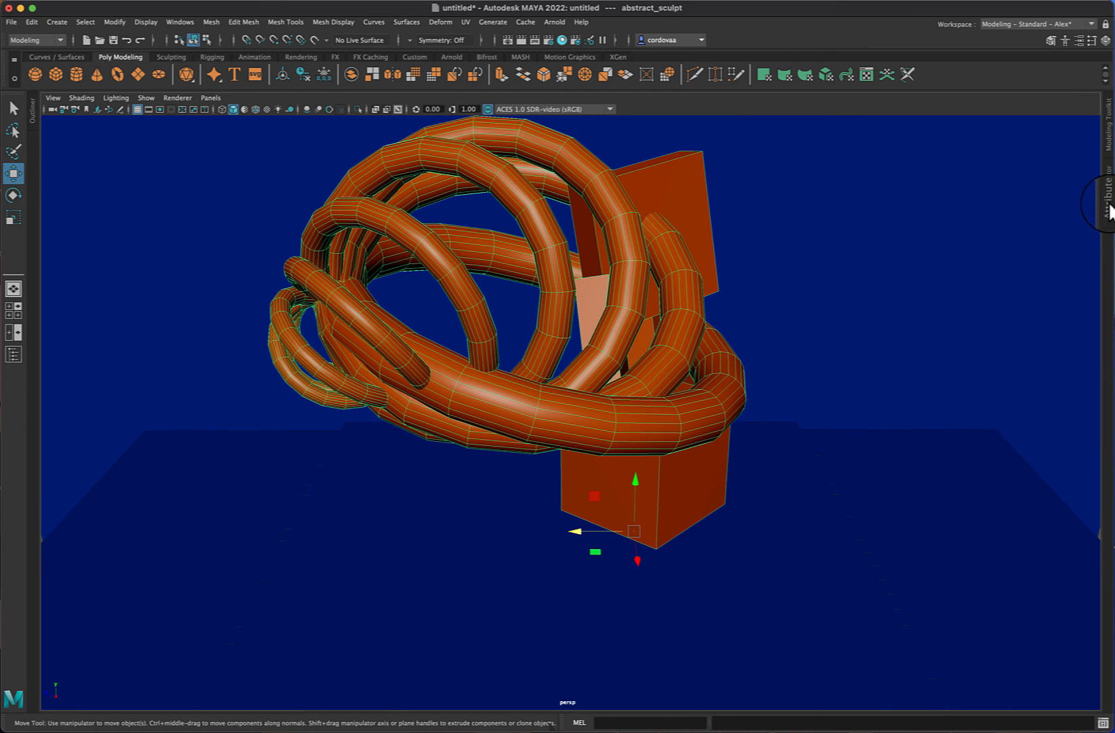
mouse_move(922, 347)
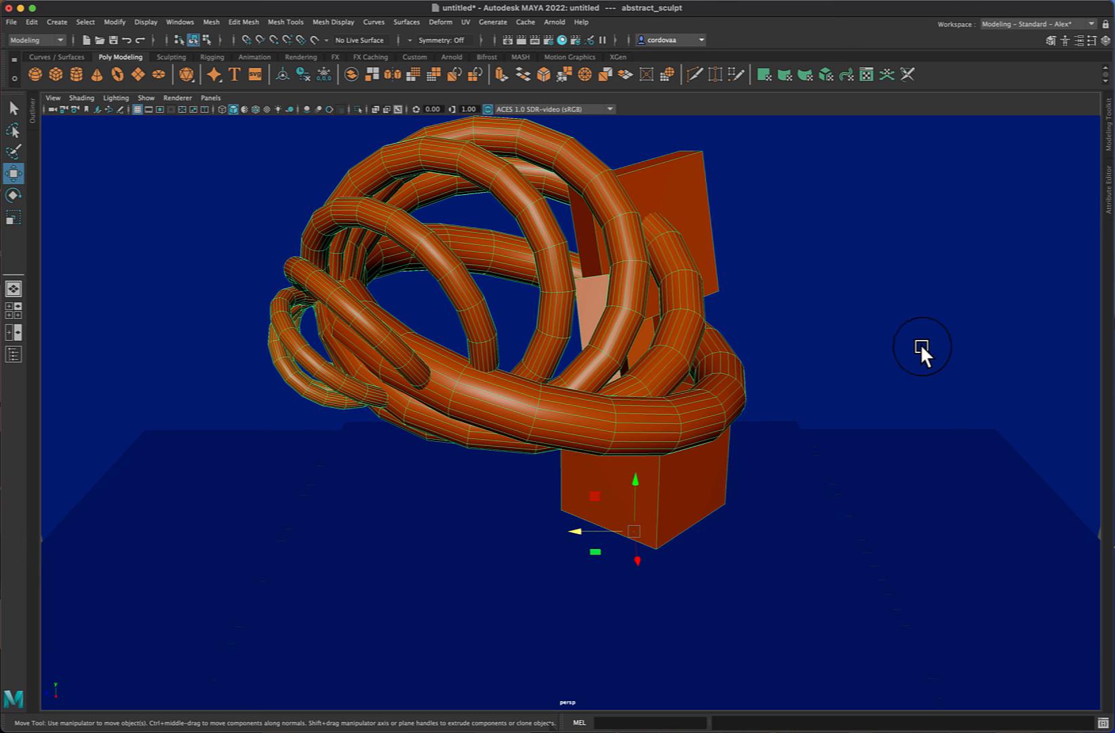
mouse_move(797, 471)
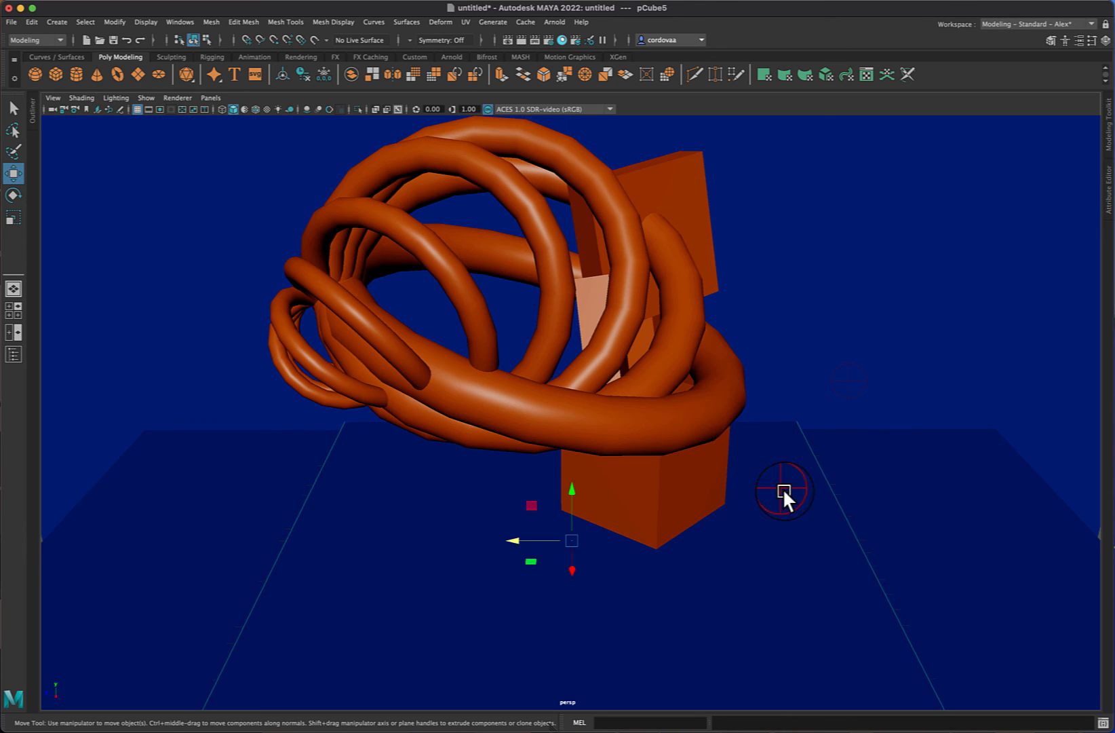
mouse_move(527, 526)
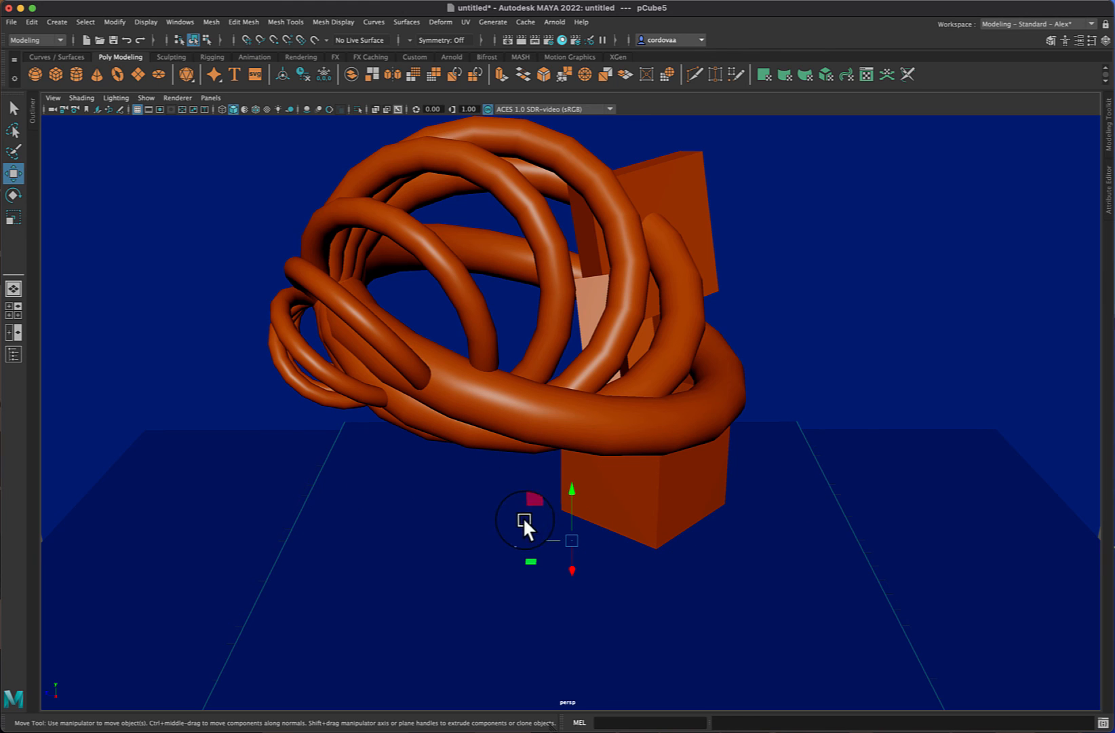
mouse_move(650, 494)
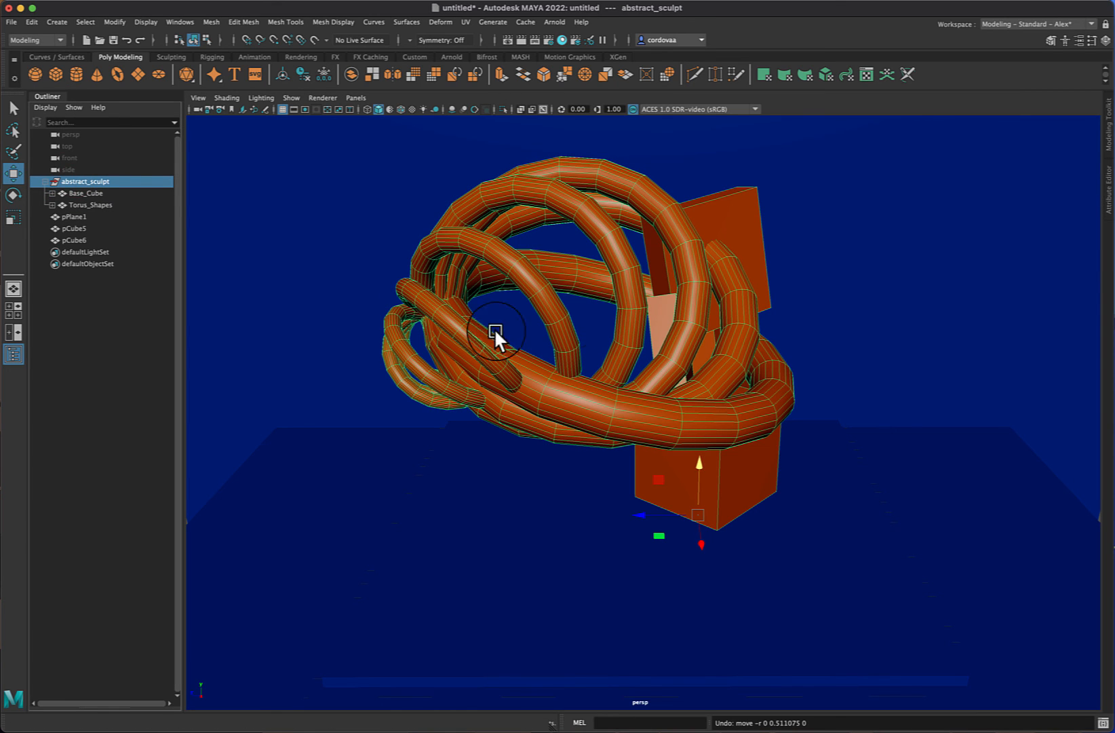
mouse_move(694, 459)
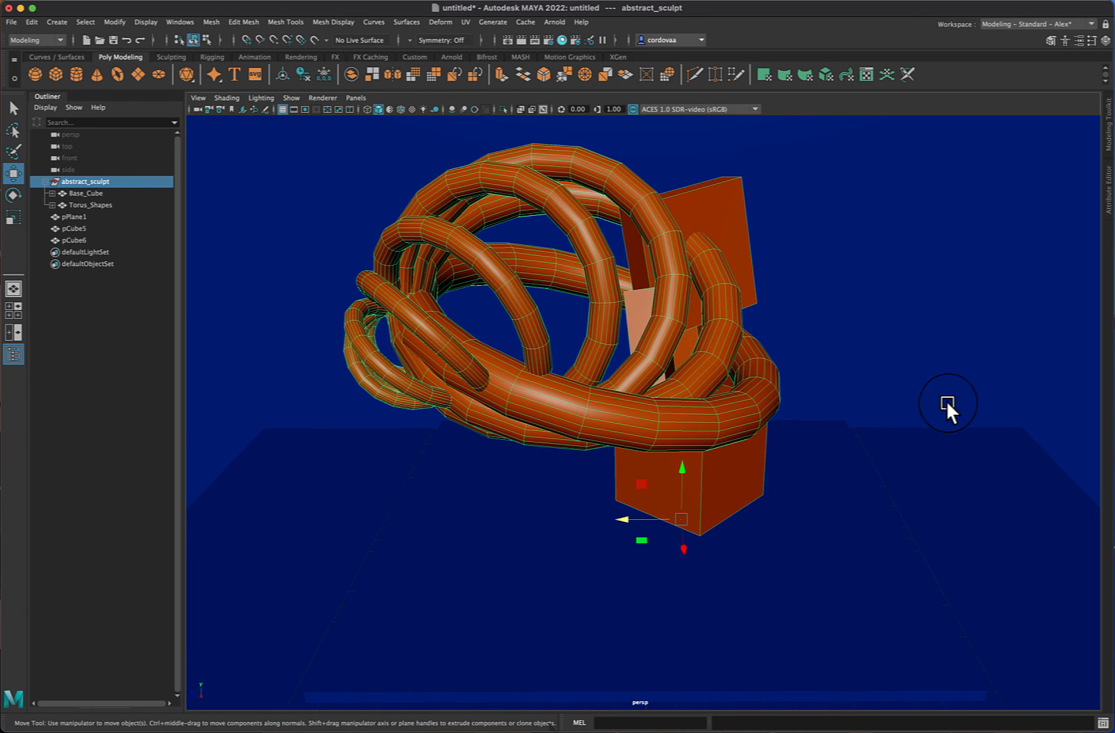
left_click(602, 341)
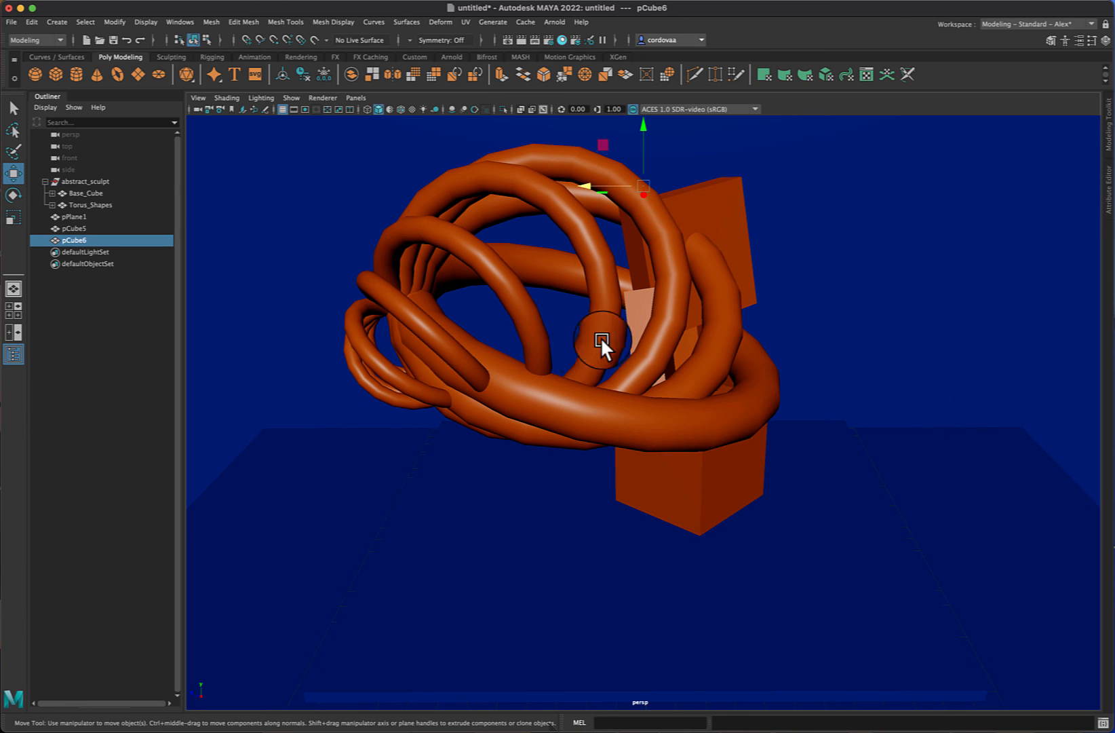
mouse_move(561, 365)
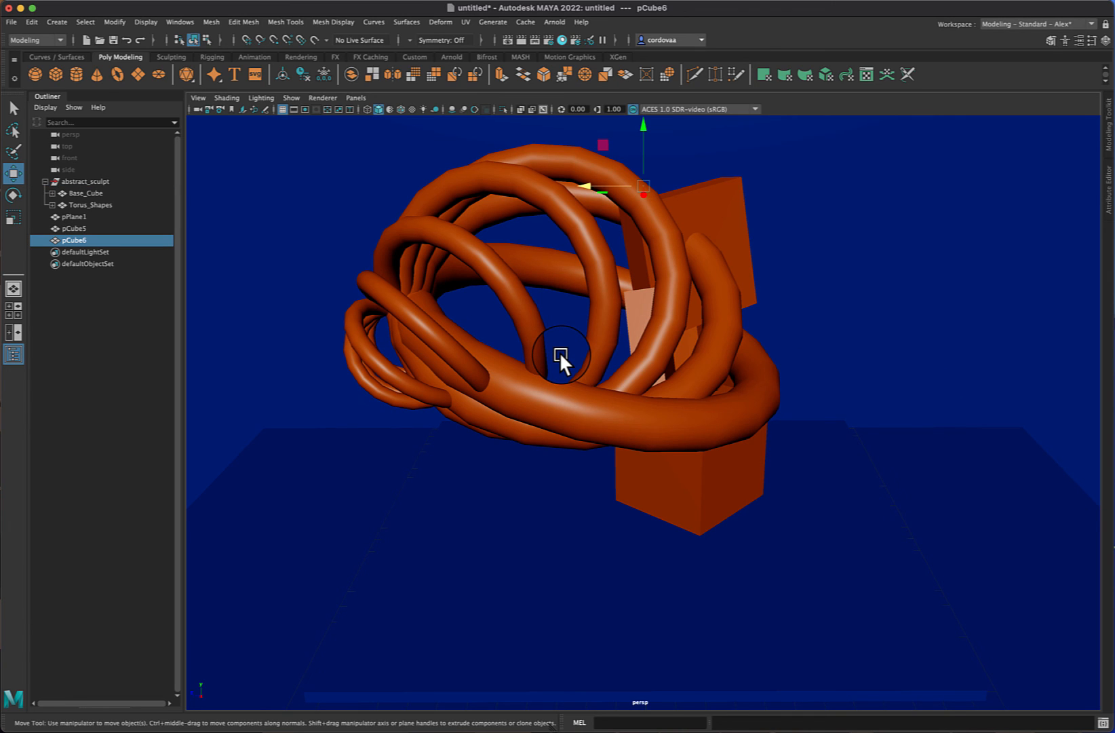